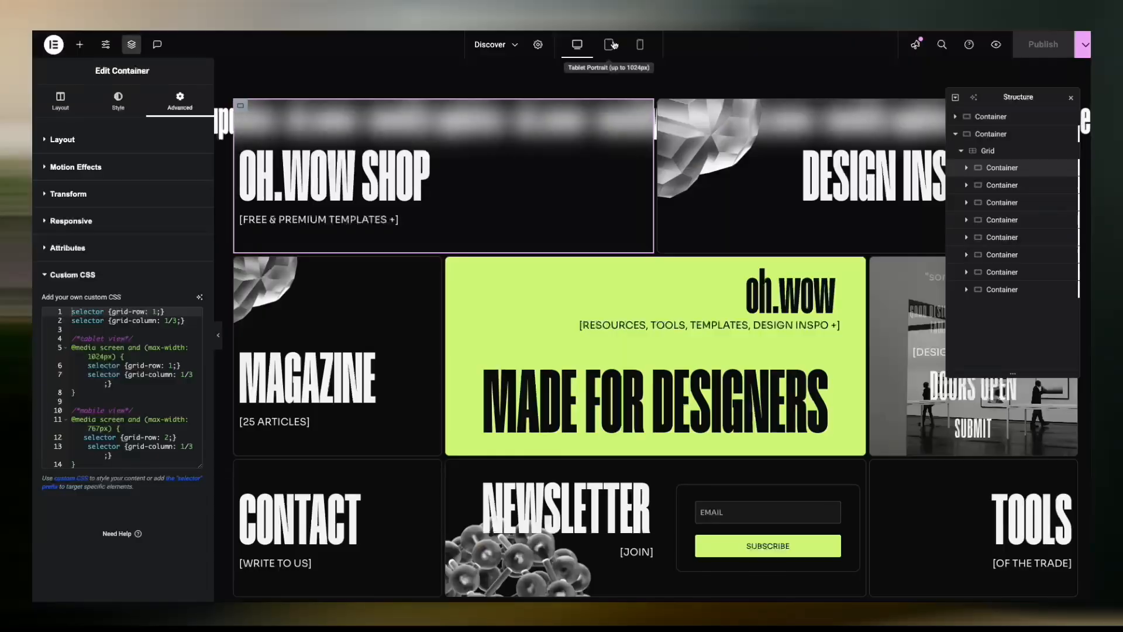
# Preview the Discover page at tablet width, then leave the editor for the WordPress dashboard.
pyautogui.click(609, 45)
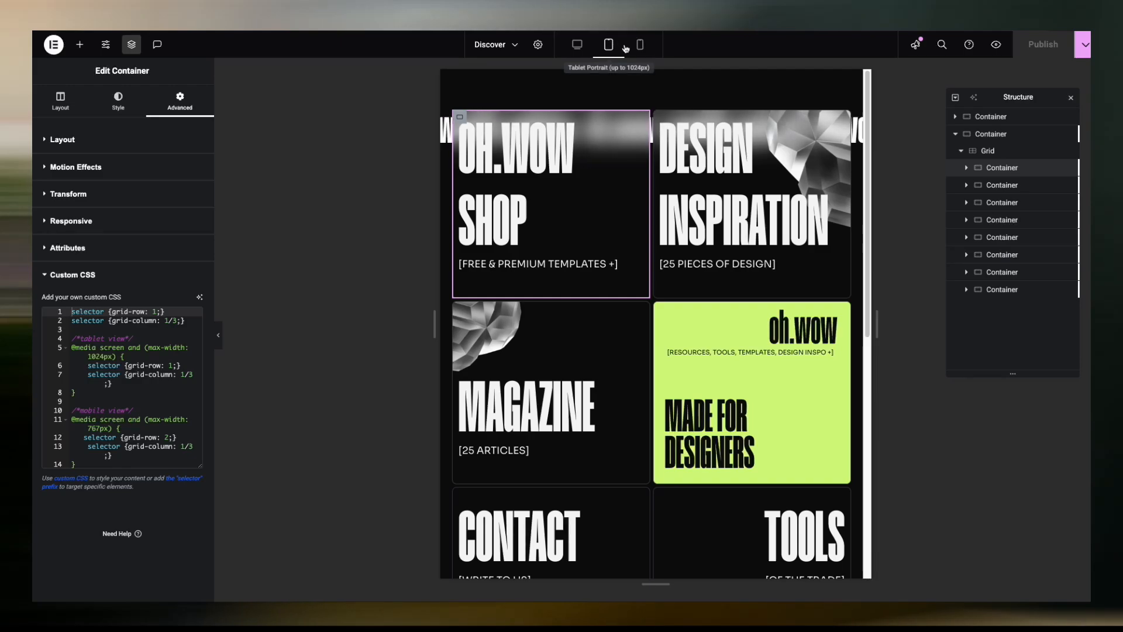
pyautogui.click(637, 44)
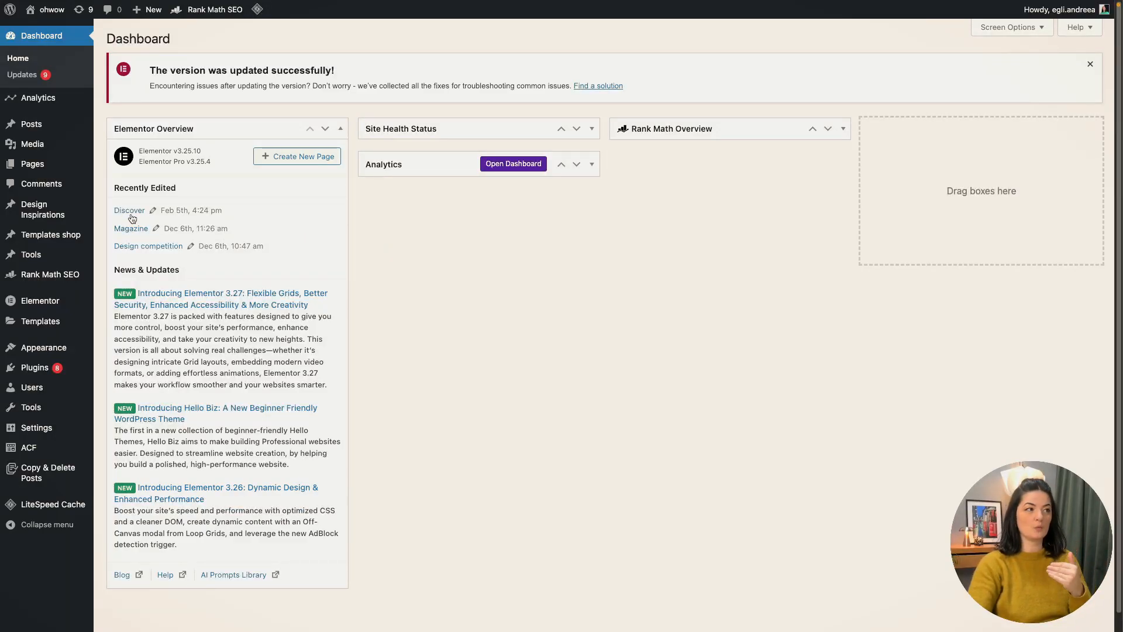
# Reopen the recently edited Discover page in the Elementor editor.
pyautogui.click(130, 209)
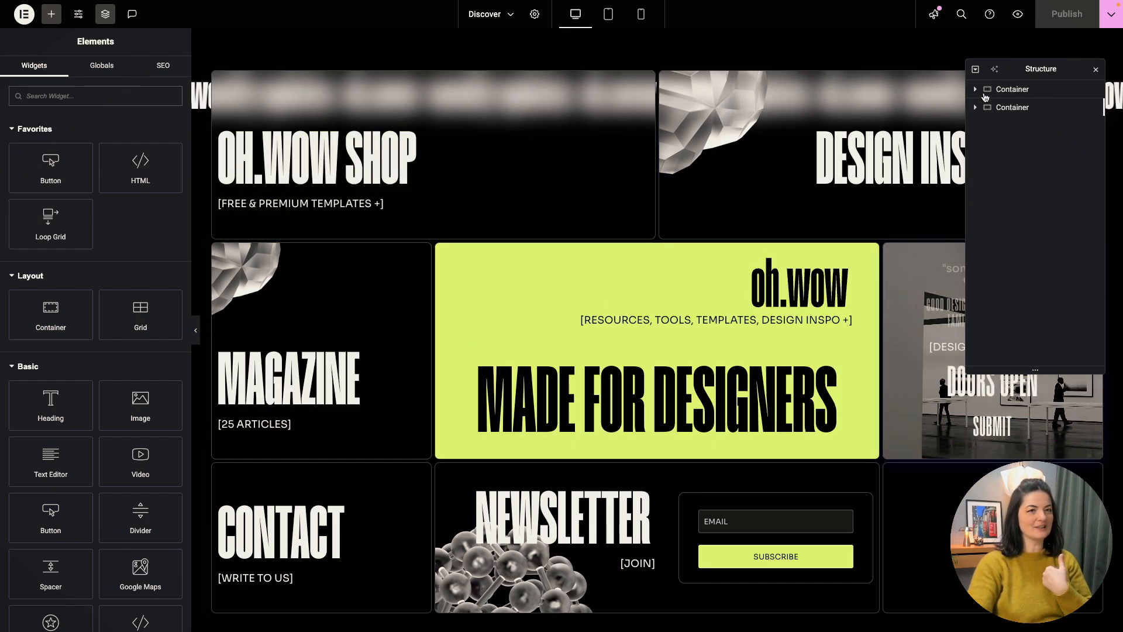
# Expand the containers and the Grid in Structure to list its eight nested cards.
pyautogui.click(976, 89)
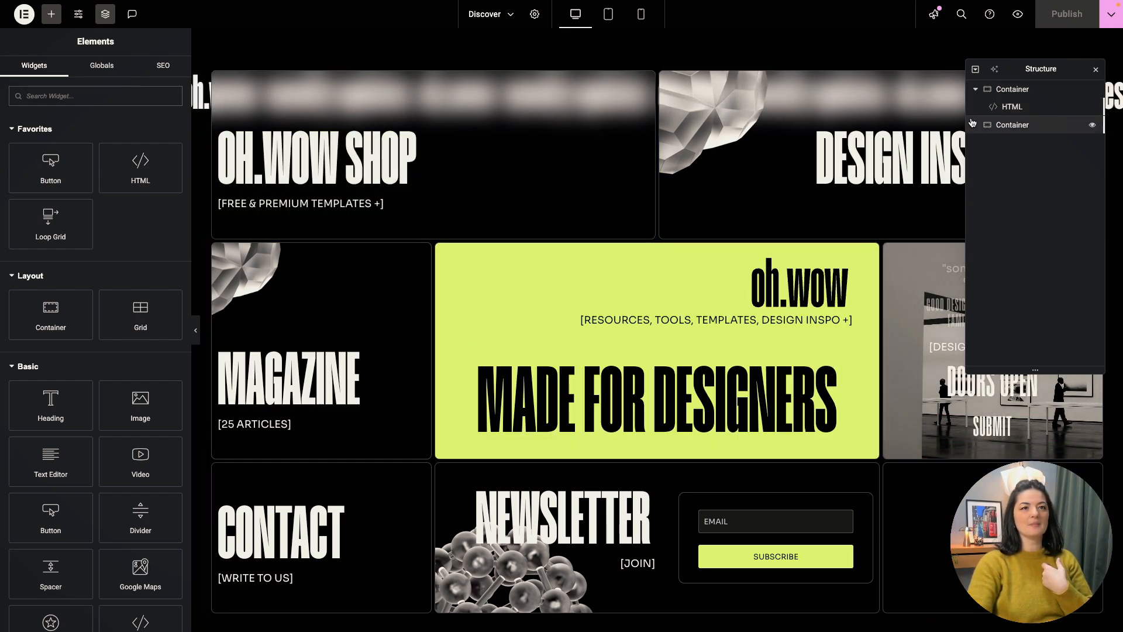
pyautogui.click(1013, 126)
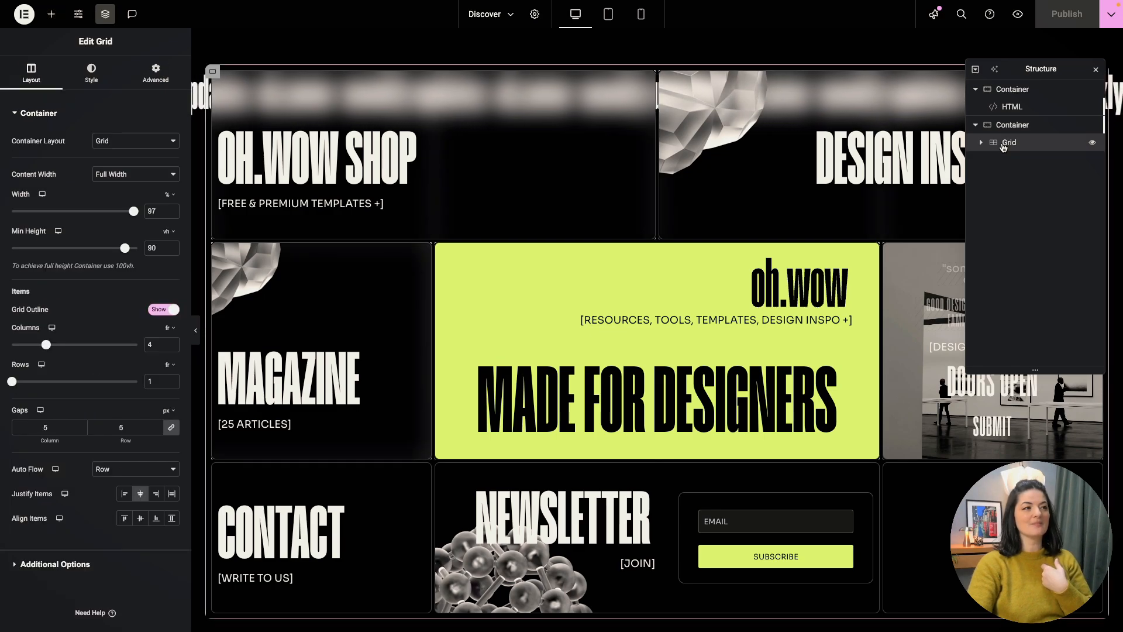
pyautogui.click(980, 142)
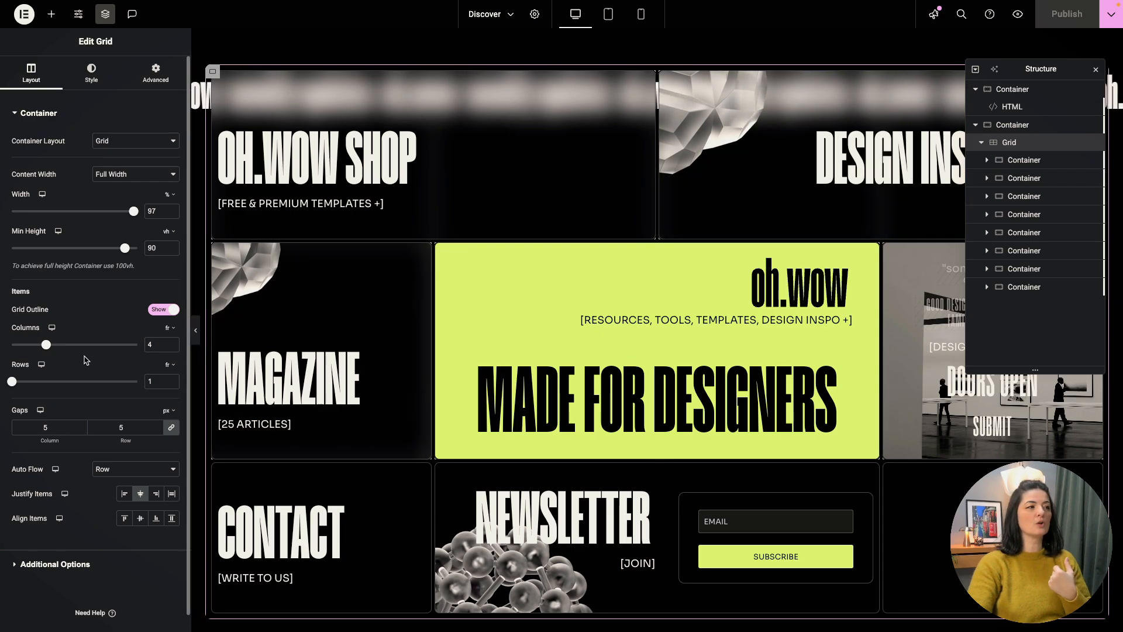
pyautogui.moveTo(1024, 160)
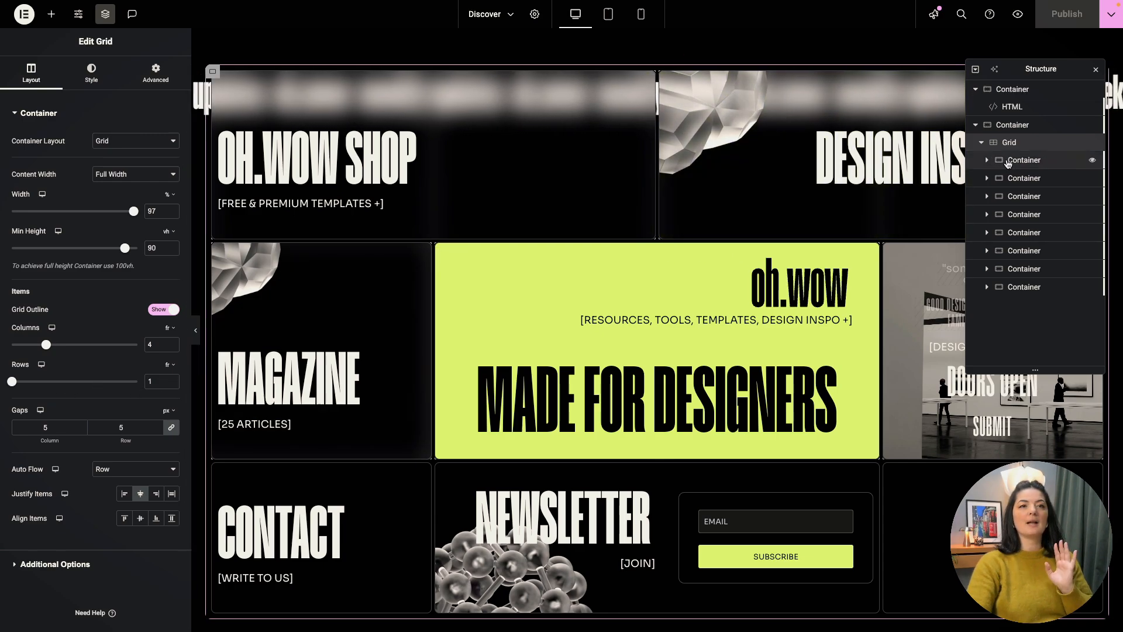
# Read the OH.WOW SHOP card's custom CSS grid-row/grid-column placement rules.
pyautogui.click(1024, 160)
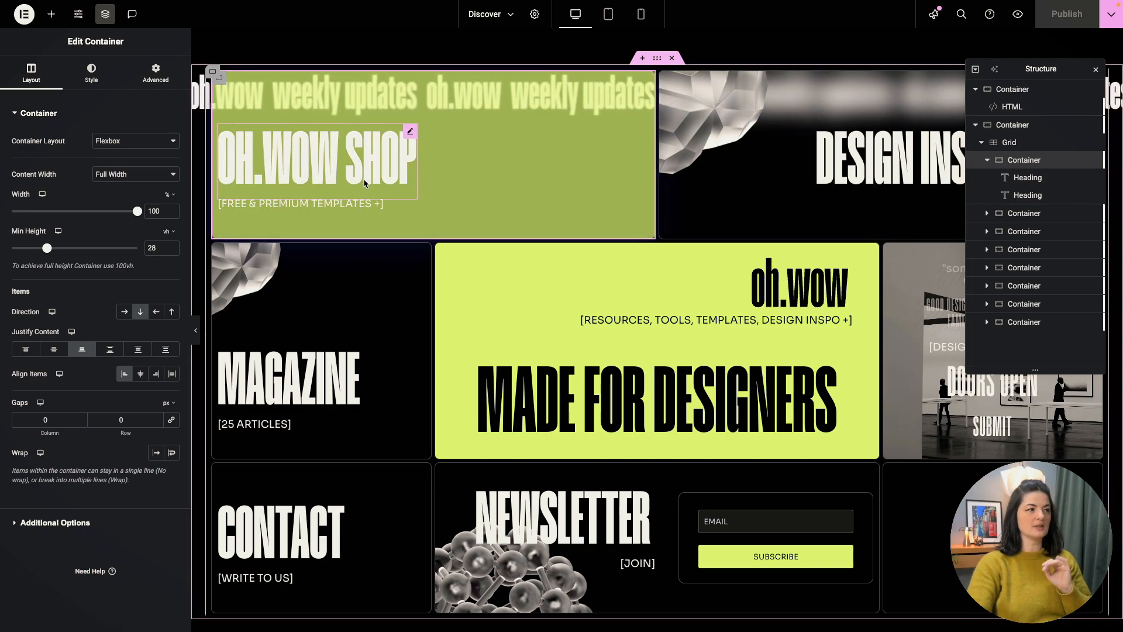
pyautogui.click(154, 73)
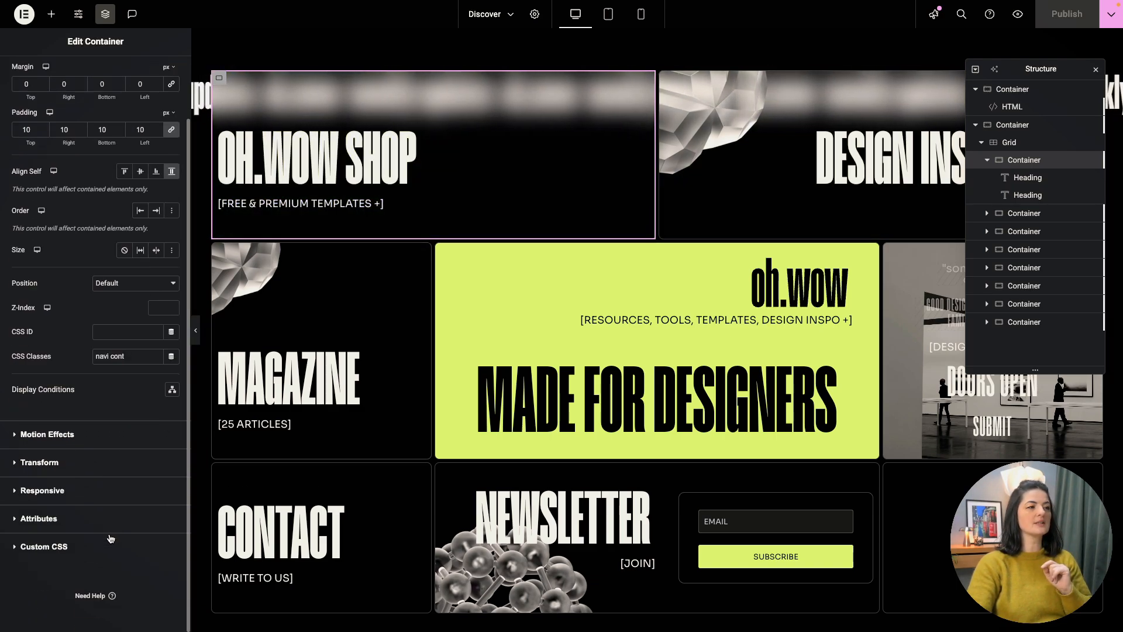
pyautogui.click(155, 72)
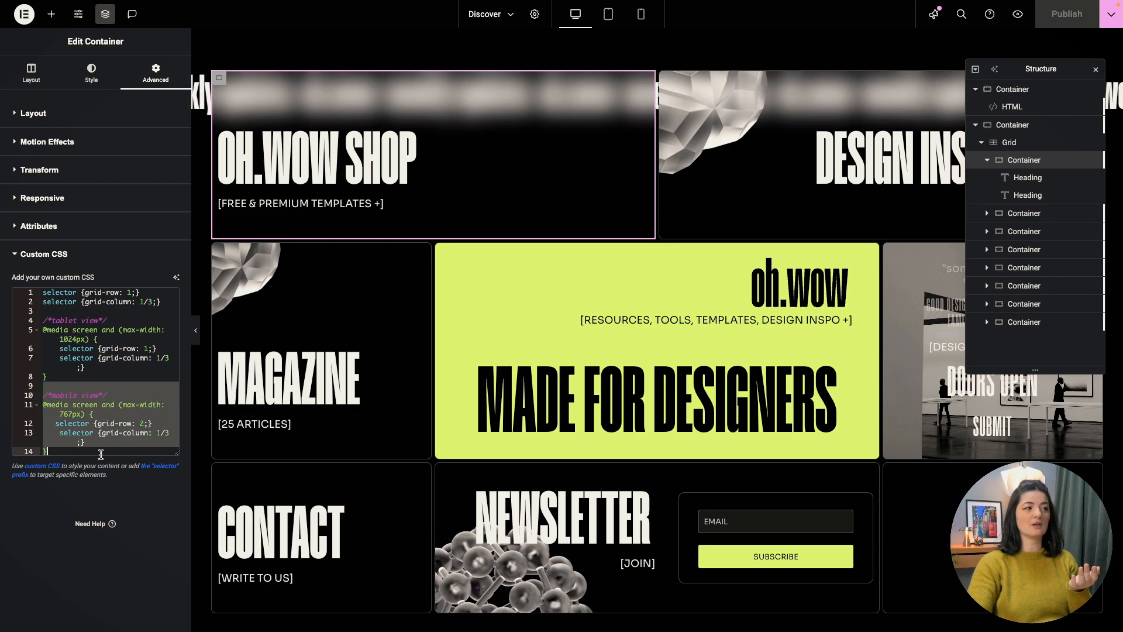
pyautogui.click(810, 158)
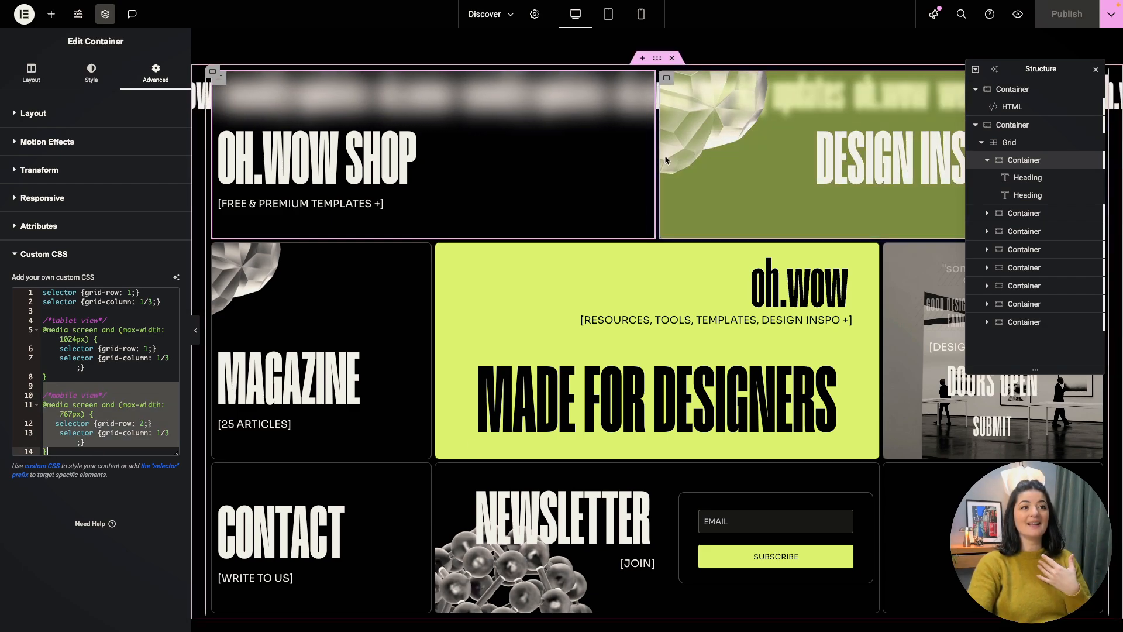
# Read the DESIGN INSPIRATION card's custom CSS grid placement rules.
pyautogui.click(30, 72)
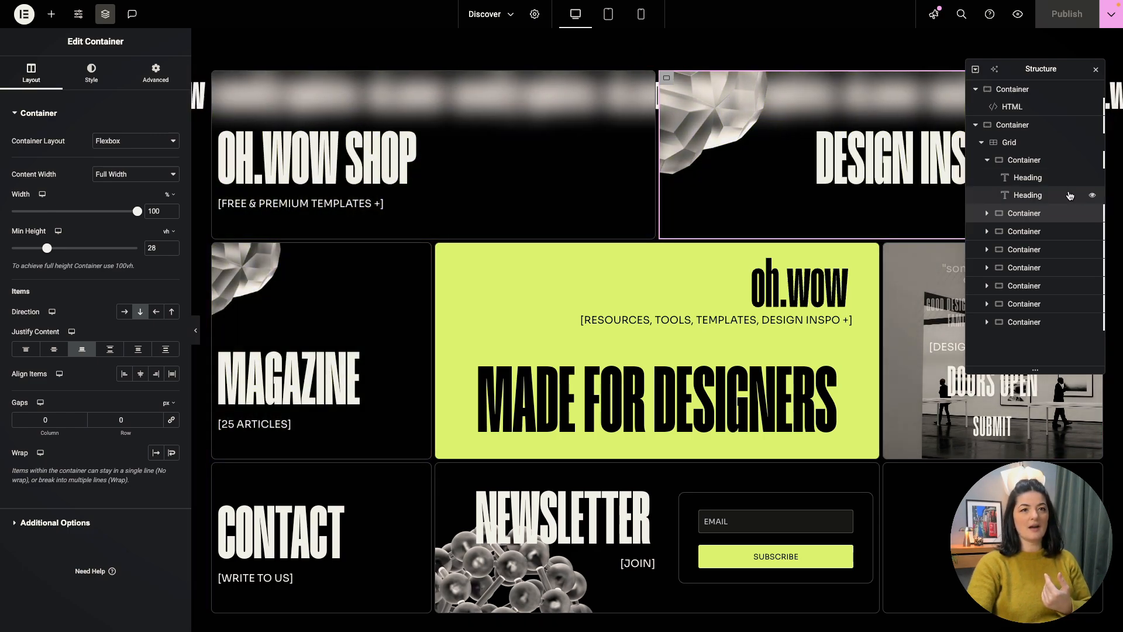
pyautogui.click(155, 71)
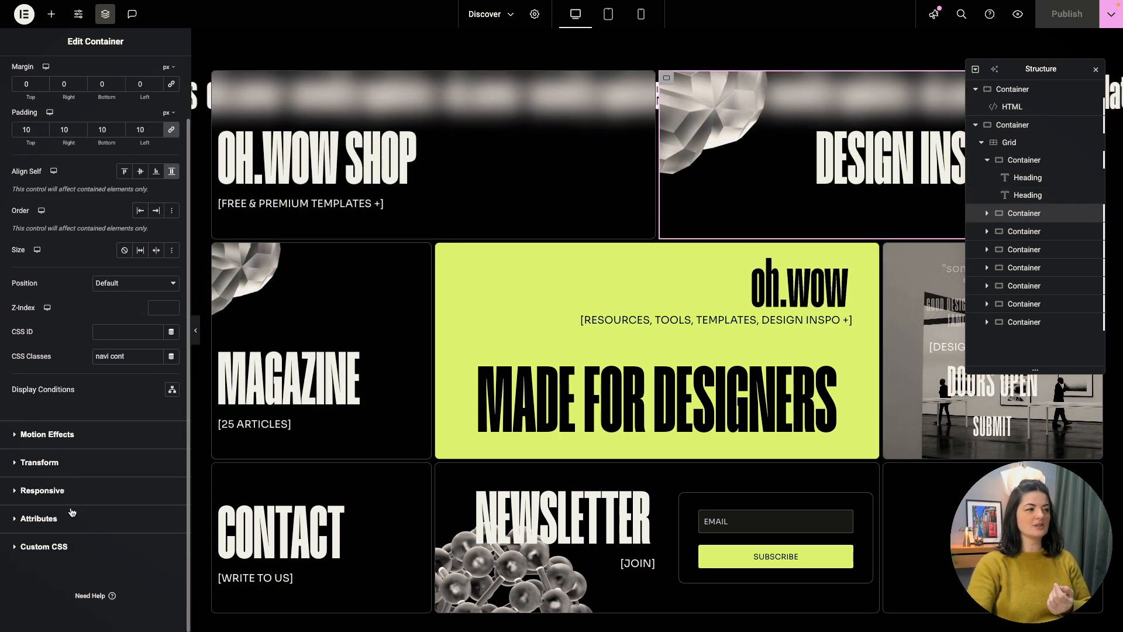
pyautogui.click(154, 72)
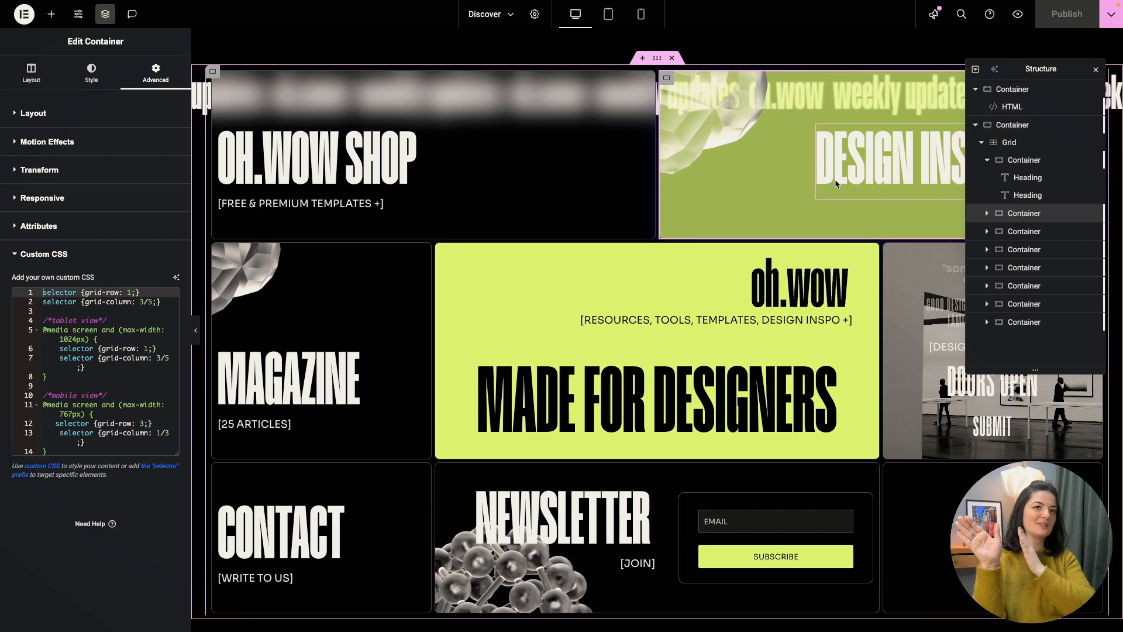
# Read the CONTACT card's custom CSS, then preview the page at mobile width.
pyautogui.click(30, 72)
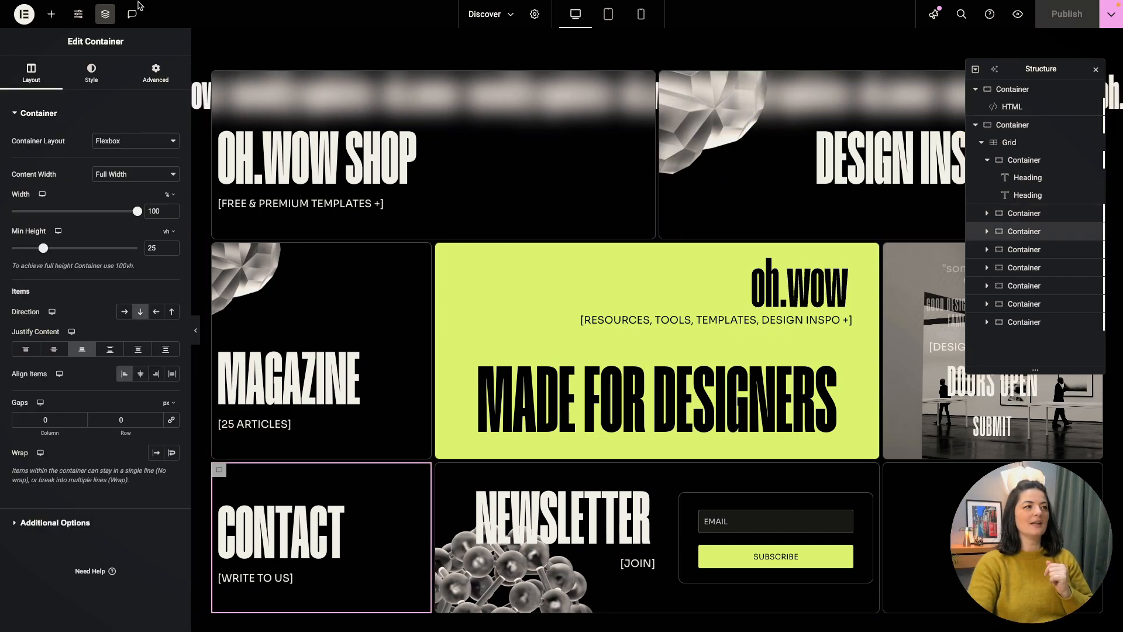
pyautogui.click(154, 72)
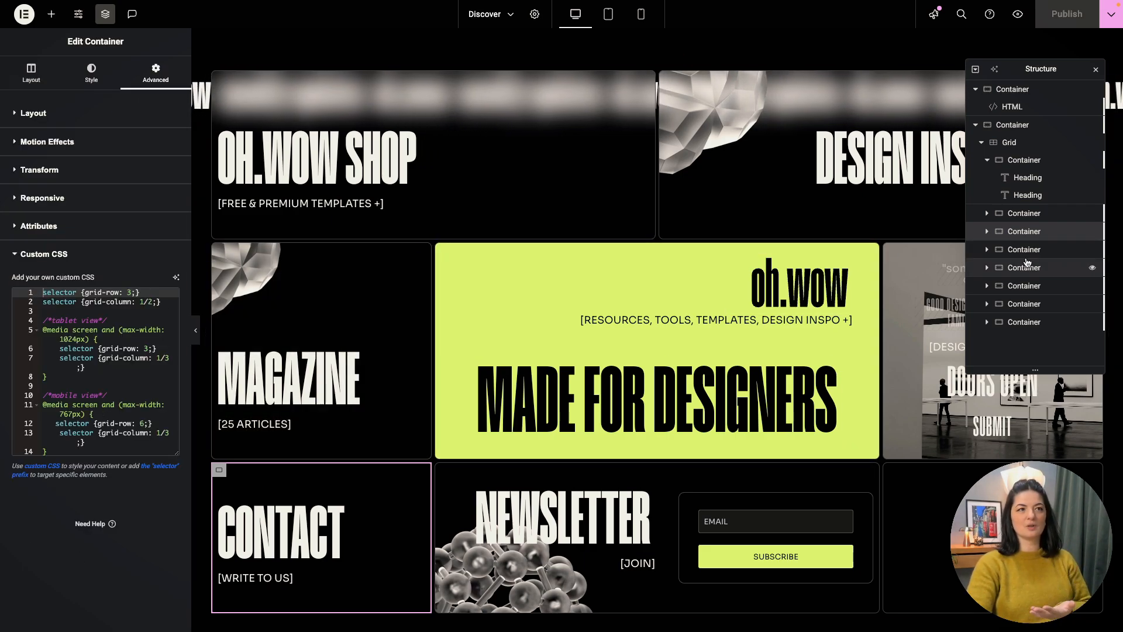
pyautogui.click(640, 14)
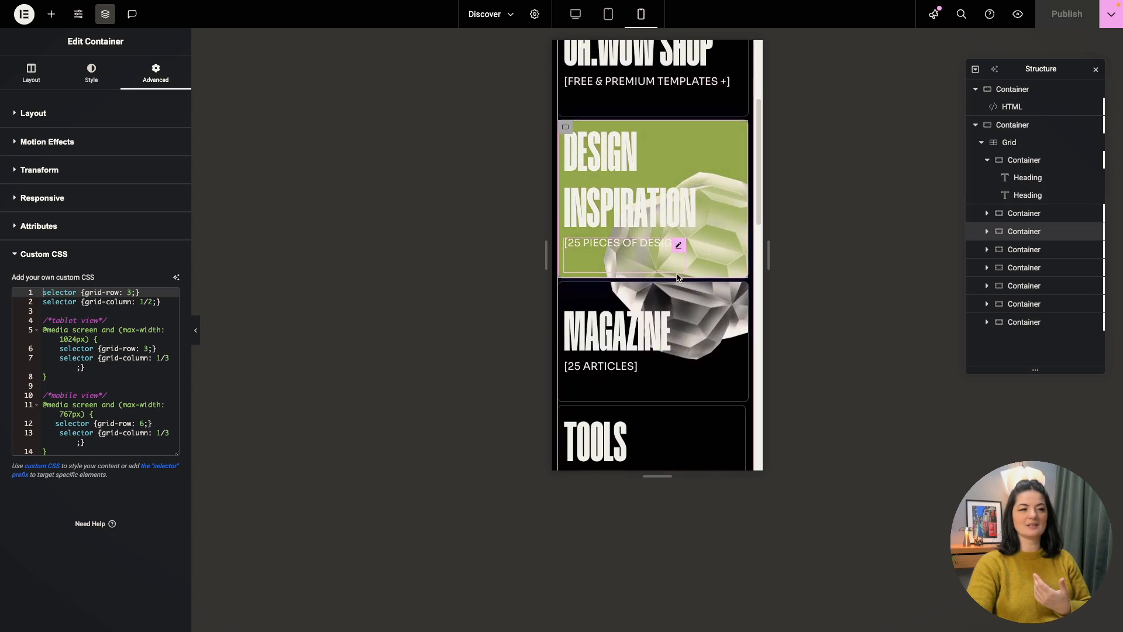
# Return to the desktop preview and view the MAGAZINE container's Layout settings.
pyautogui.click(608, 14)
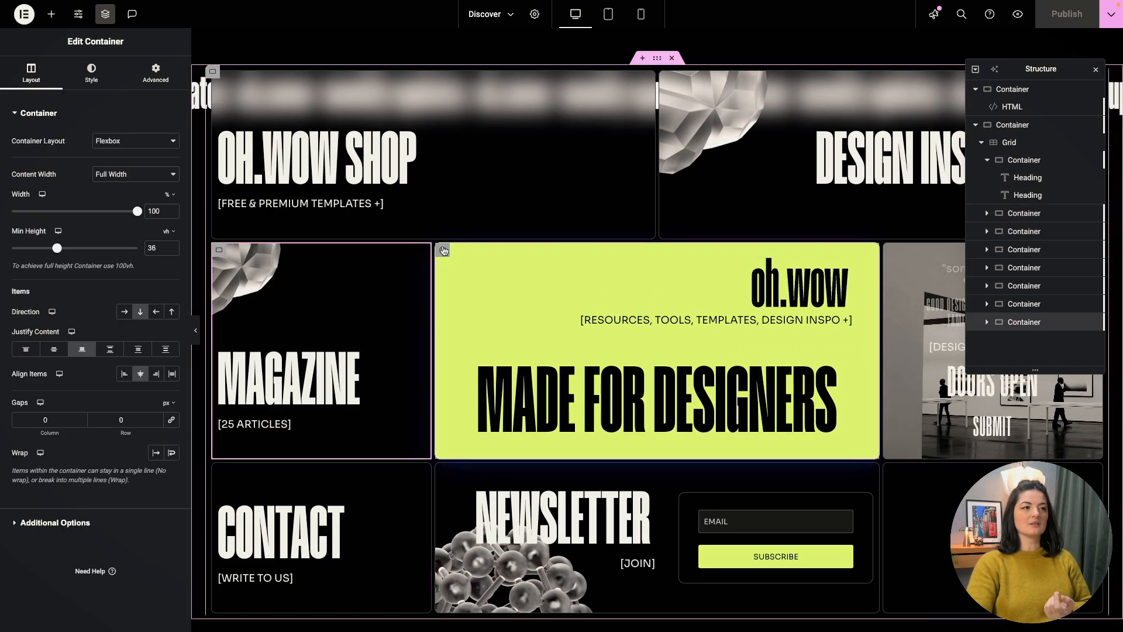
pyautogui.click(154, 72)
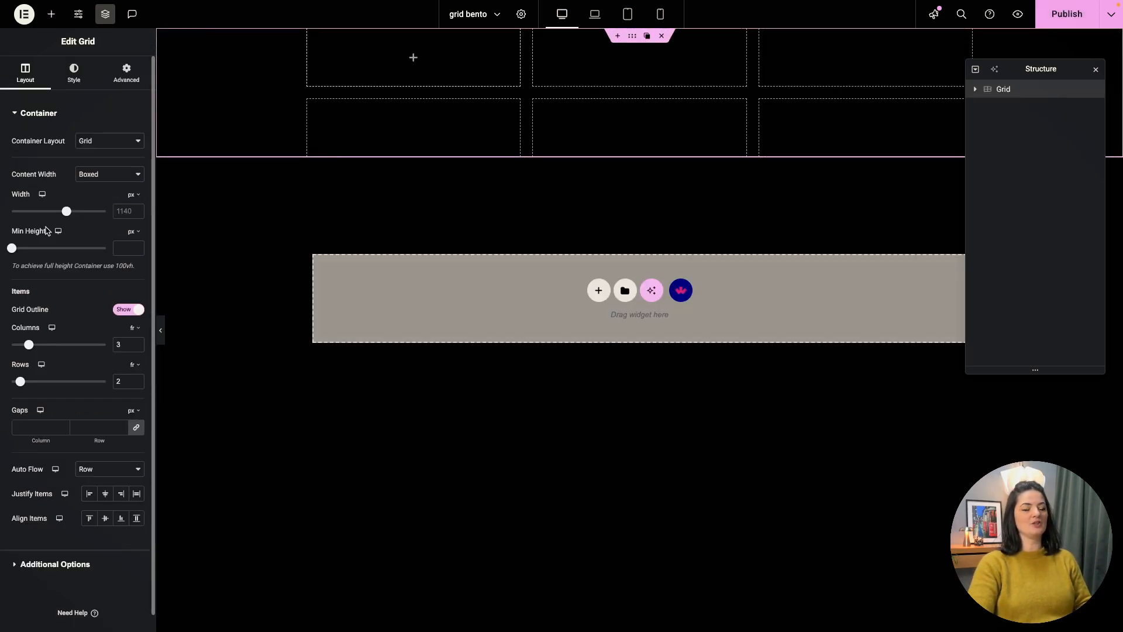
# Set the grid container's Content Width from Boxed to Full Width.
pyautogui.click(108, 175)
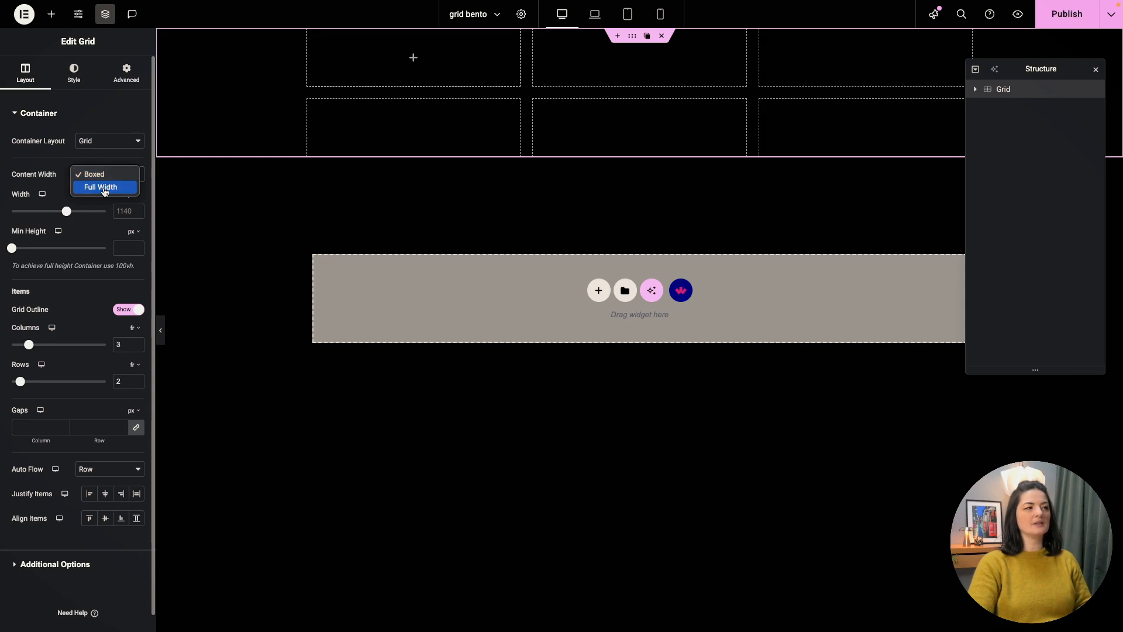
pyautogui.click(101, 187)
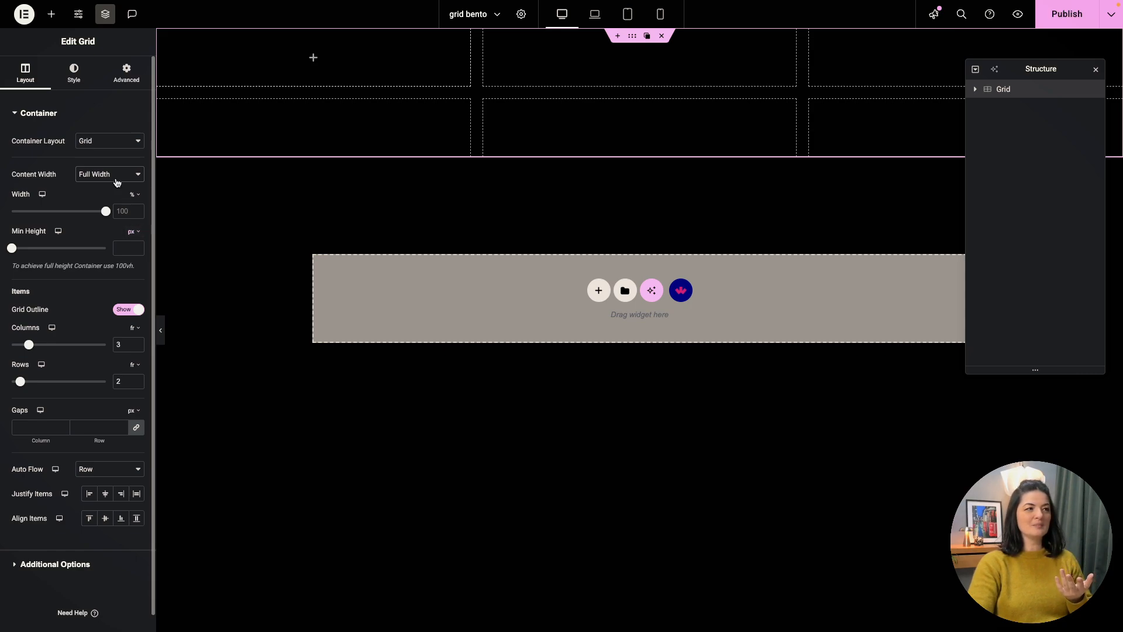
pyautogui.click(109, 174)
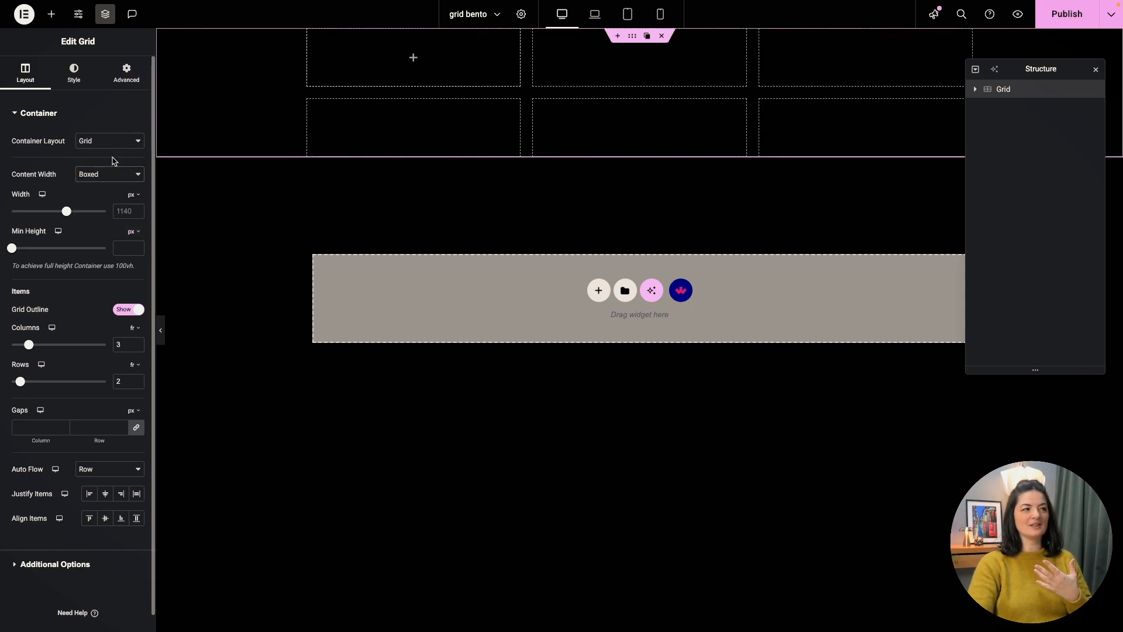
pyautogui.moveTo(92, 141)
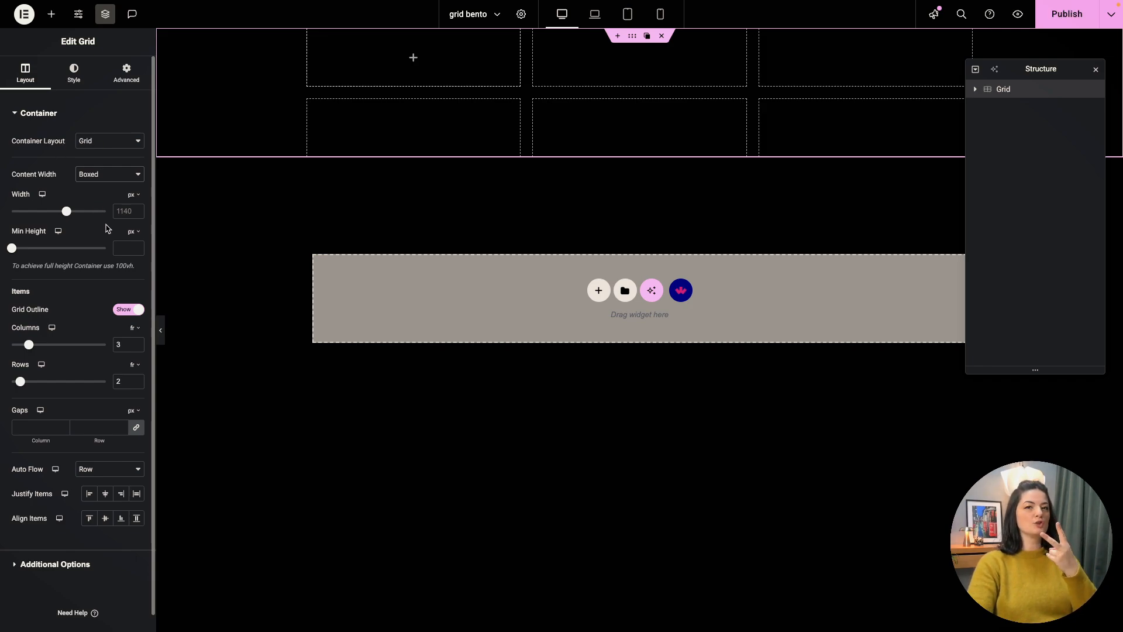
pyautogui.moveTo(549, 124)
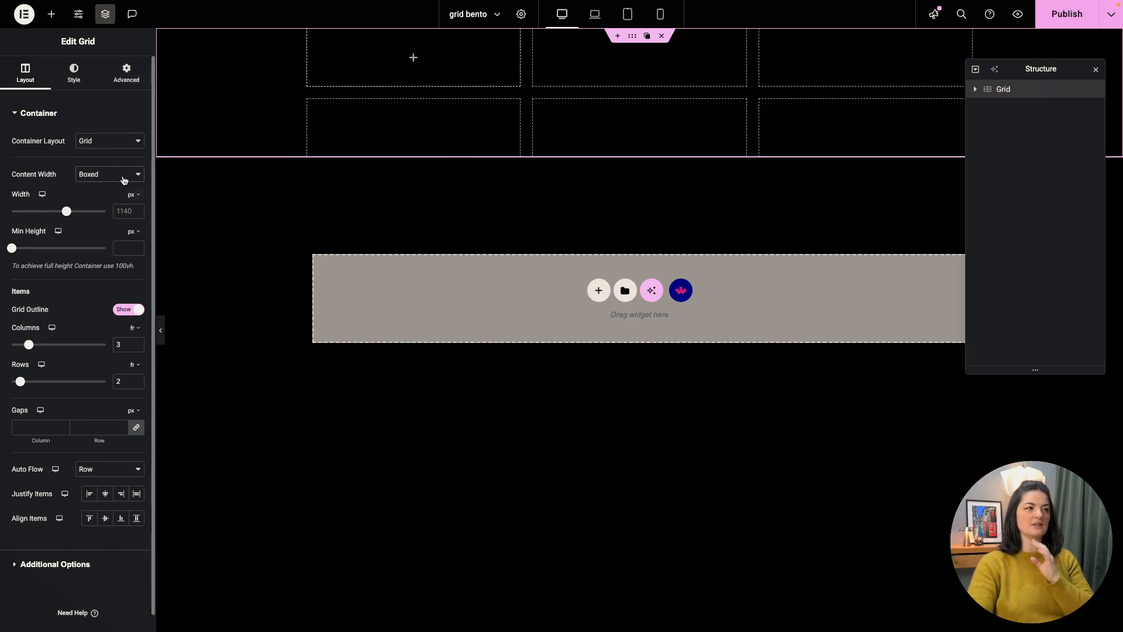
pyautogui.click(107, 174)
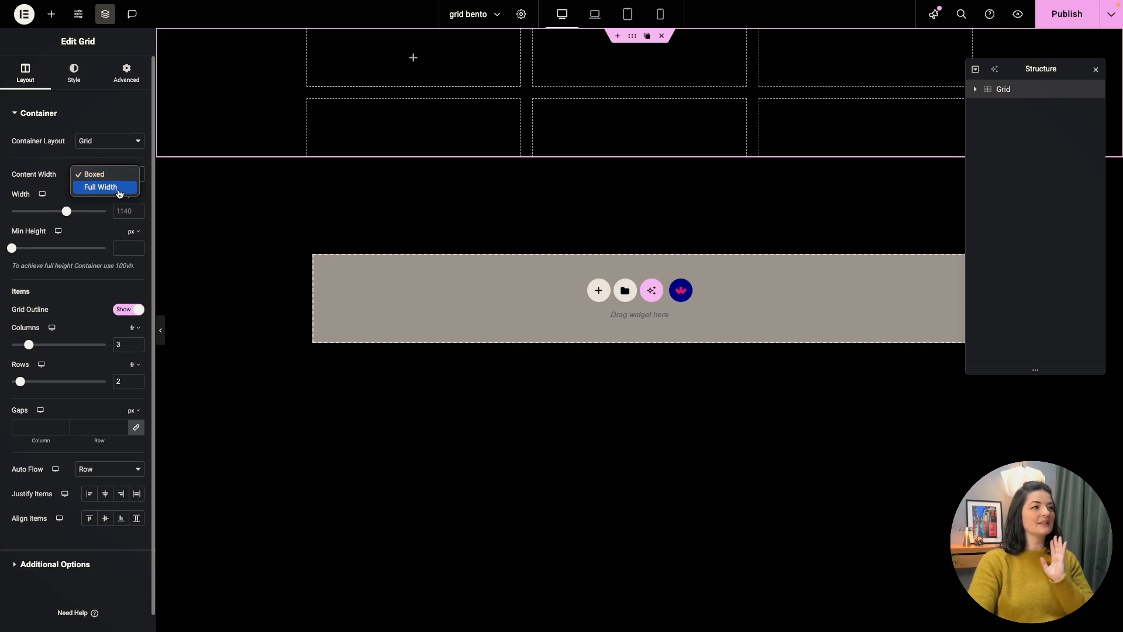
pyautogui.click(100, 187)
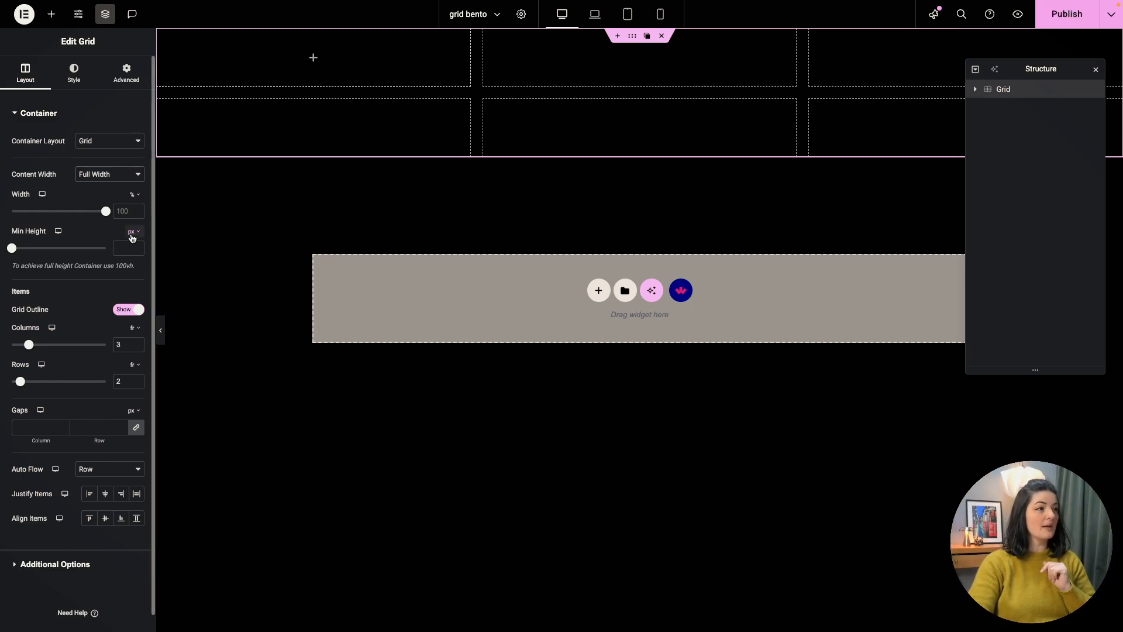
# Give the grid a vh minimum height, 4 columns, 3 rows and 5 px gaps.
pyautogui.click(132, 232)
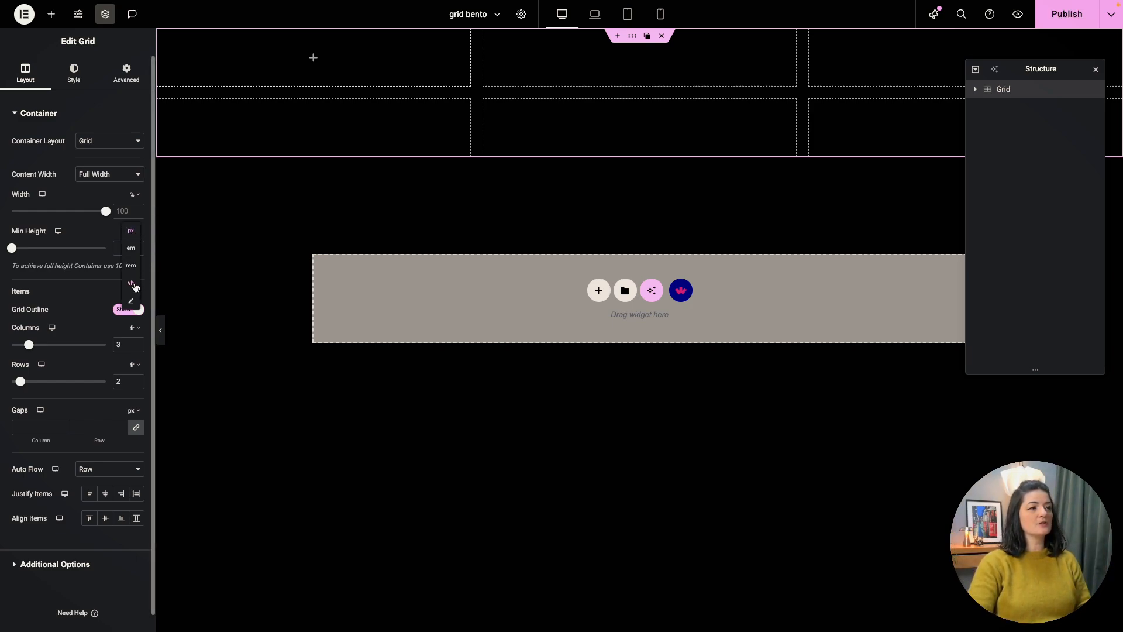
pyautogui.click(131, 283)
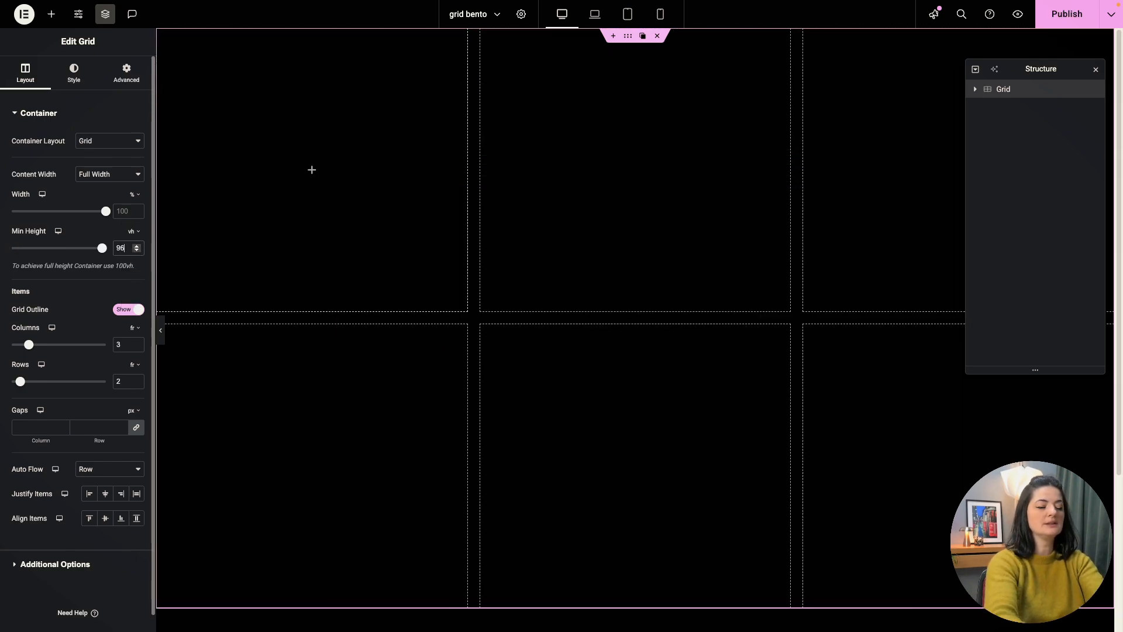
pyautogui.moveTo(541, 440)
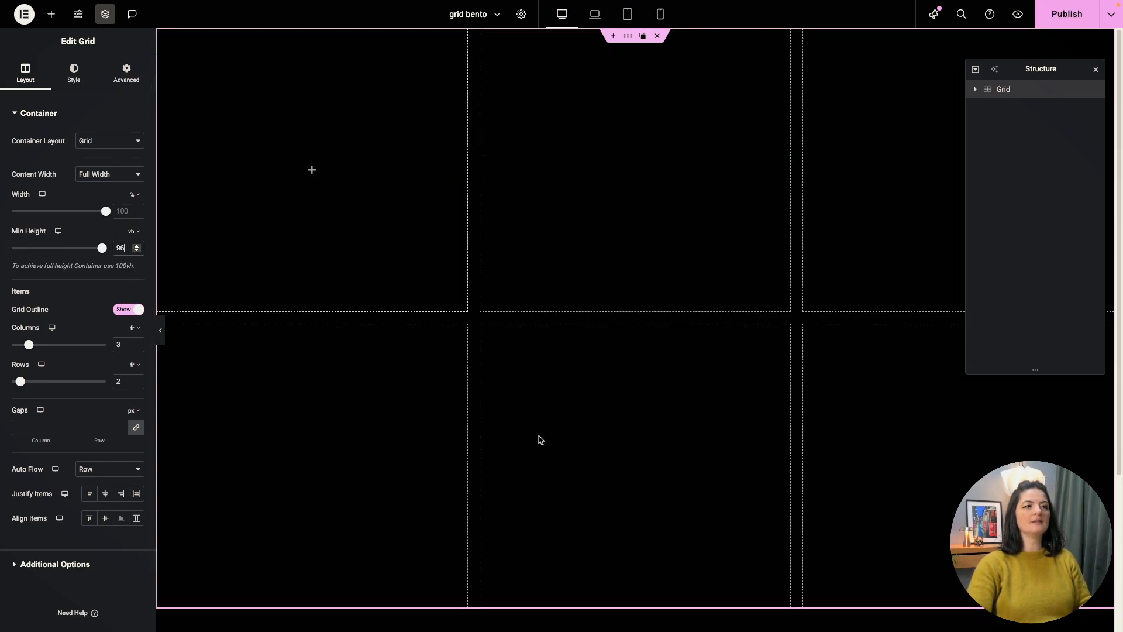
pyautogui.moveTo(50, 327)
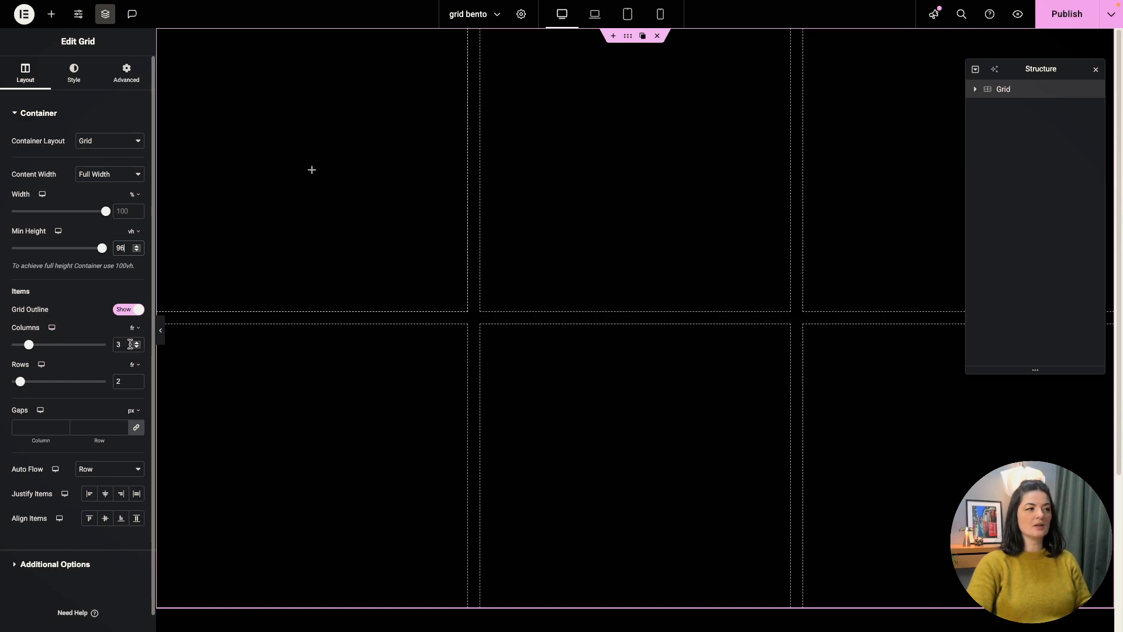
pyautogui.click(136, 341)
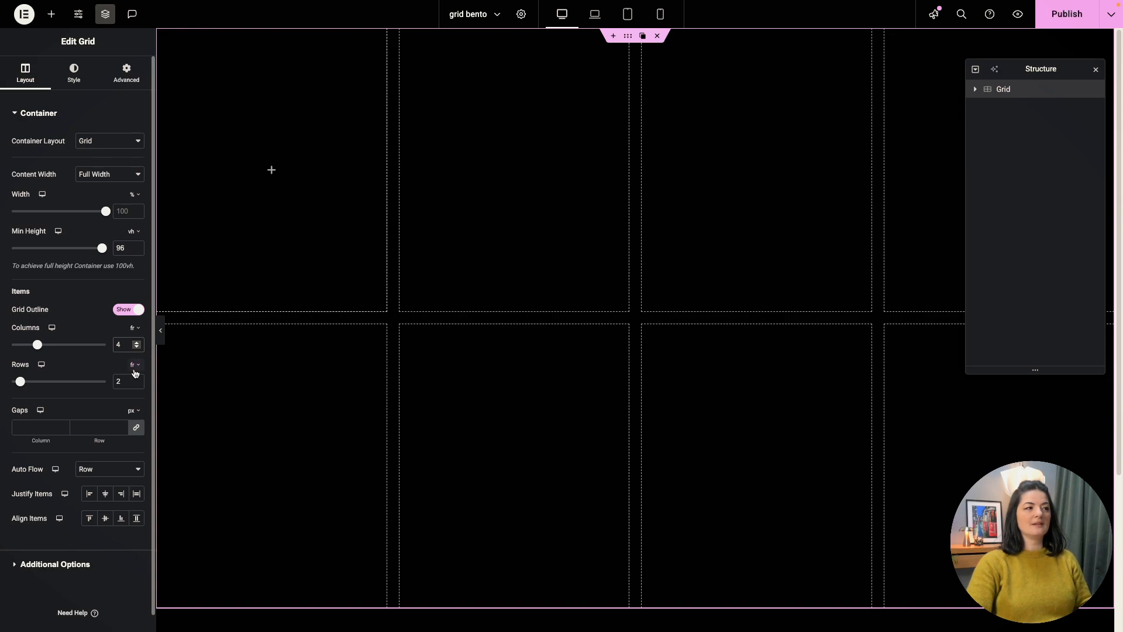
pyautogui.click(138, 378)
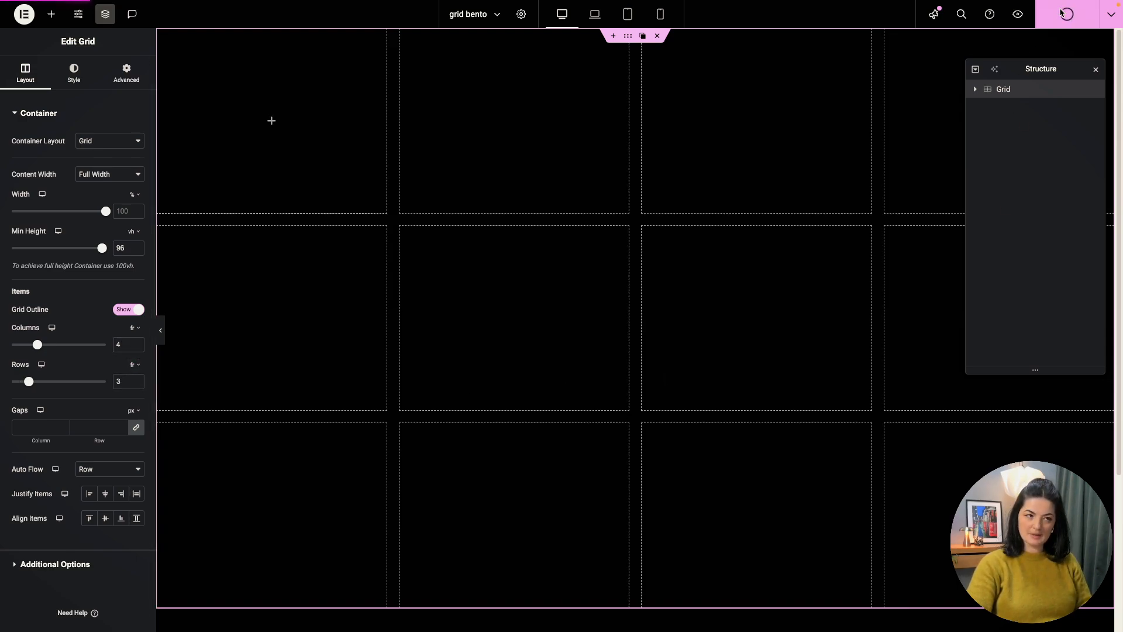
pyautogui.click(94, 427)
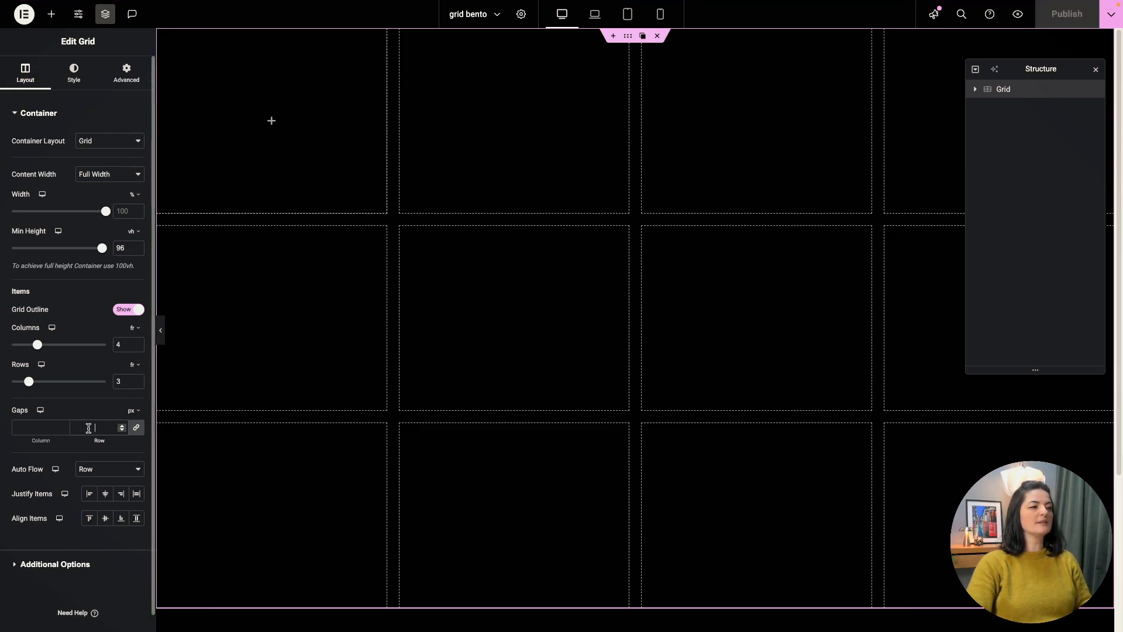
pyautogui.write('5')
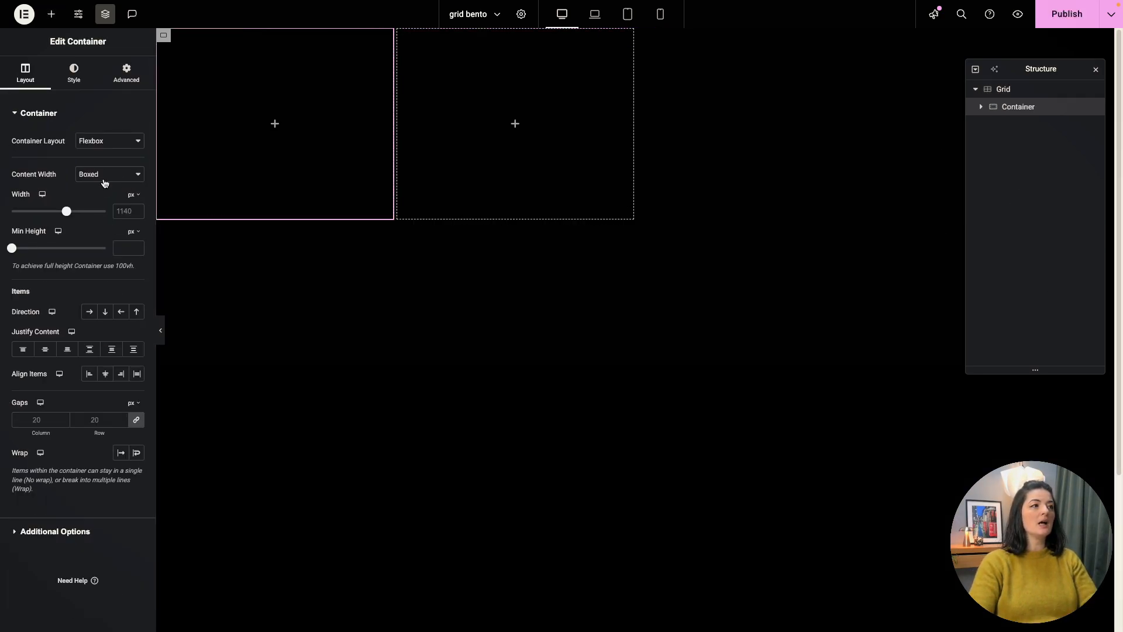
# Make the first nested container full width with 30 px padding on every side.
pyautogui.click(109, 174)
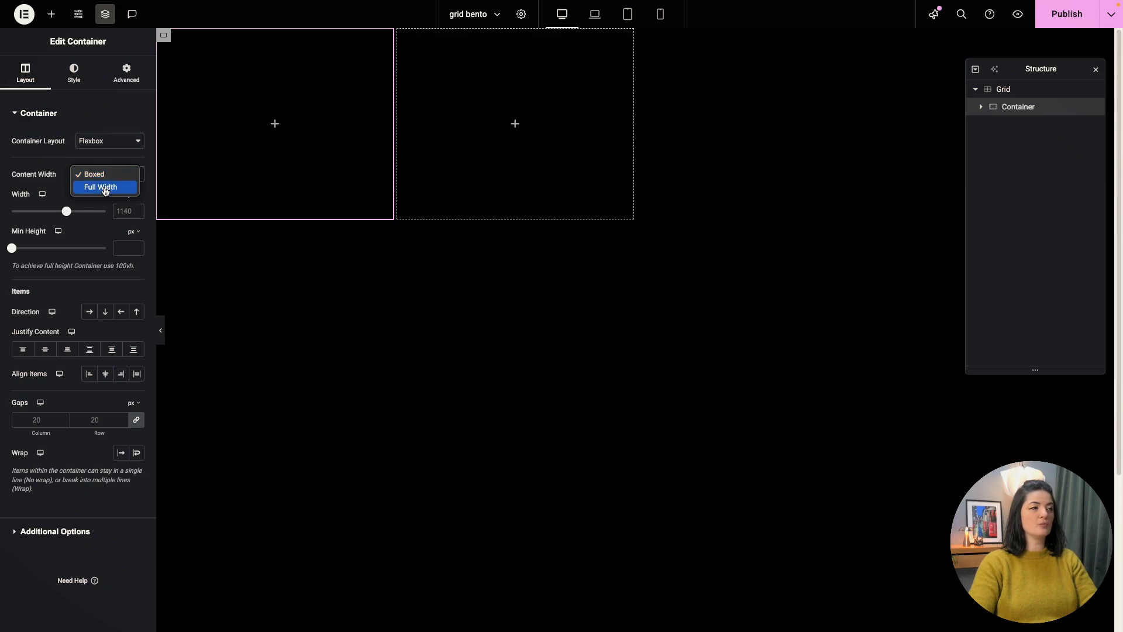
pyautogui.click(99, 187)
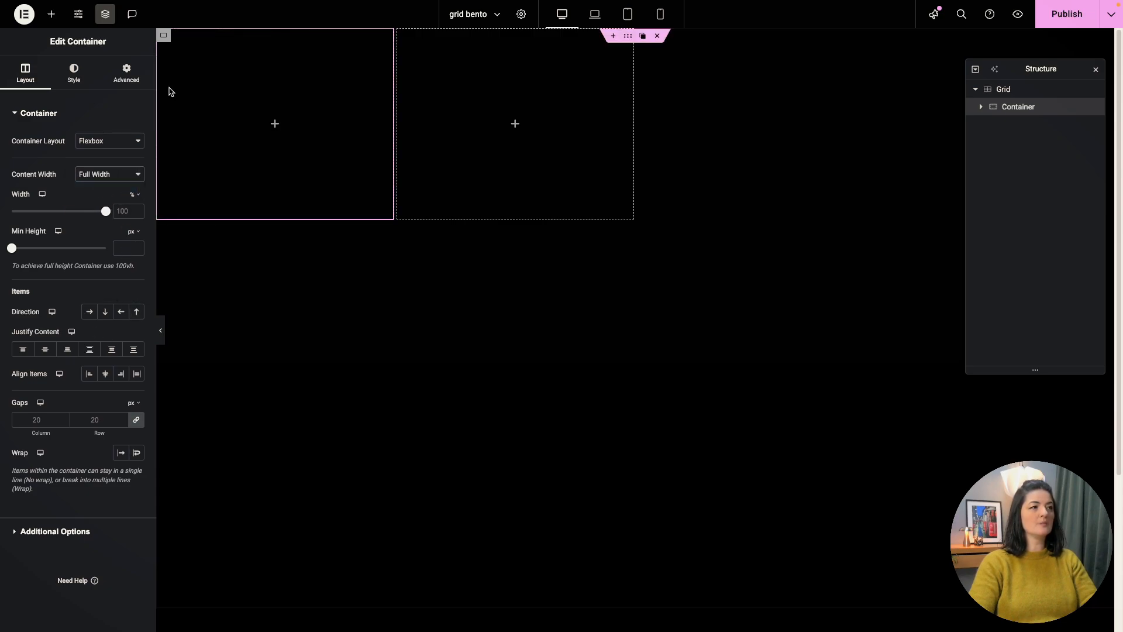
pyautogui.click(126, 72)
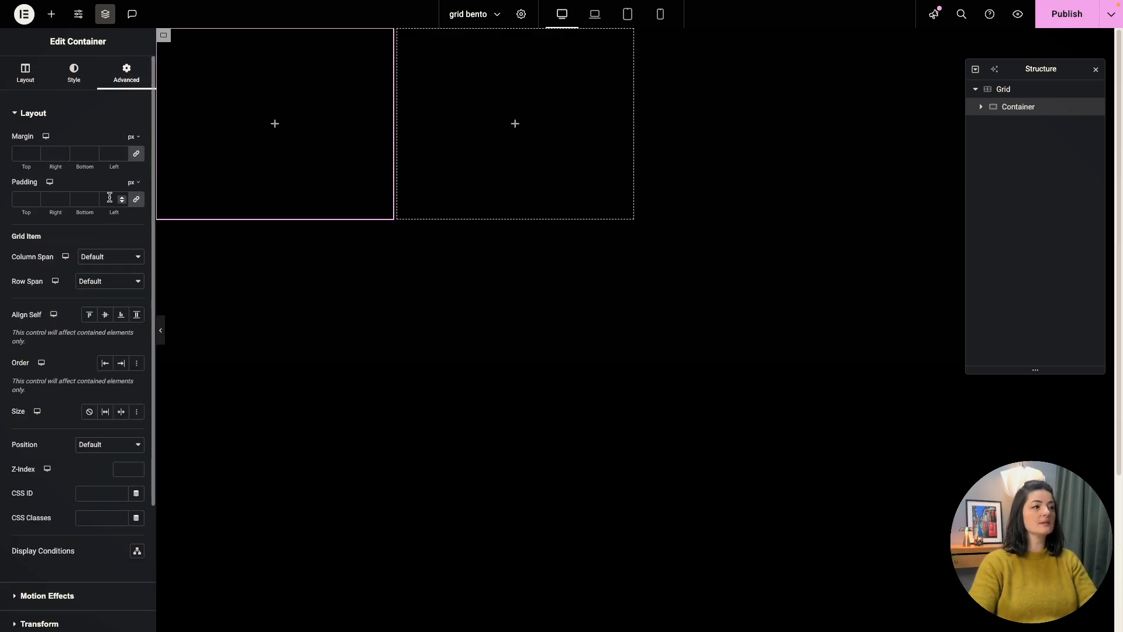
pyautogui.write('30')
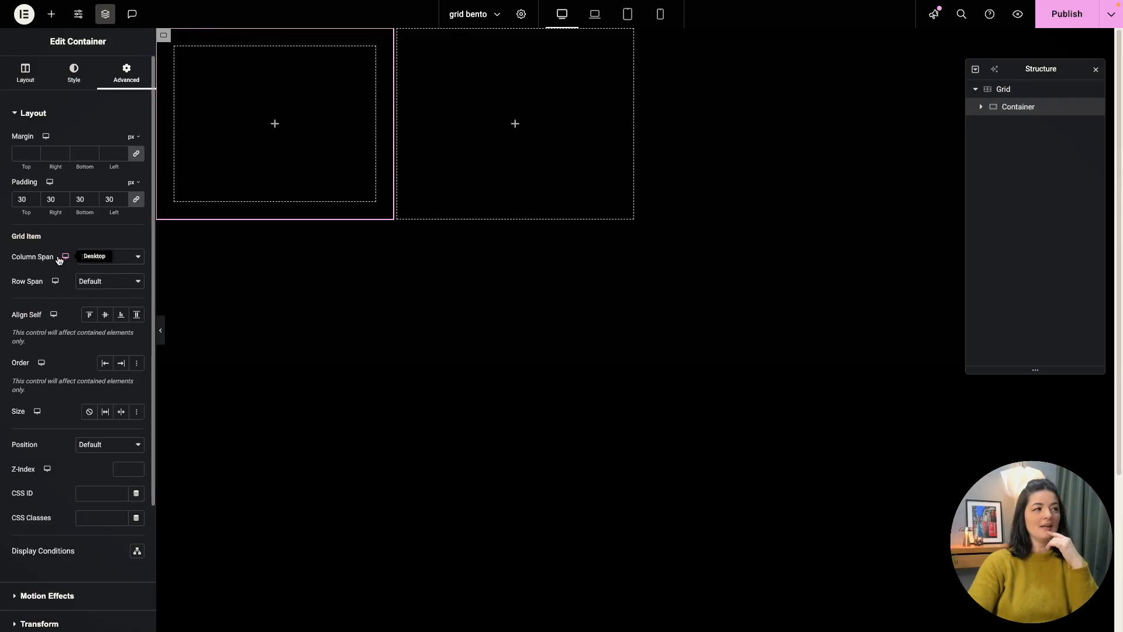
pyautogui.click(107, 257)
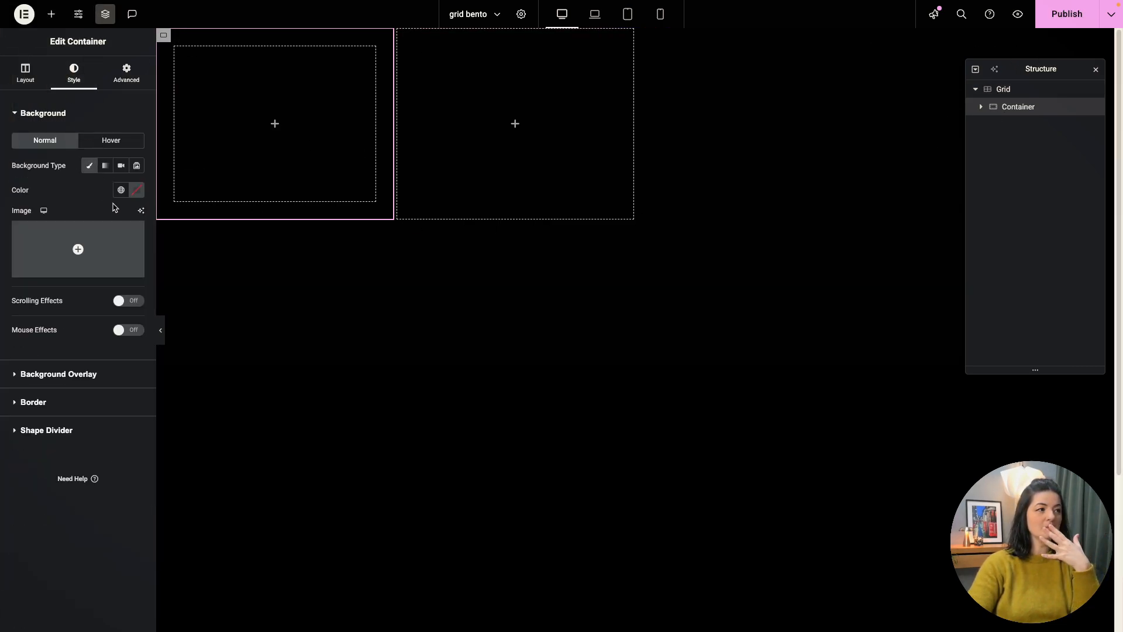
# Fill the first container with the green light global colour and span it across two columns.
pyautogui.click(120, 190)
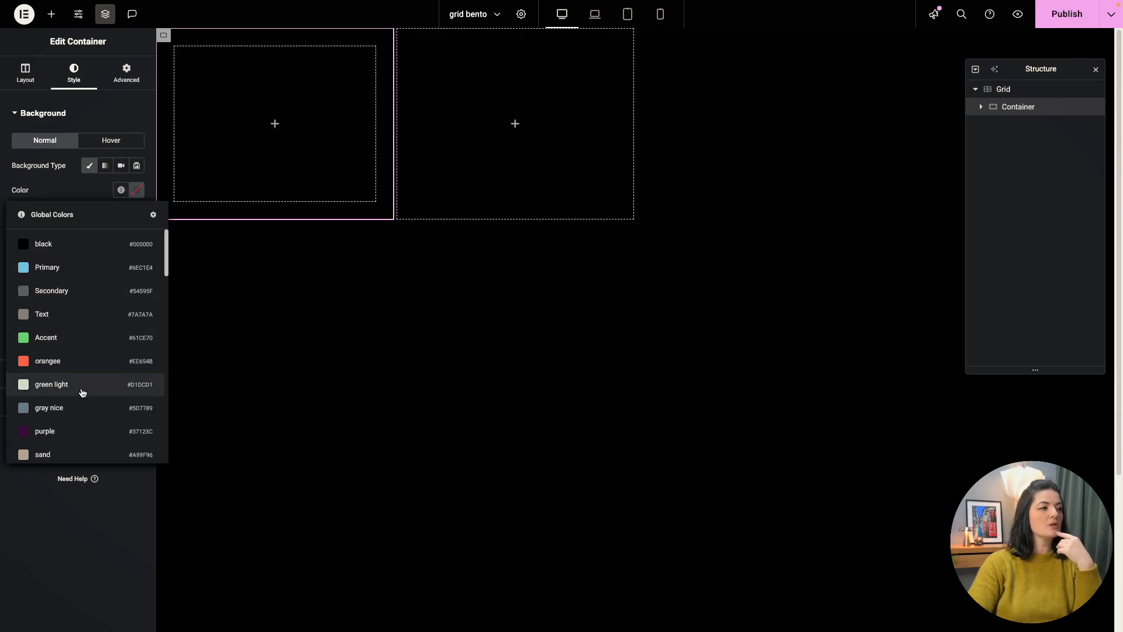
pyautogui.click(52, 384)
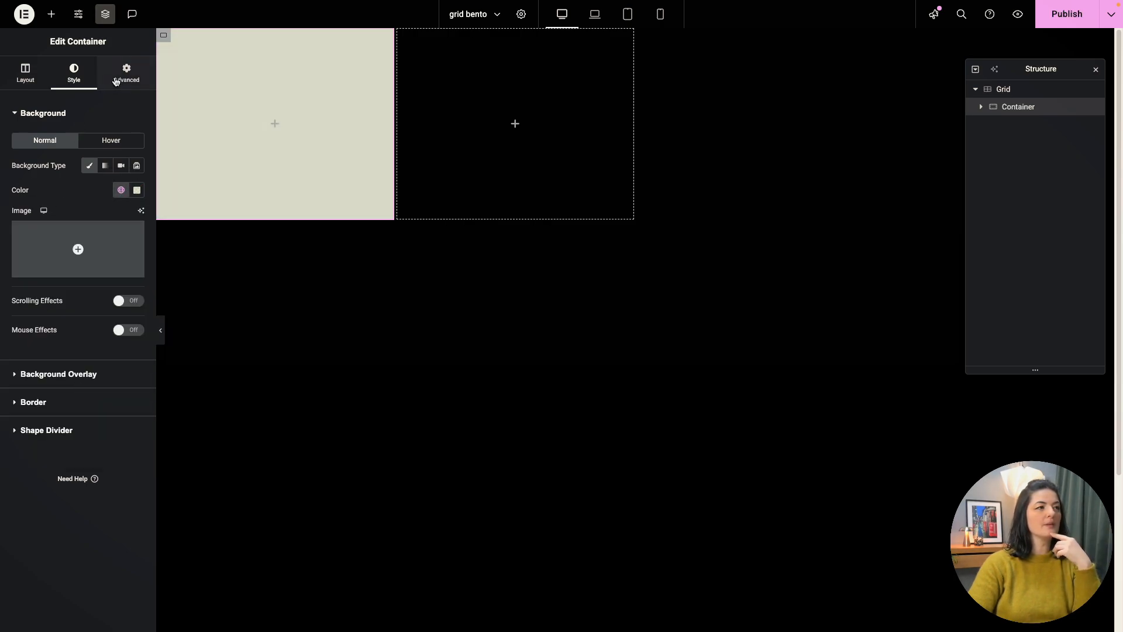
pyautogui.click(126, 74)
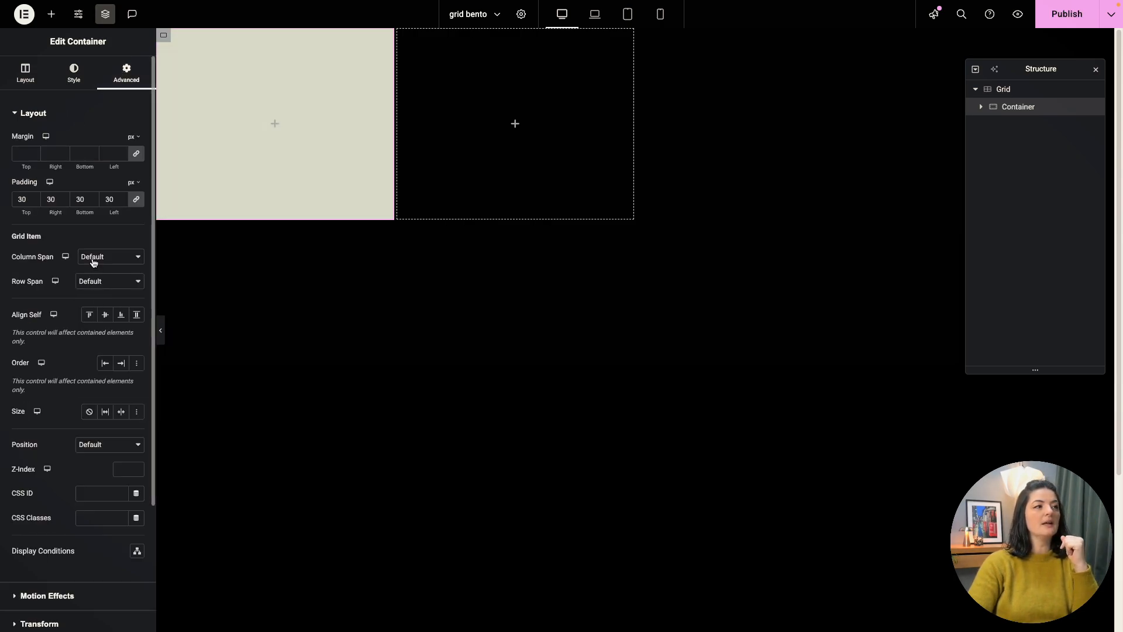
pyautogui.click(109, 257)
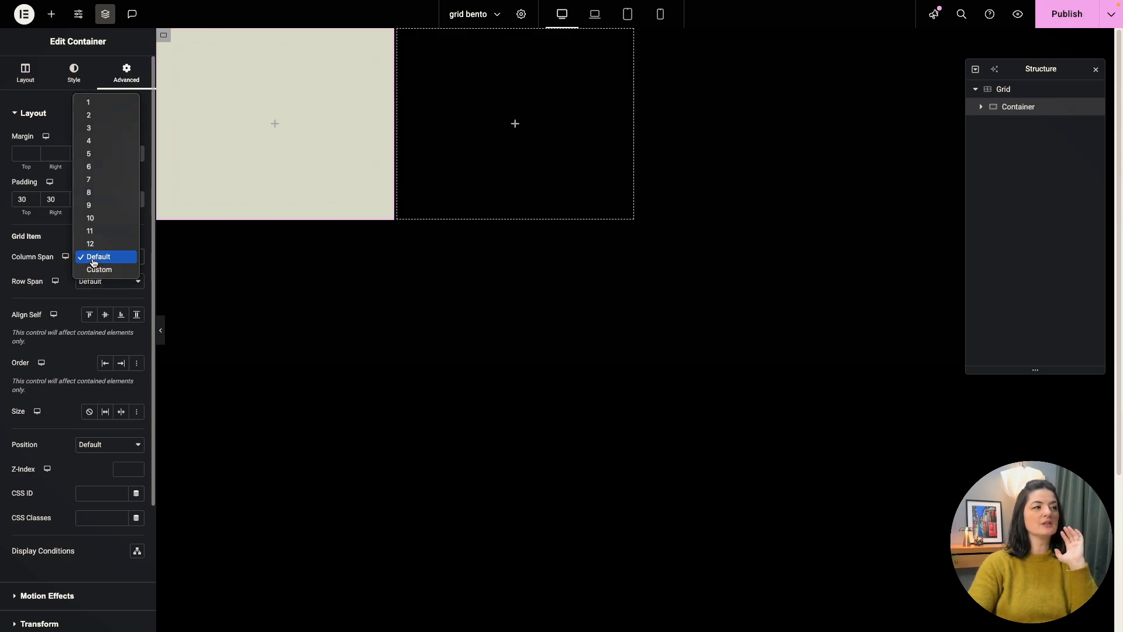
pyautogui.click(88, 115)
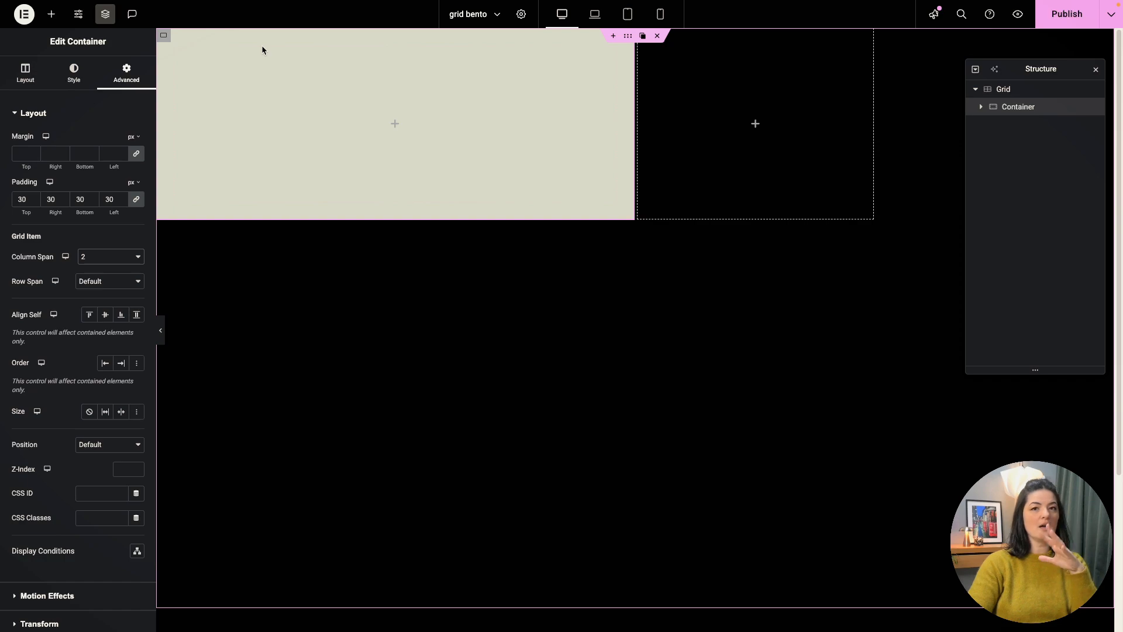
pyautogui.moveTo(352, 126)
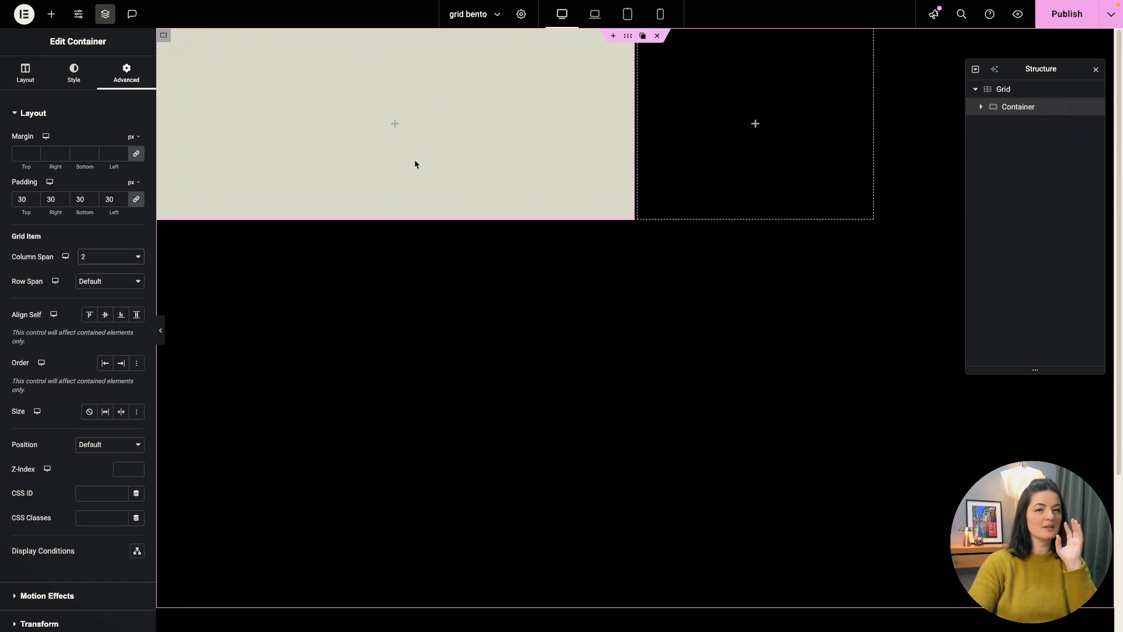
pyautogui.moveTo(255, 54)
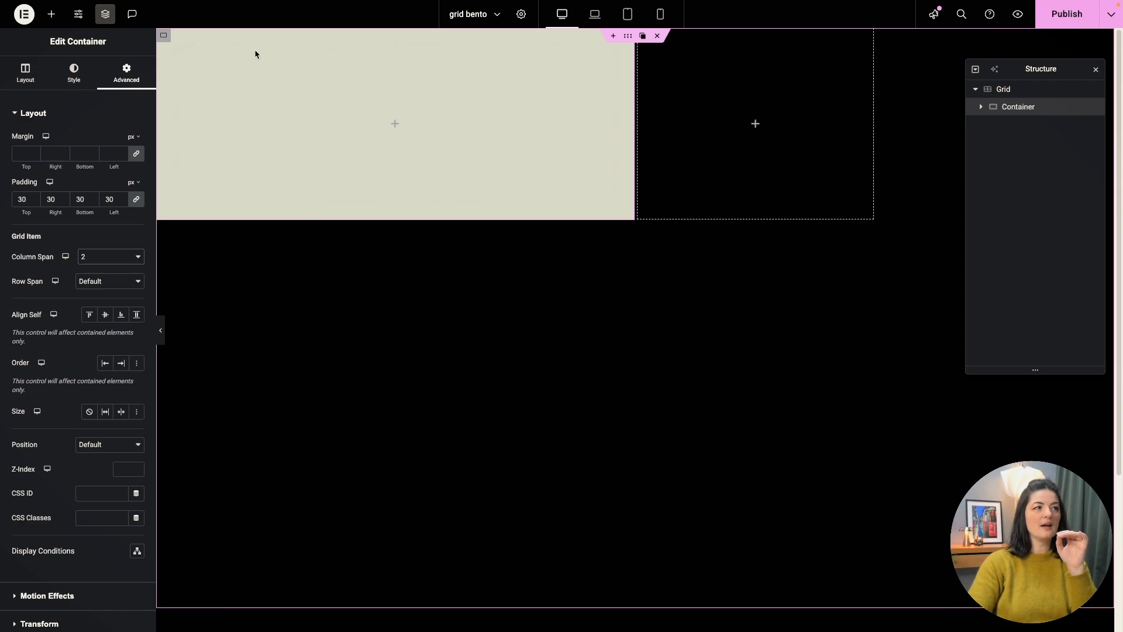
pyautogui.moveTo(864, 70)
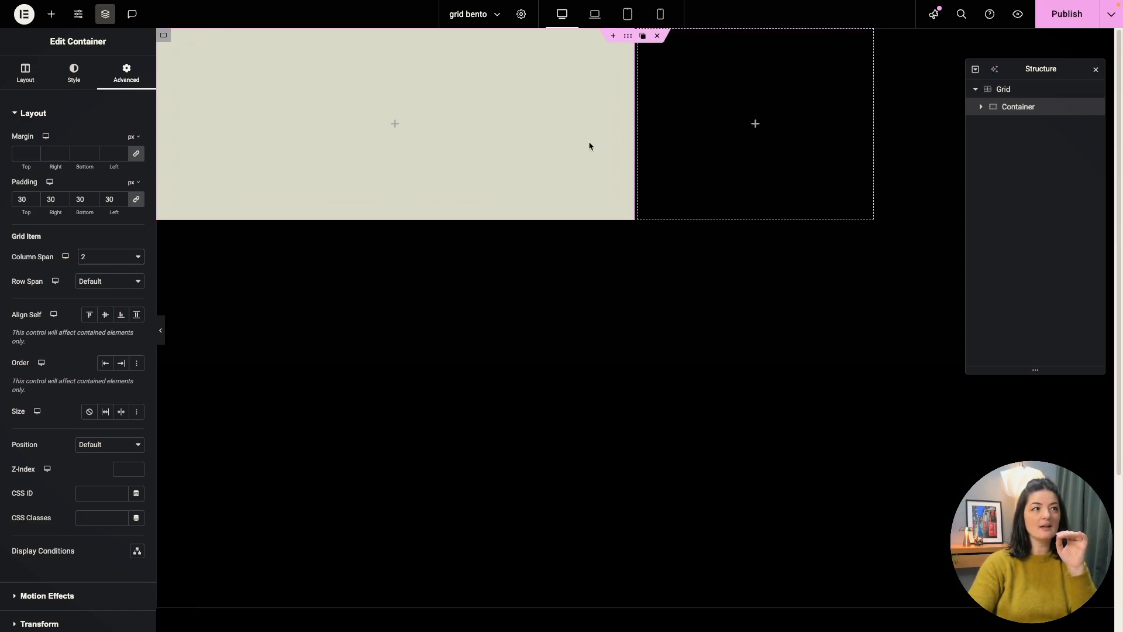
pyautogui.moveTo(362, 556)
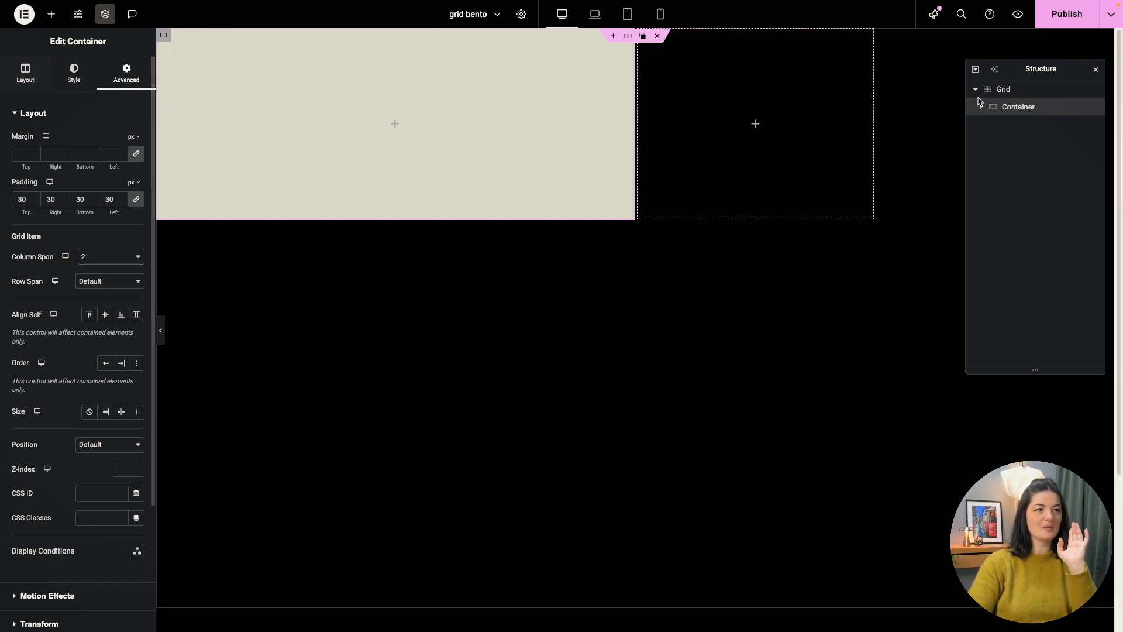
# Set the first container's row span to 1.
pyautogui.click(1003, 88)
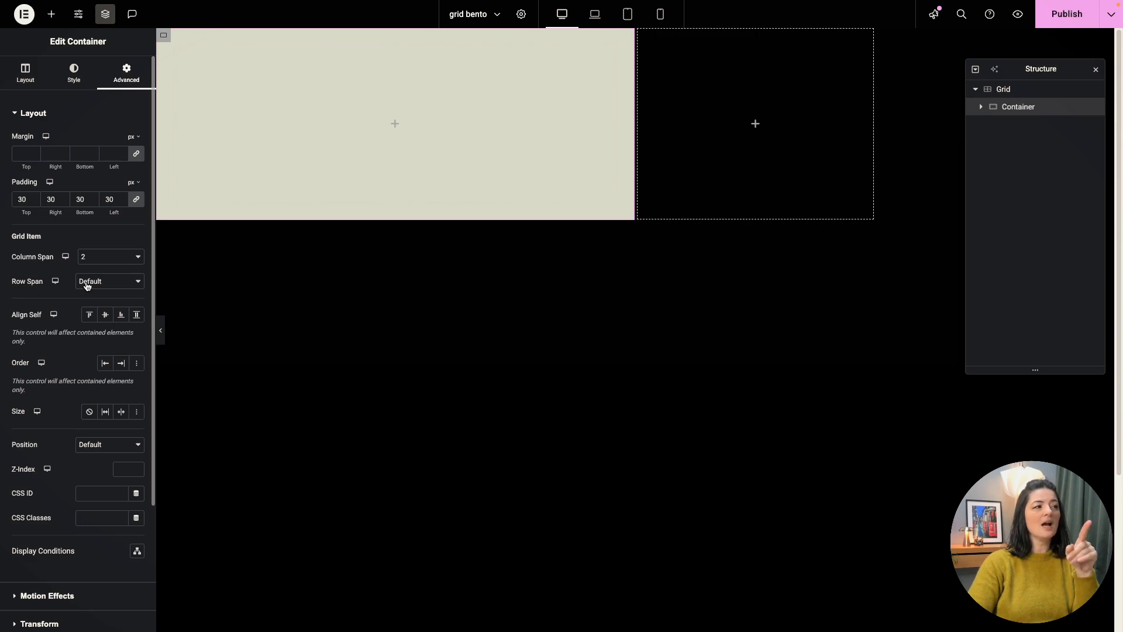
pyautogui.click(107, 281)
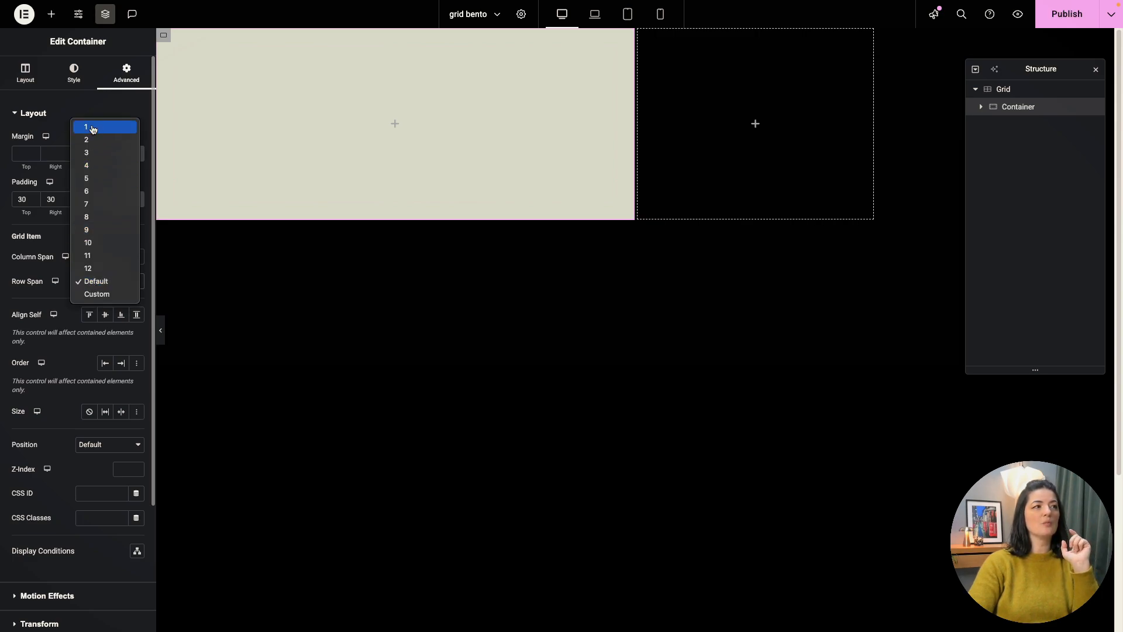
pyautogui.click(85, 140)
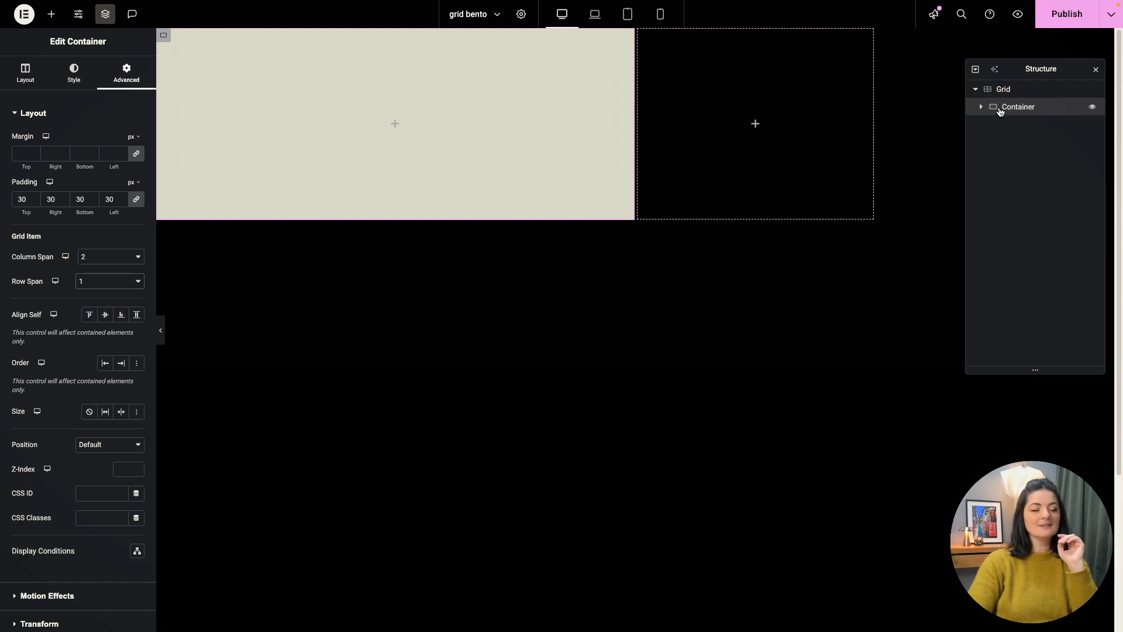
# Duplicate the first container and colour the copy with the gray global colour, keeping its spans.
pyautogui.rightClick(1018, 107)
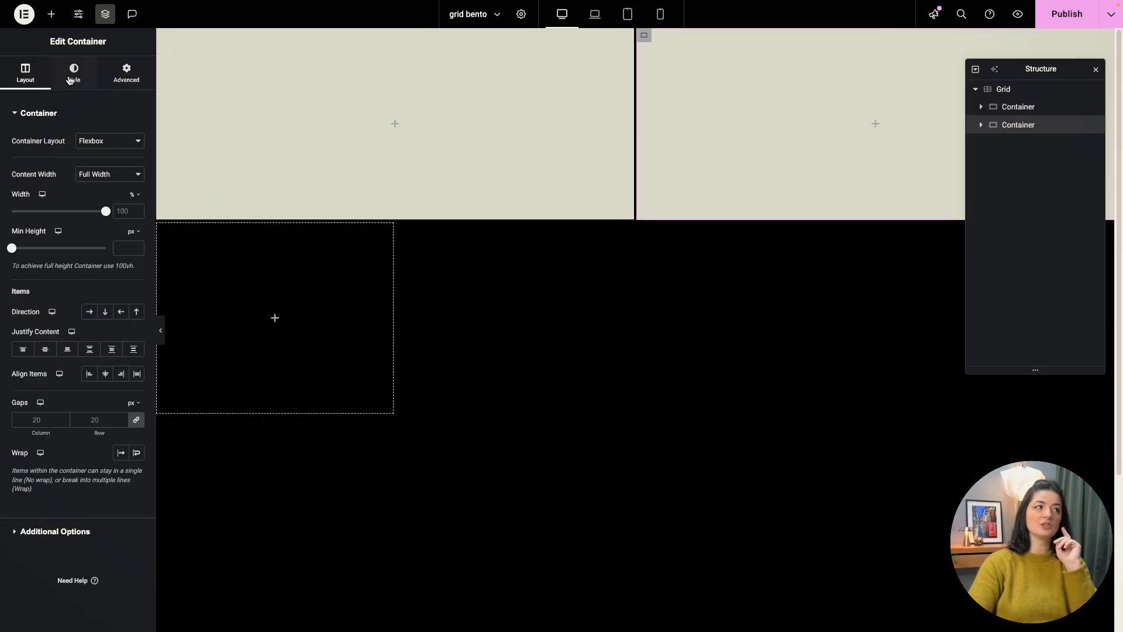
pyautogui.click(73, 72)
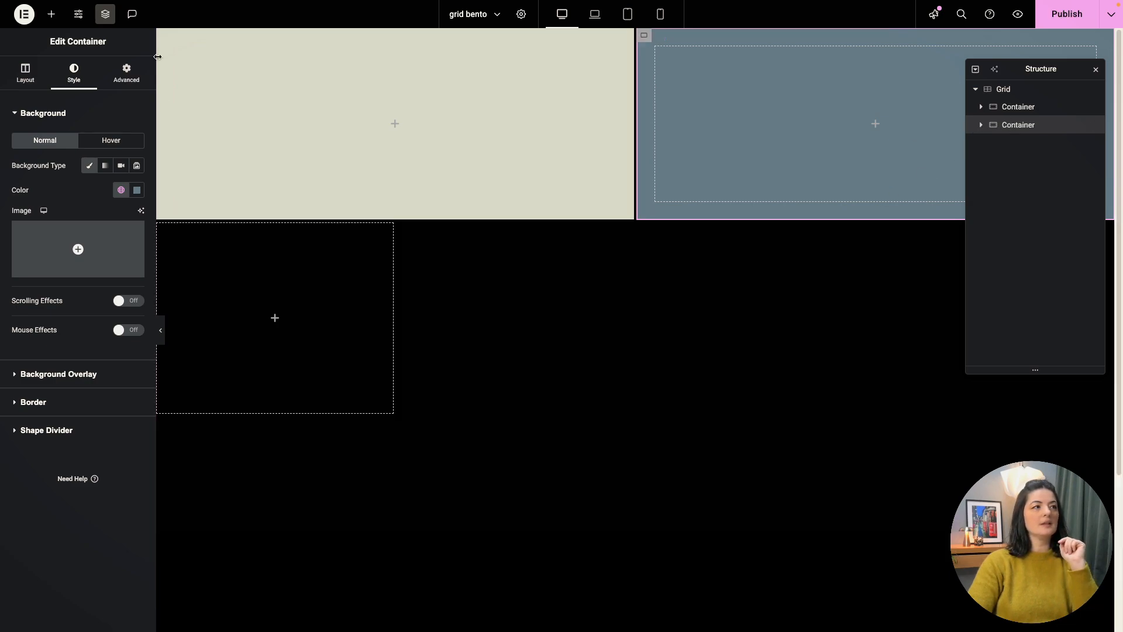
pyautogui.click(126, 73)
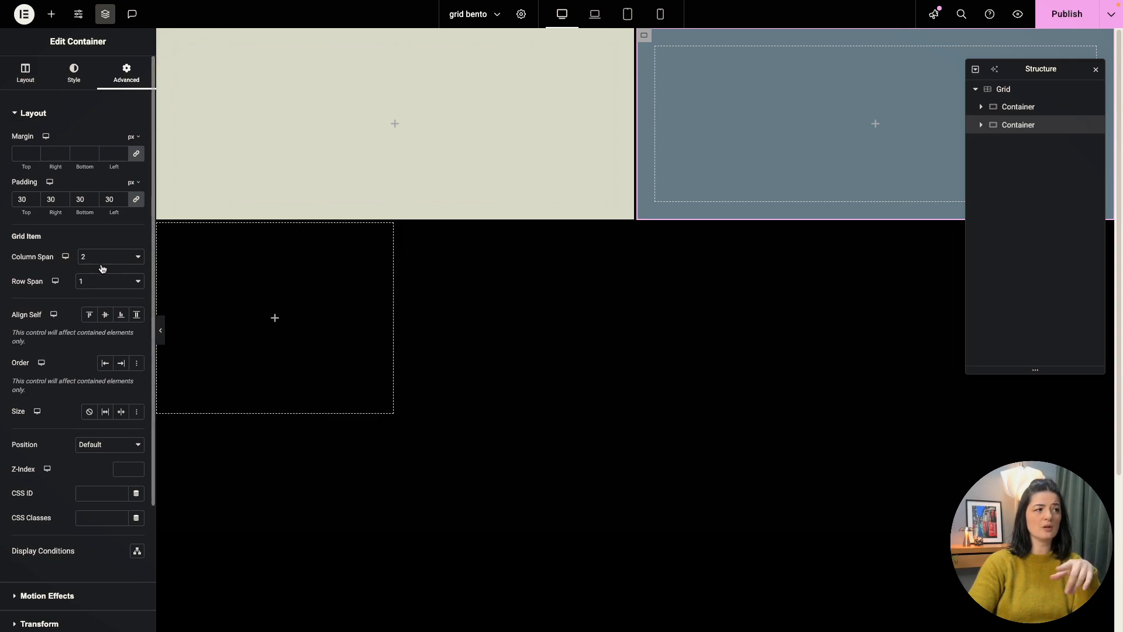
pyautogui.moveTo(160, 292)
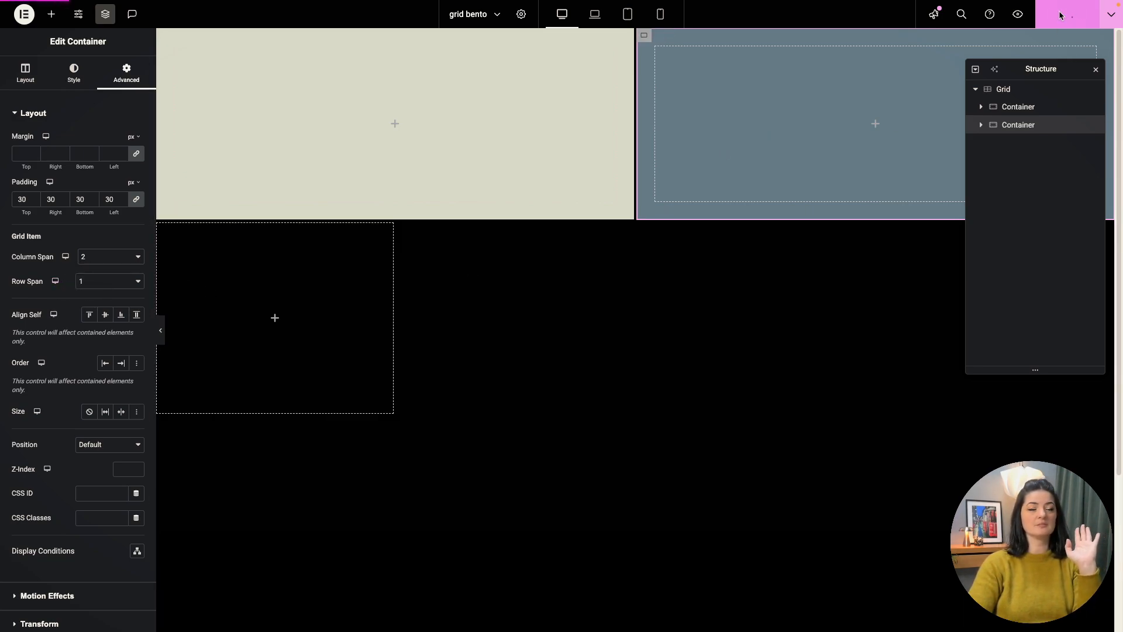
# Duplicate the grey-blue container, set it to 1 column by 2 rows, and colour it sand.
pyautogui.rightClick(1019, 124)
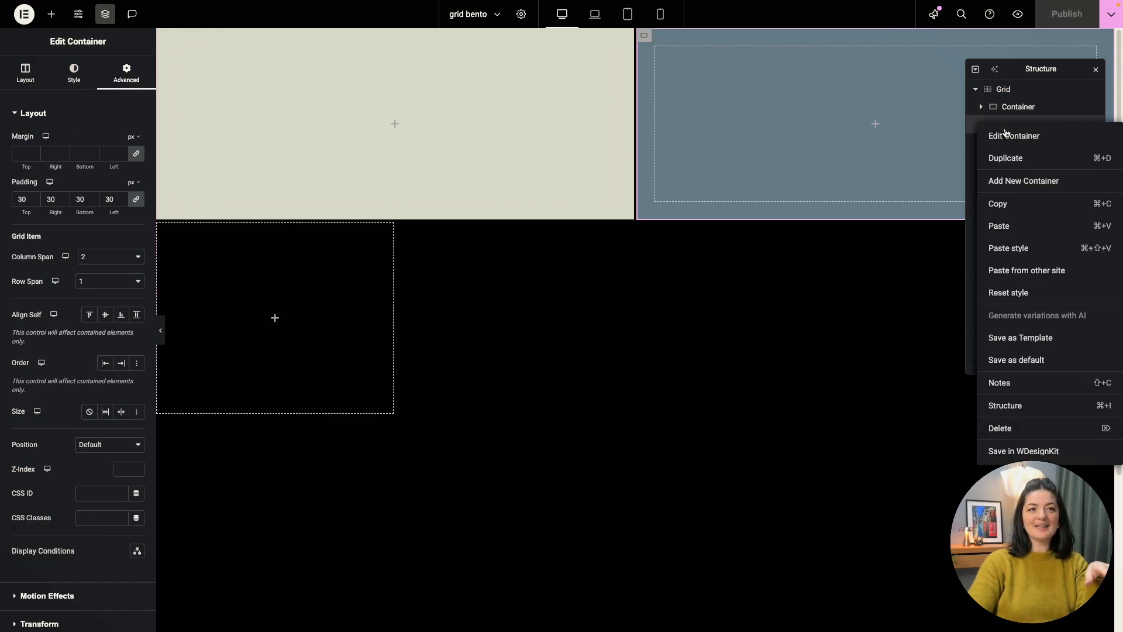
pyautogui.click(1014, 135)
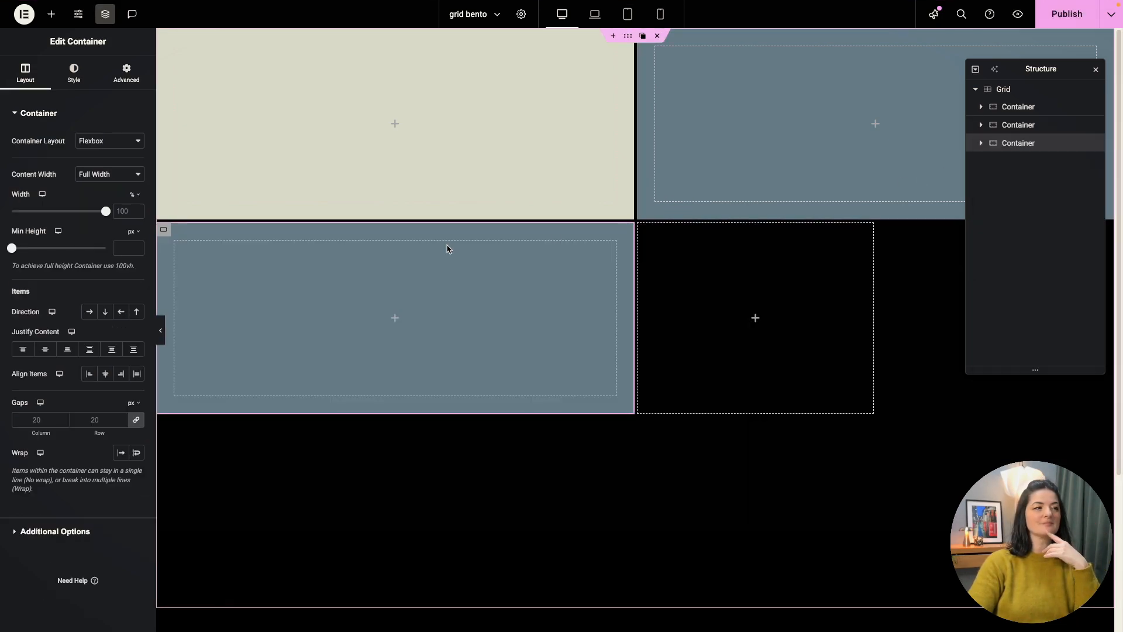
pyautogui.click(126, 73)
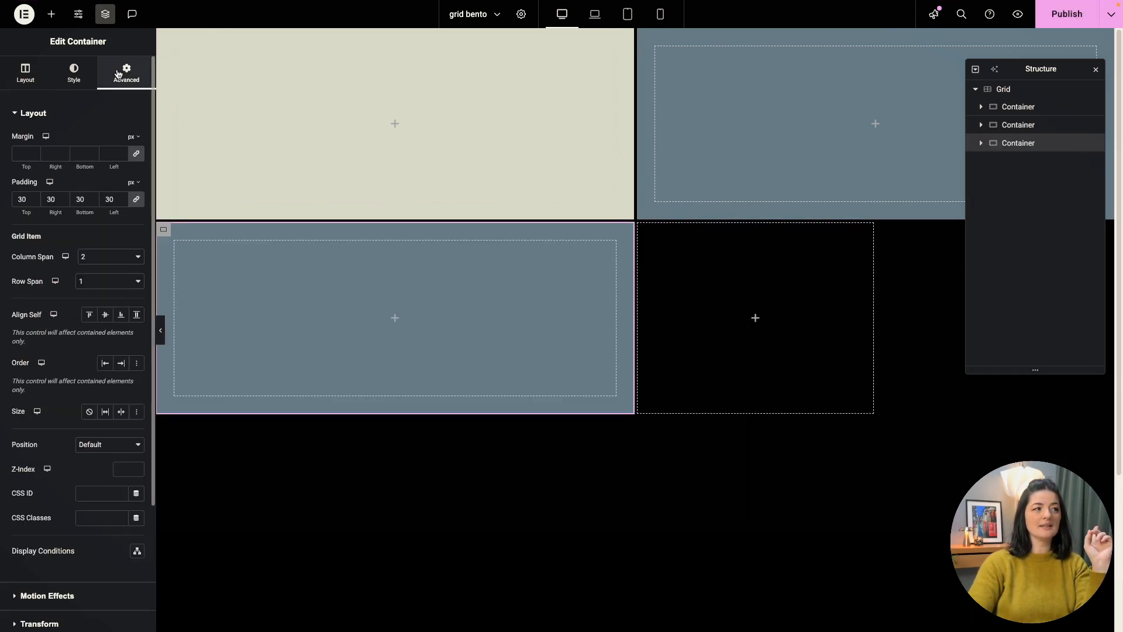
pyautogui.moveTo(117, 257)
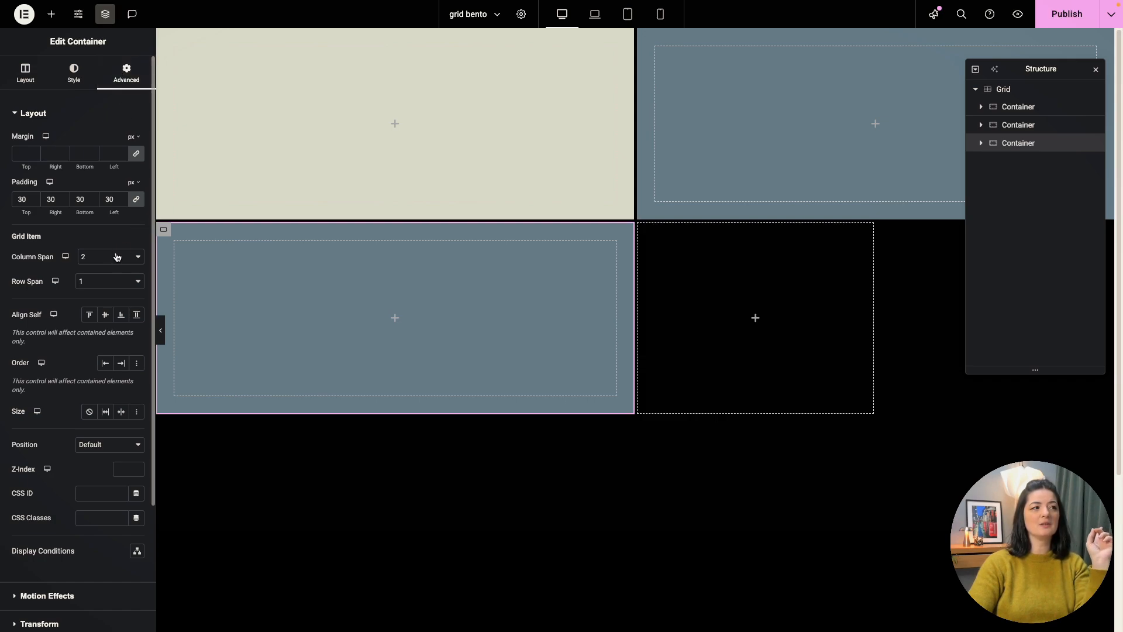
pyautogui.click(108, 257)
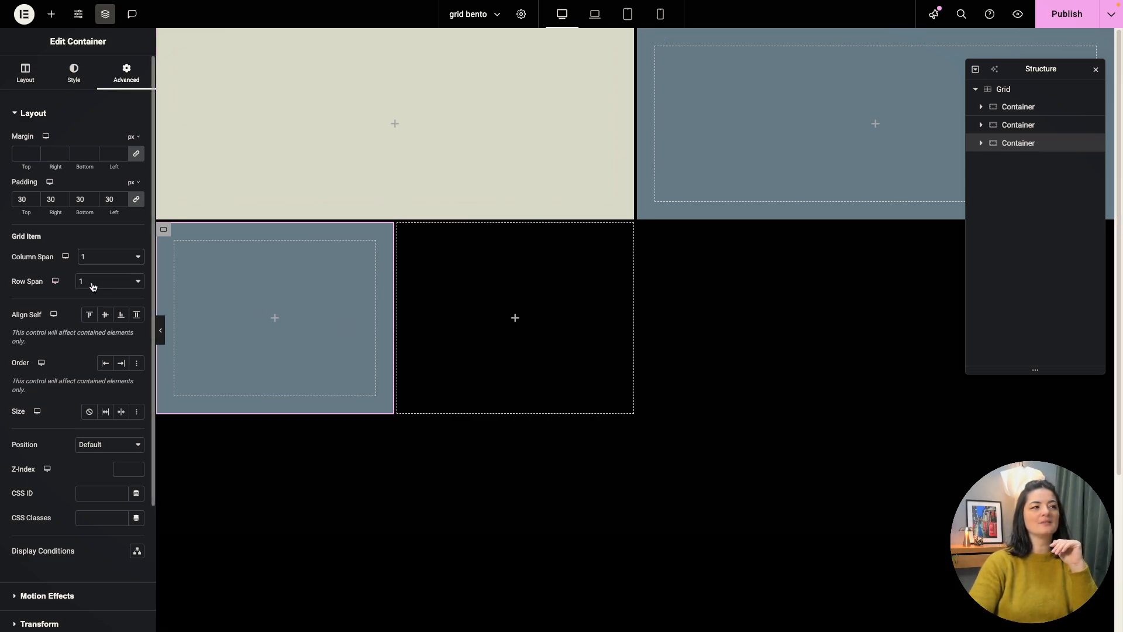
pyautogui.click(109, 280)
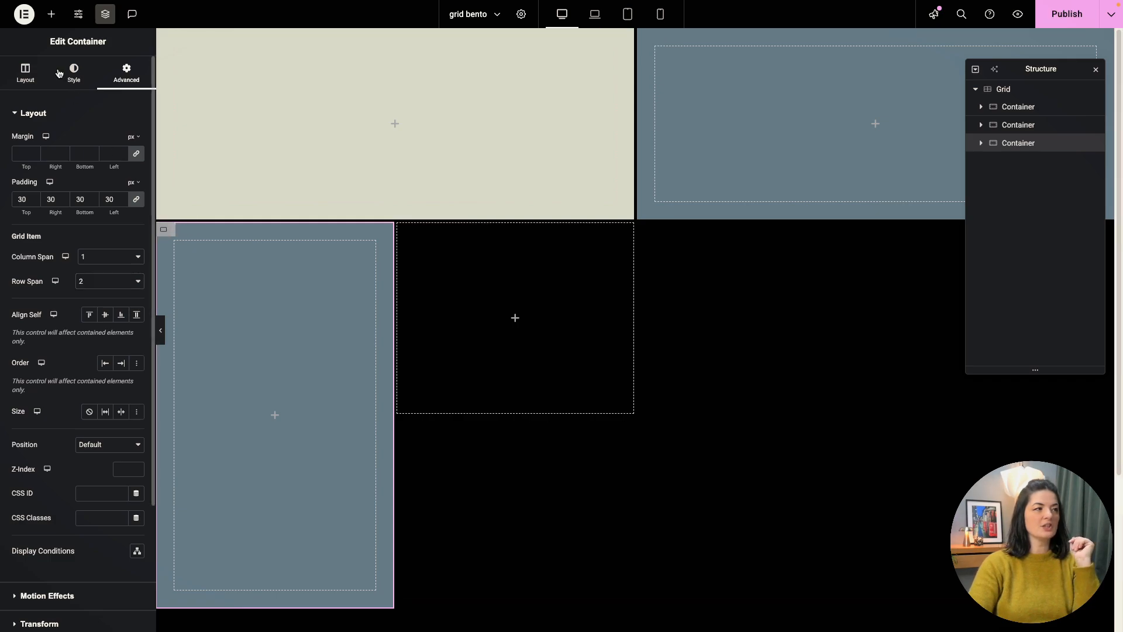
pyautogui.click(73, 73)
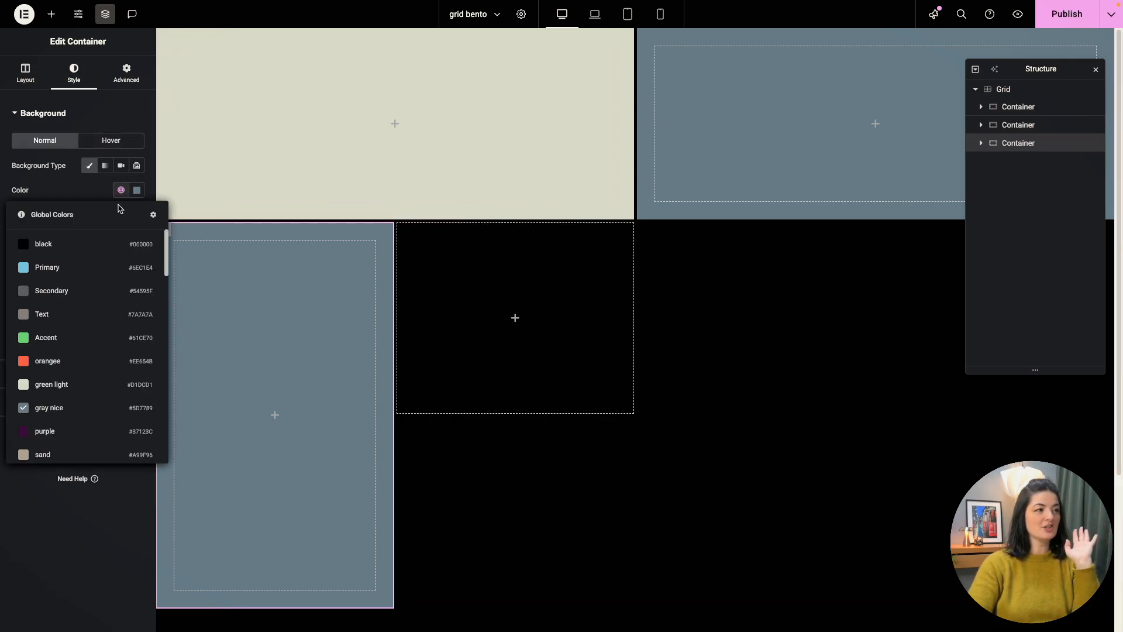
pyautogui.click(42, 454)
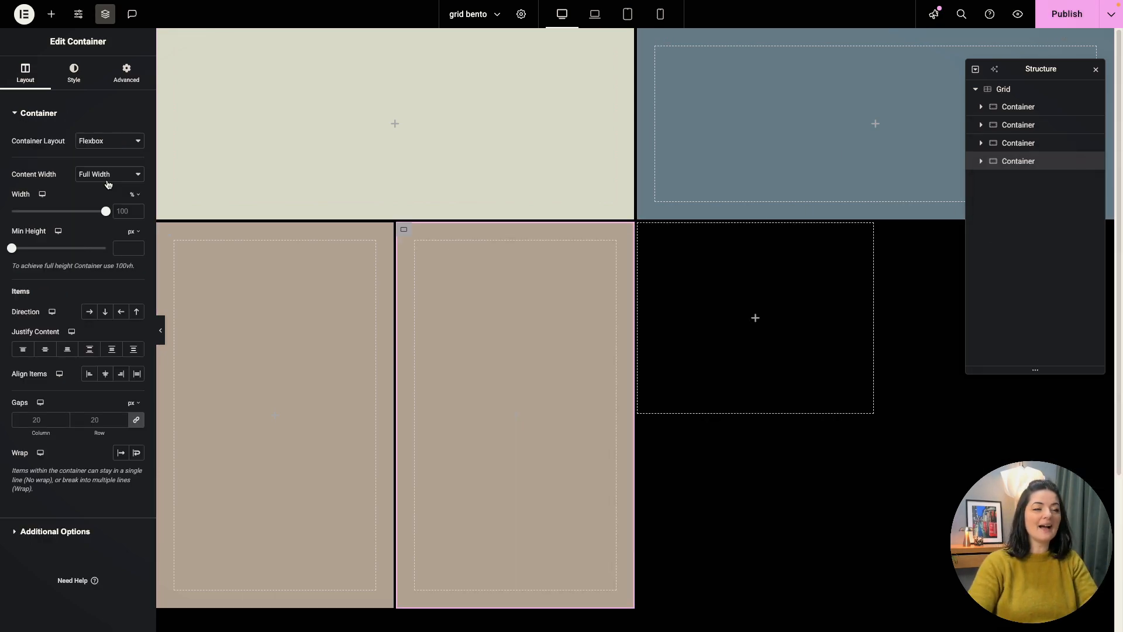
# Give the fourth container the pink global colour and a column span of 2.
pyautogui.click(73, 73)
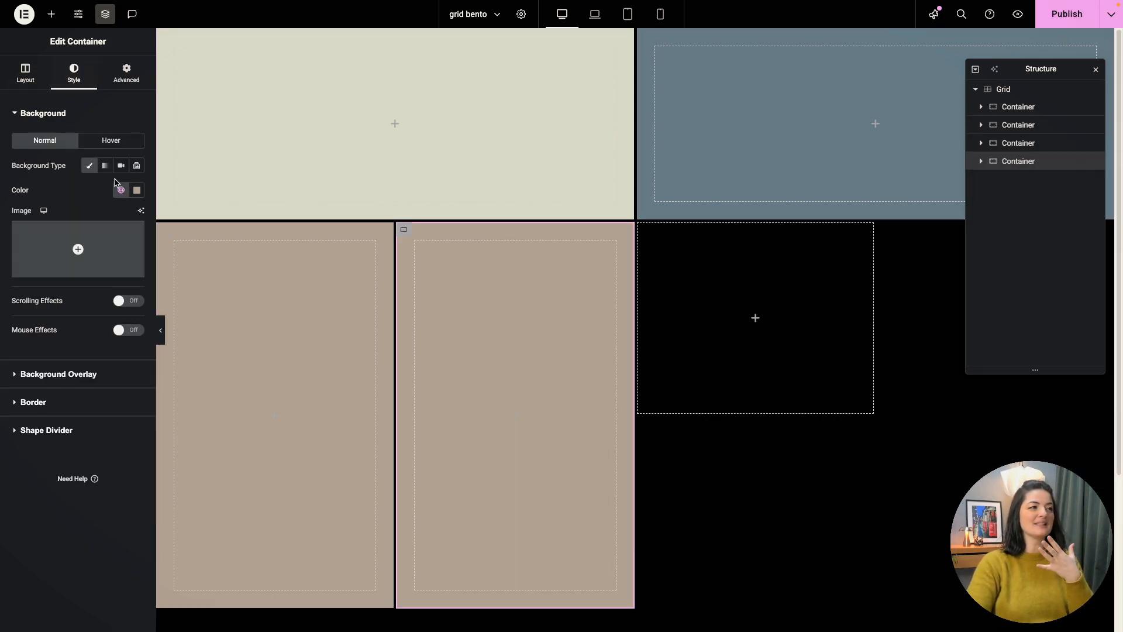
pyautogui.click(121, 189)
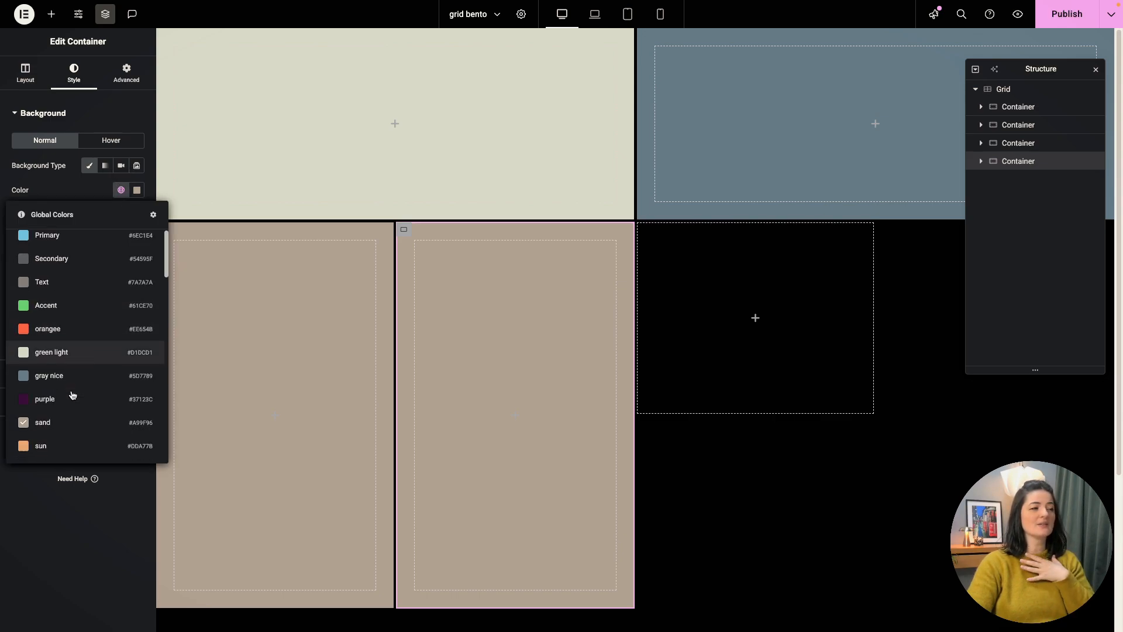
pyautogui.scroll(-3)
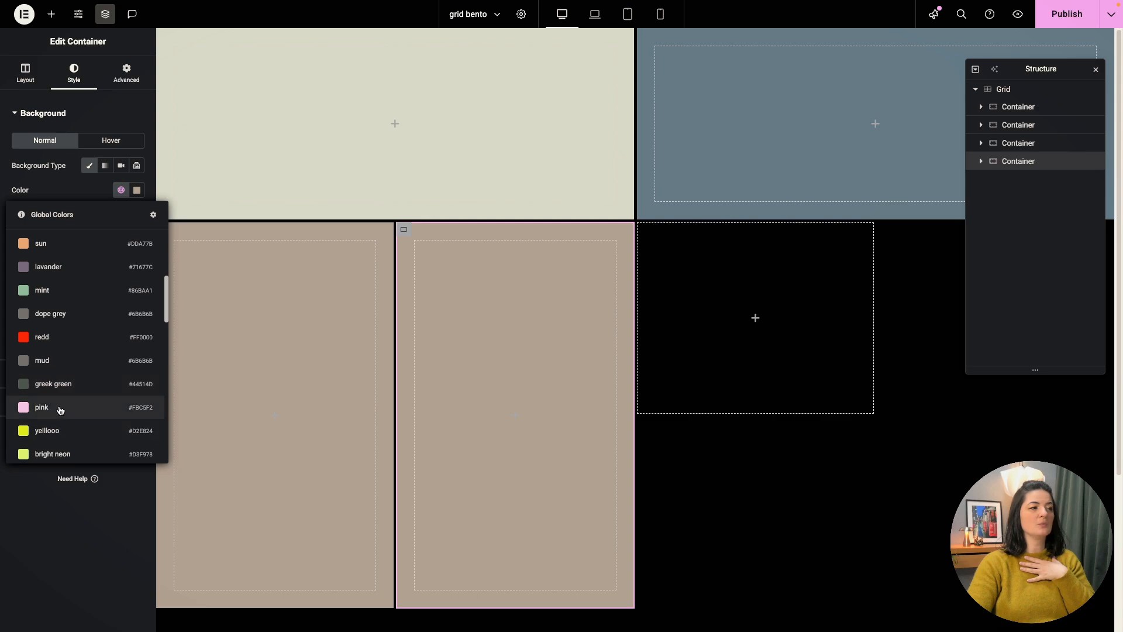
pyautogui.click(41, 407)
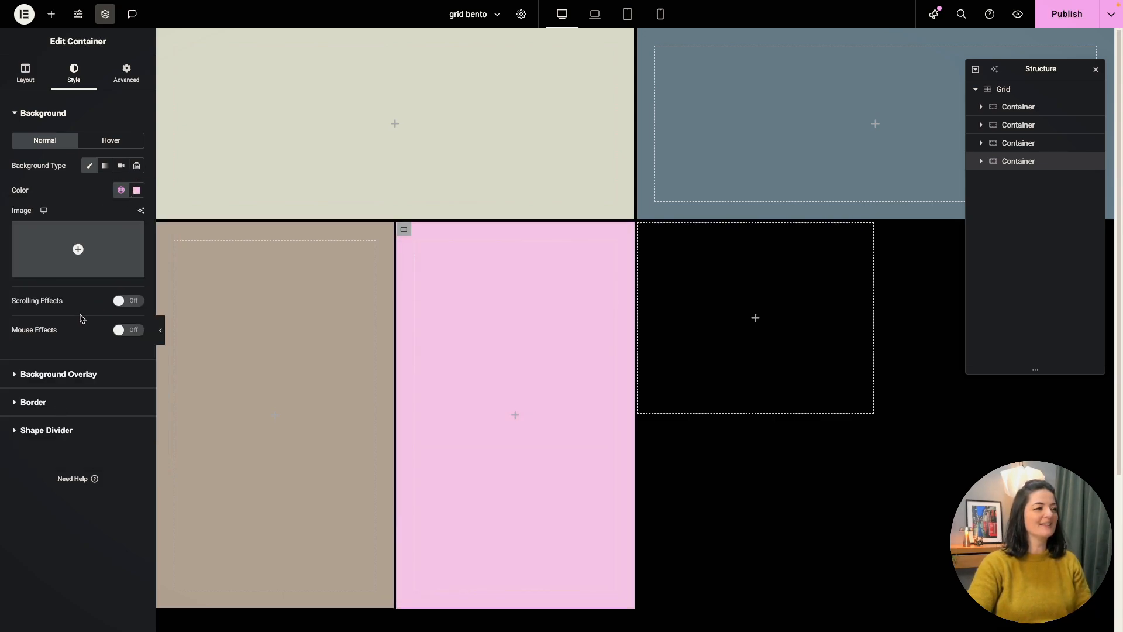
pyautogui.click(127, 72)
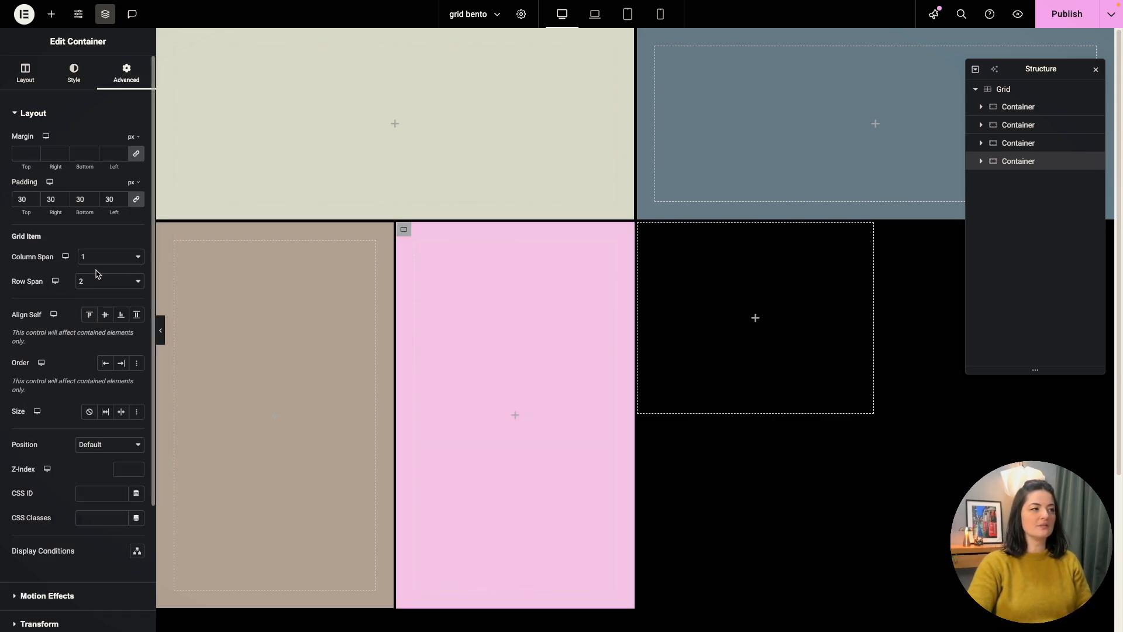
pyautogui.click(109, 256)
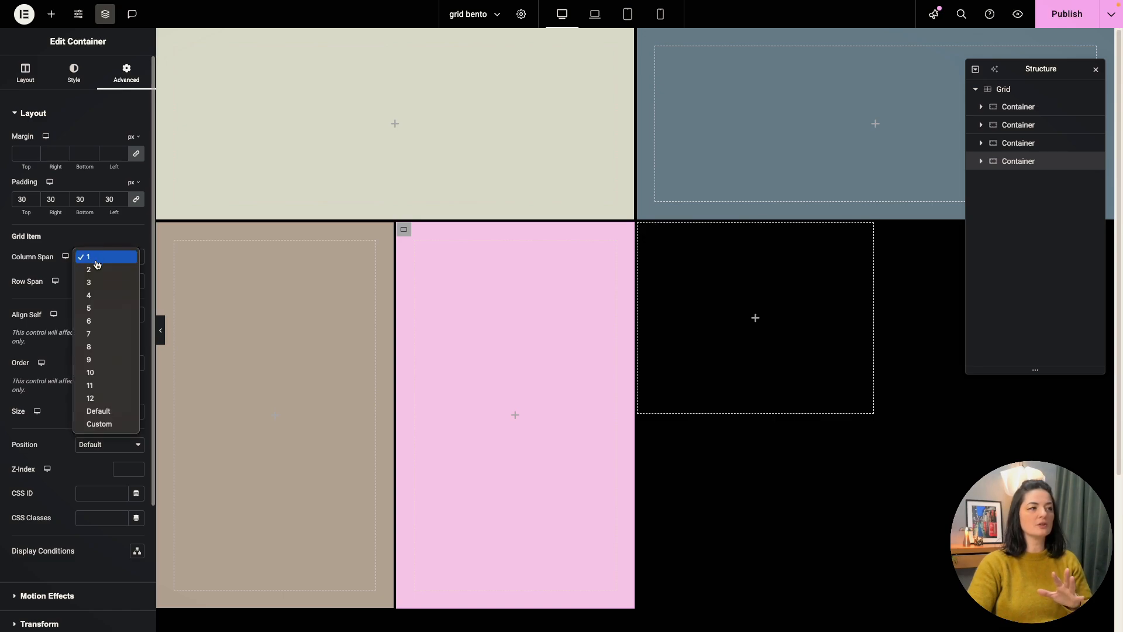
pyautogui.click(88, 269)
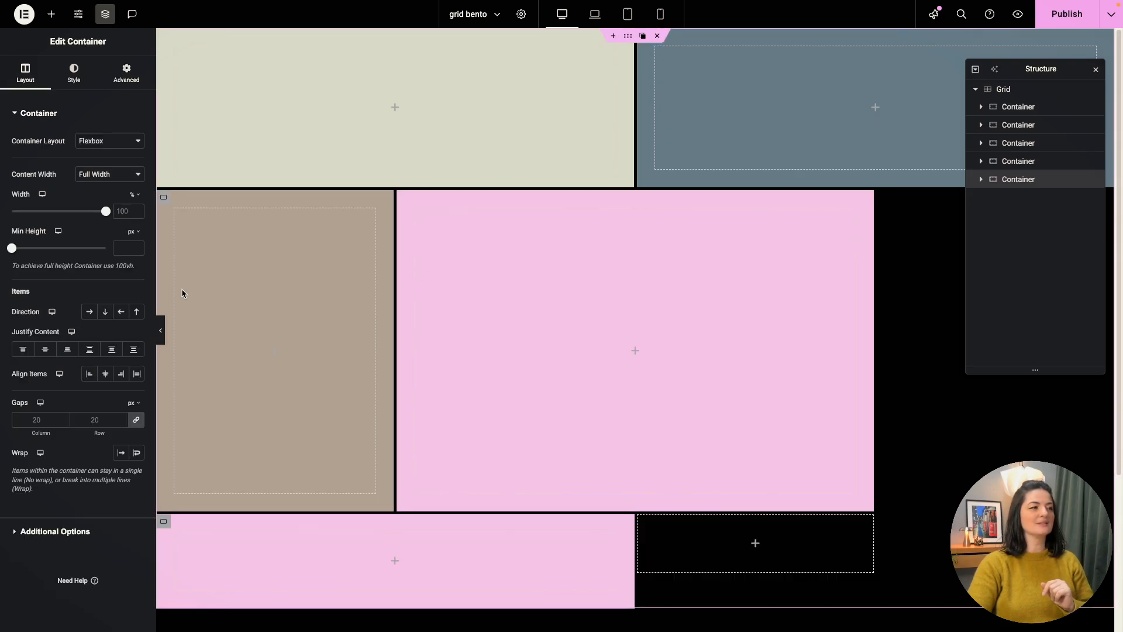
# Set the fifth container to 1 column wide and give it the orange background.
pyautogui.click(127, 73)
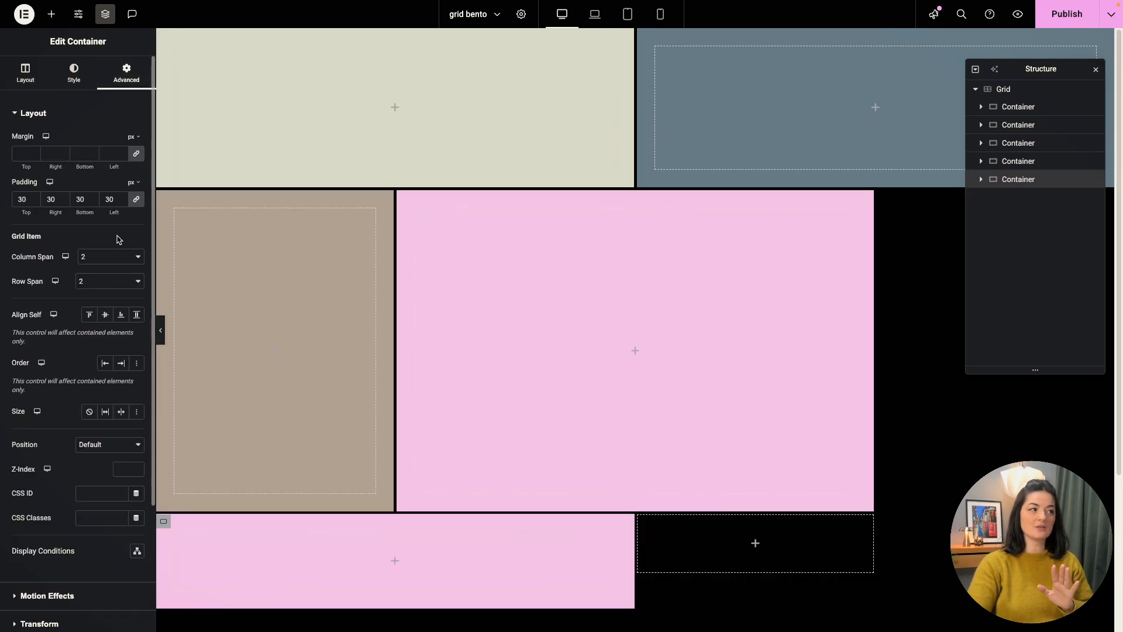
pyautogui.click(108, 256)
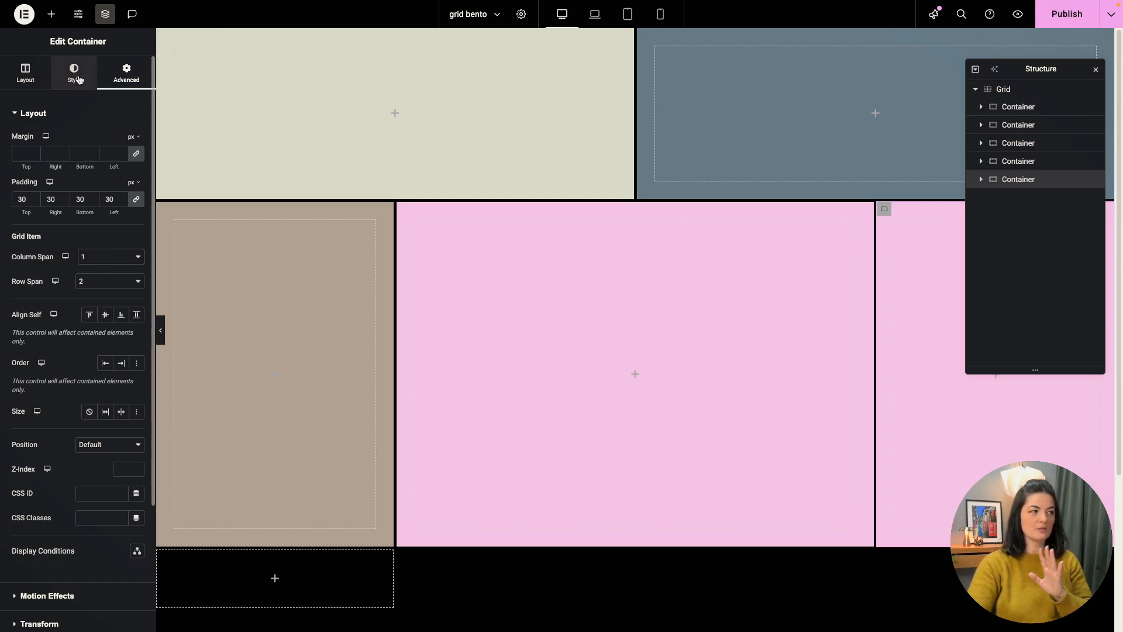
pyautogui.click(72, 71)
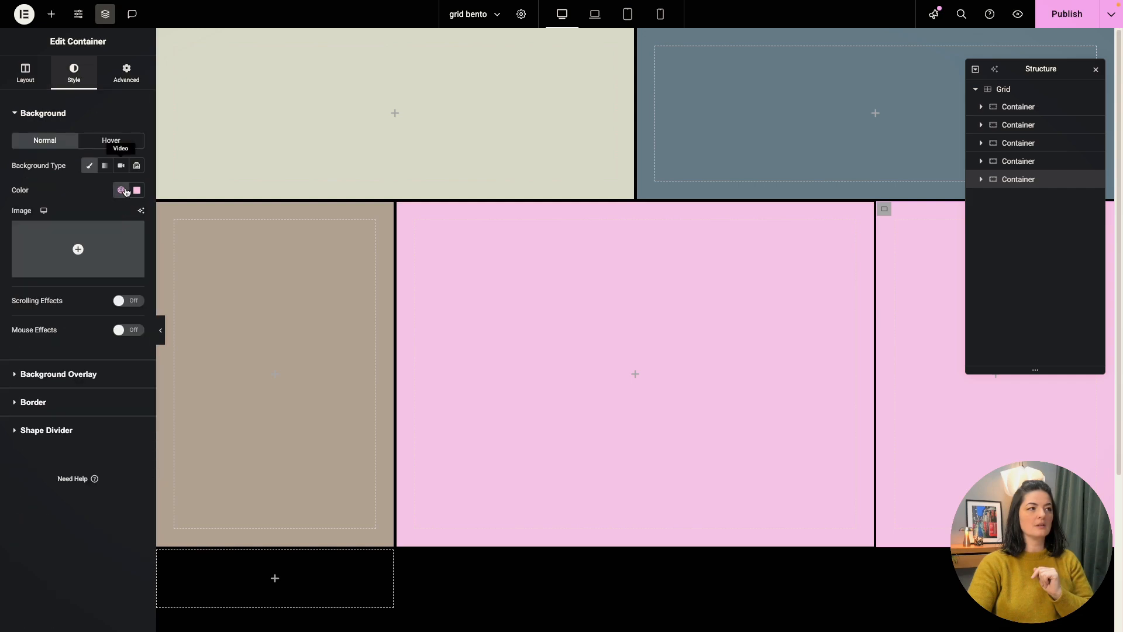
pyautogui.click(121, 190)
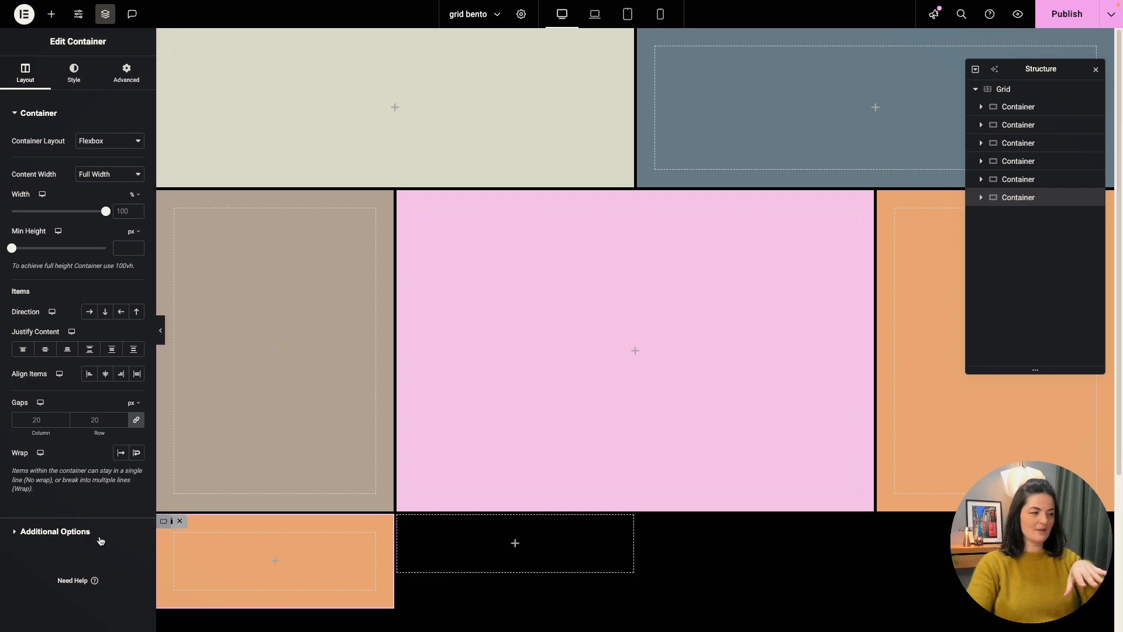
# Set the sixth container's row span to 1 and colour it light green.
pyautogui.click(126, 71)
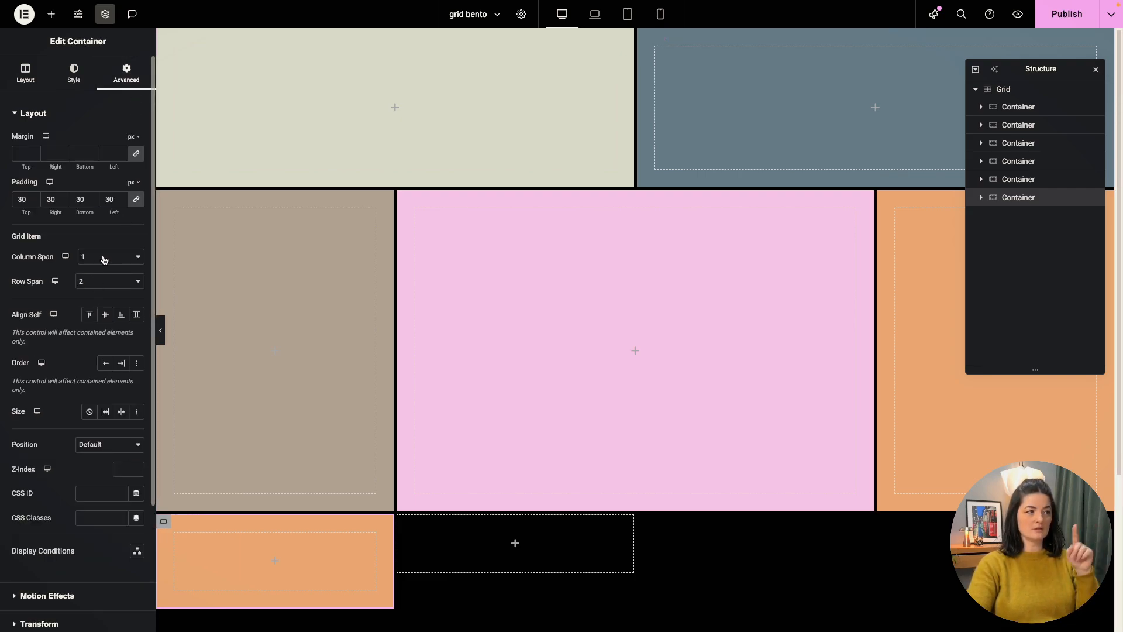
pyautogui.click(109, 256)
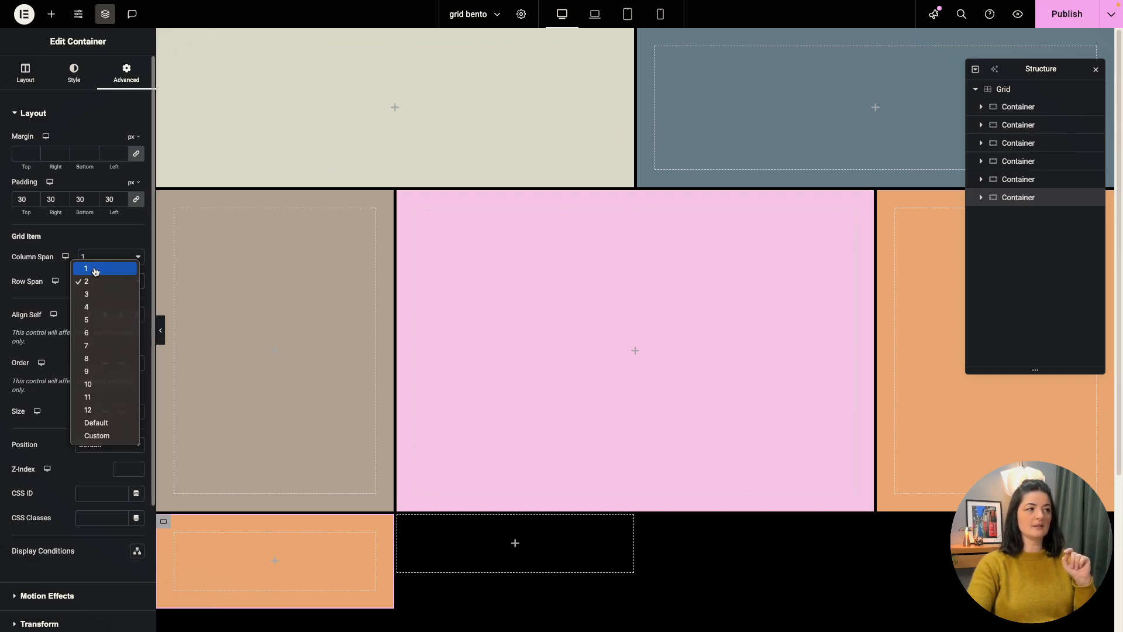
pyautogui.click(85, 268)
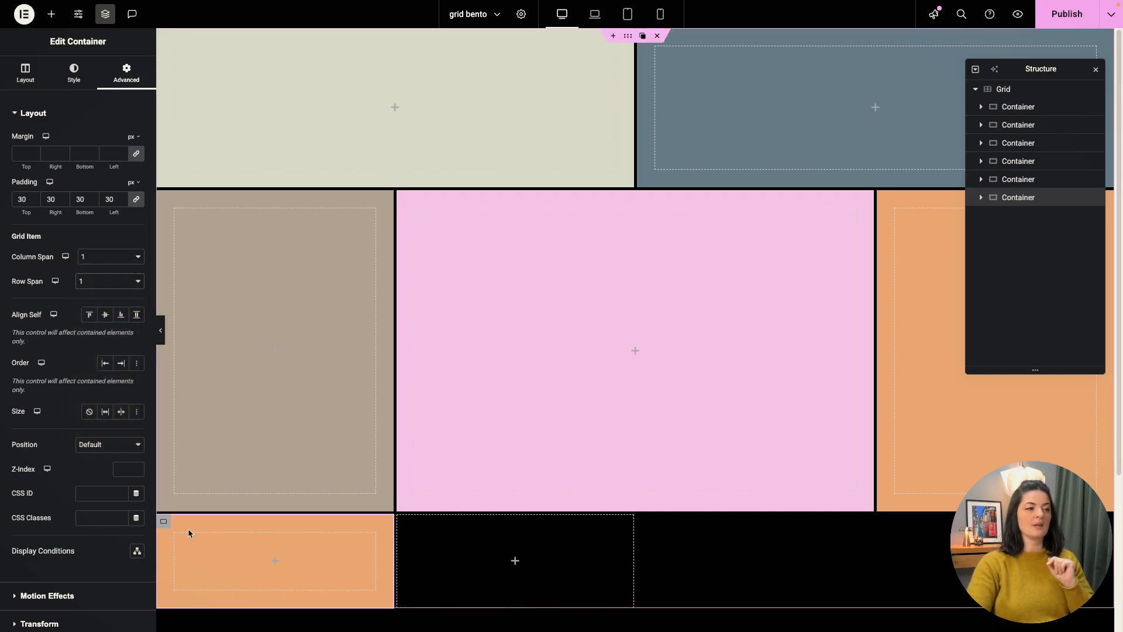
pyautogui.click(72, 72)
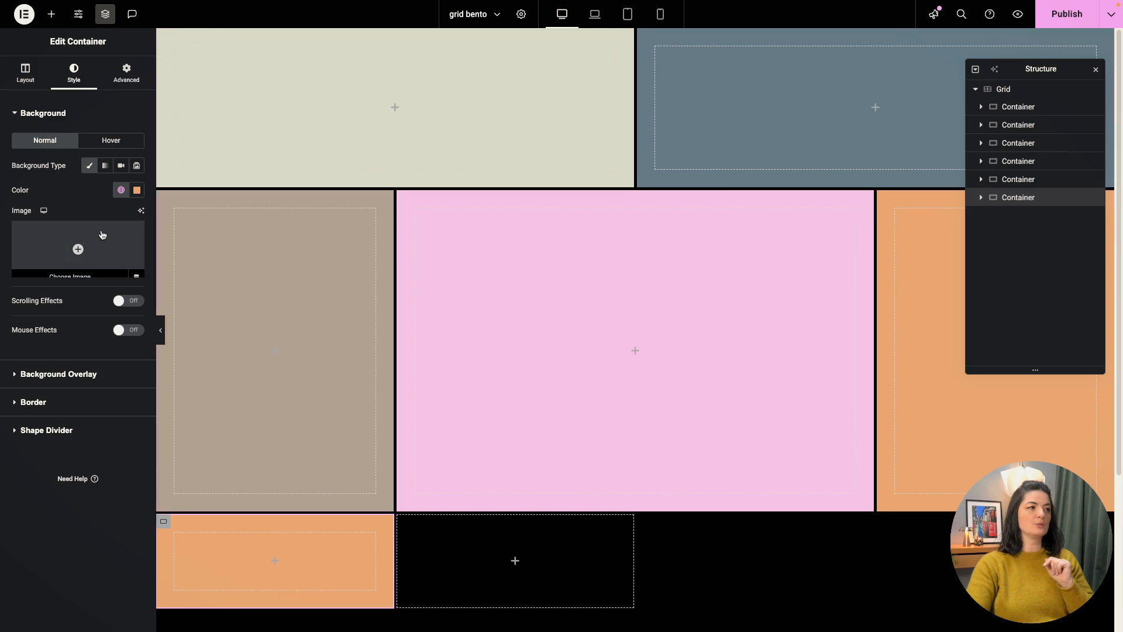
pyautogui.click(137, 189)
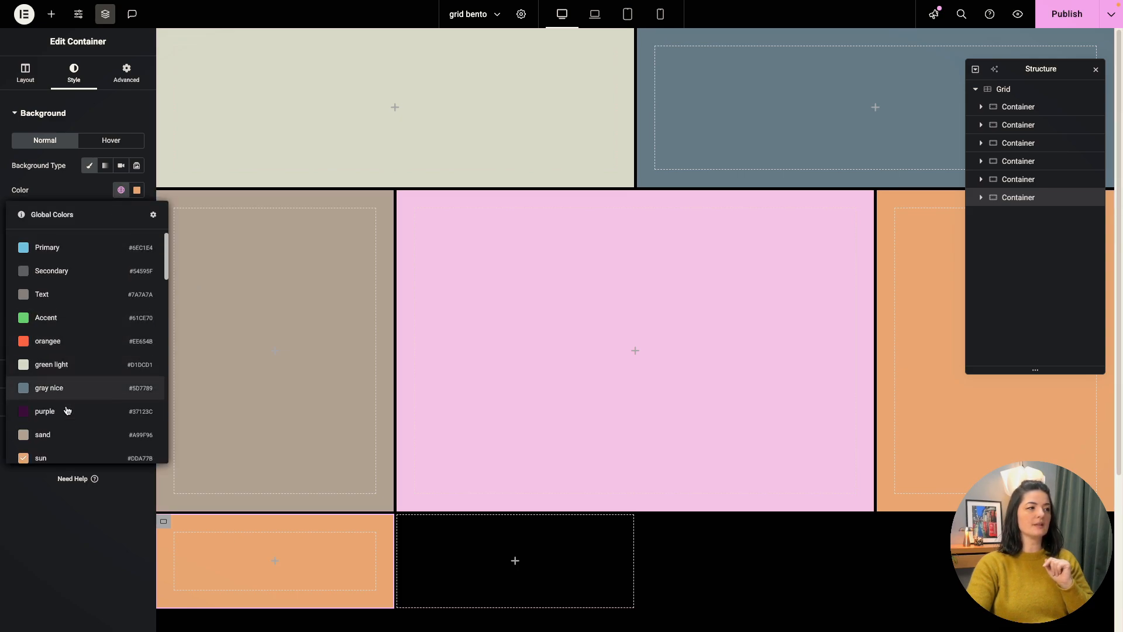
pyautogui.click(50, 364)
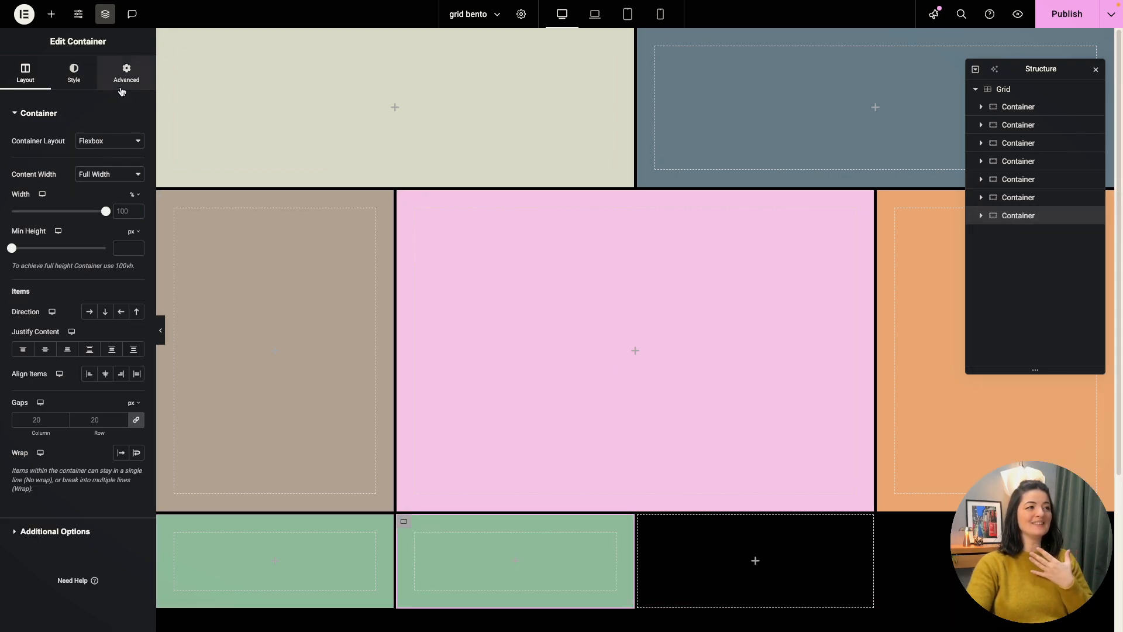
# Set the seventh container's column span to 2 and pick lavender from the global colours.
pyautogui.click(127, 73)
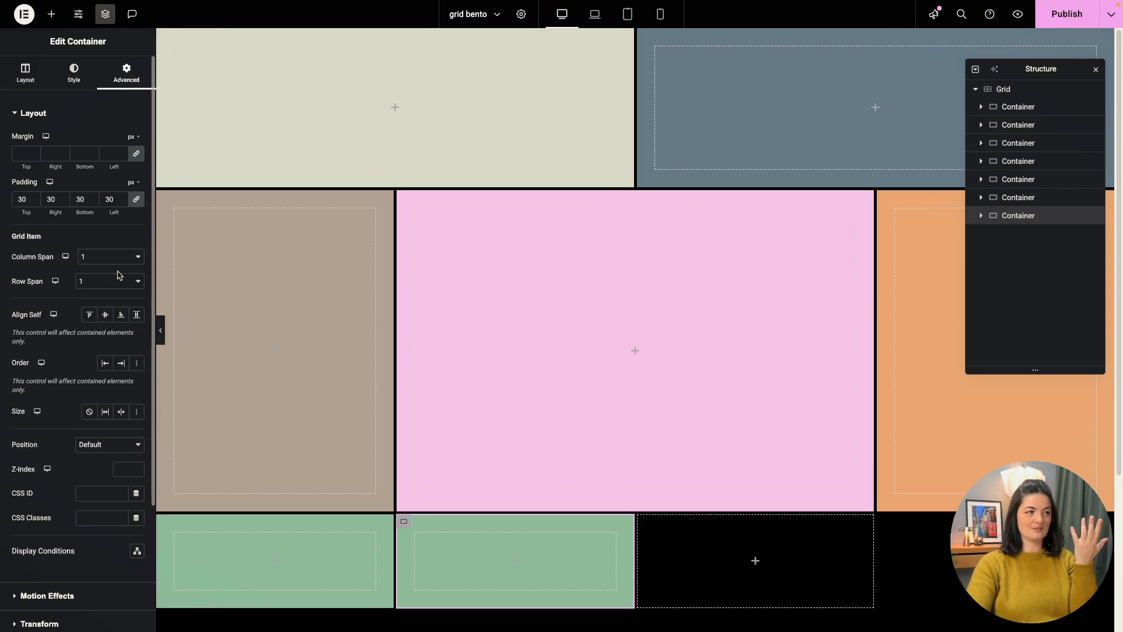
pyautogui.click(109, 256)
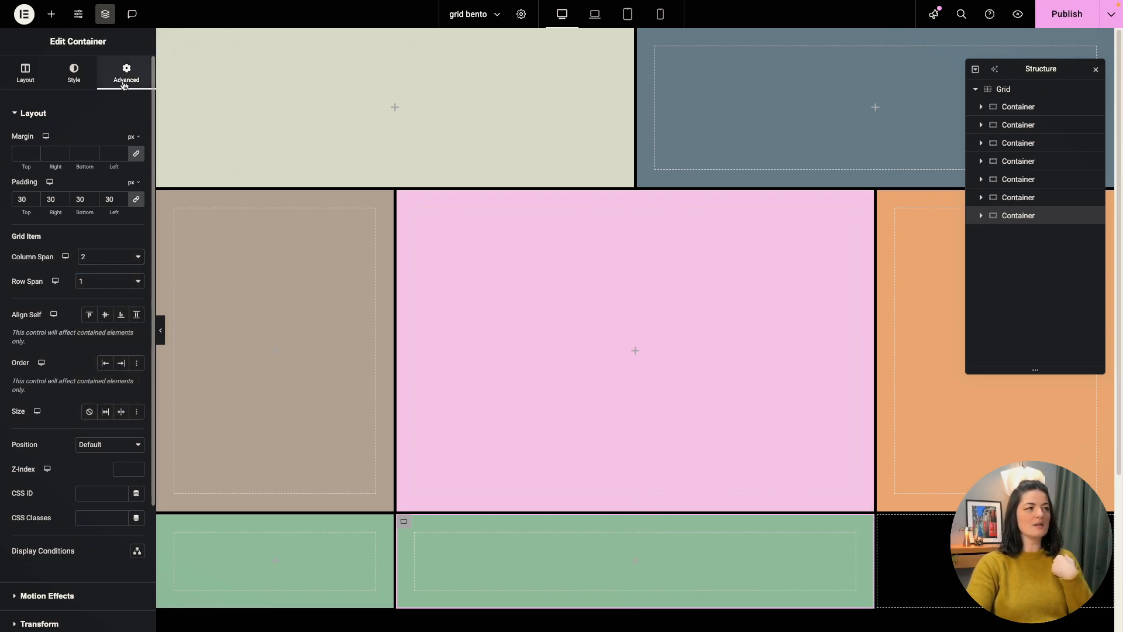
pyautogui.click(73, 72)
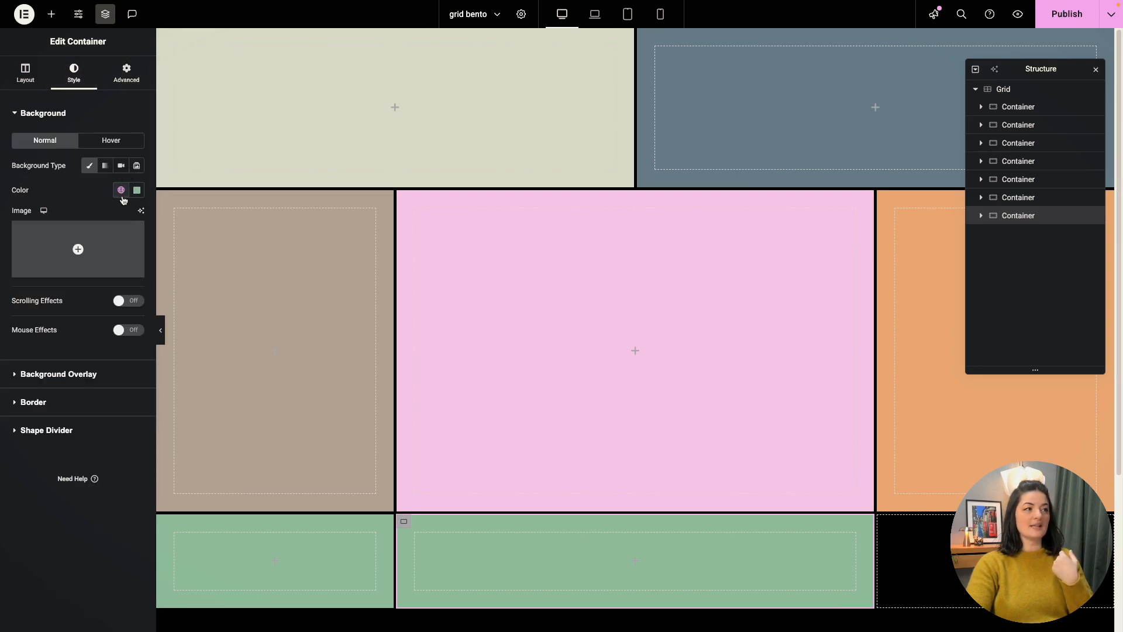
pyautogui.click(120, 189)
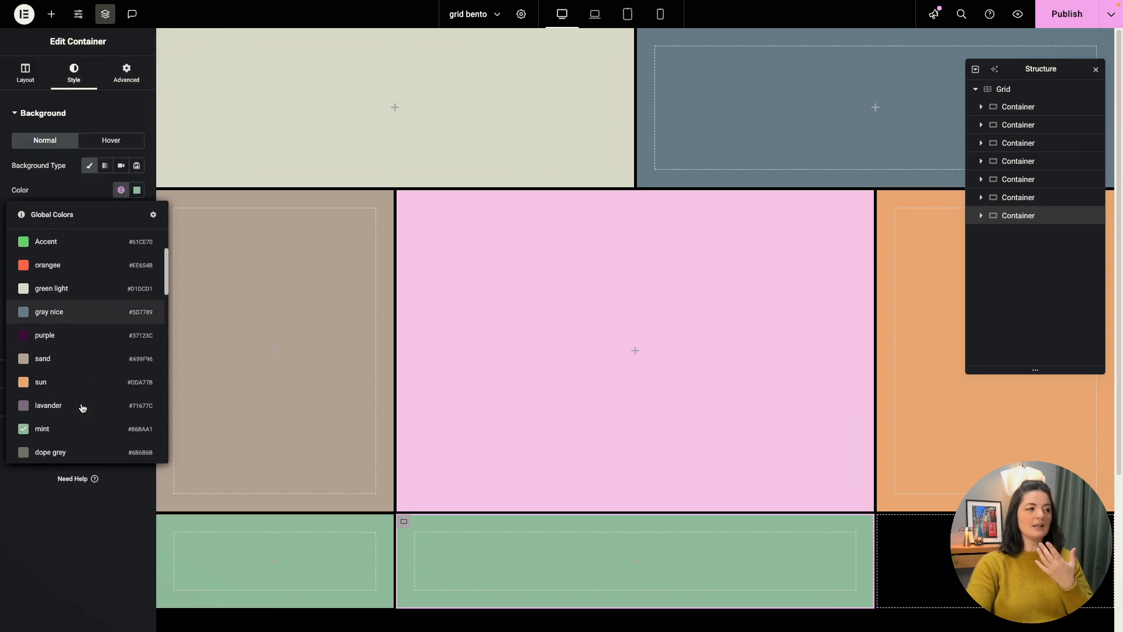
pyautogui.scroll(-3)
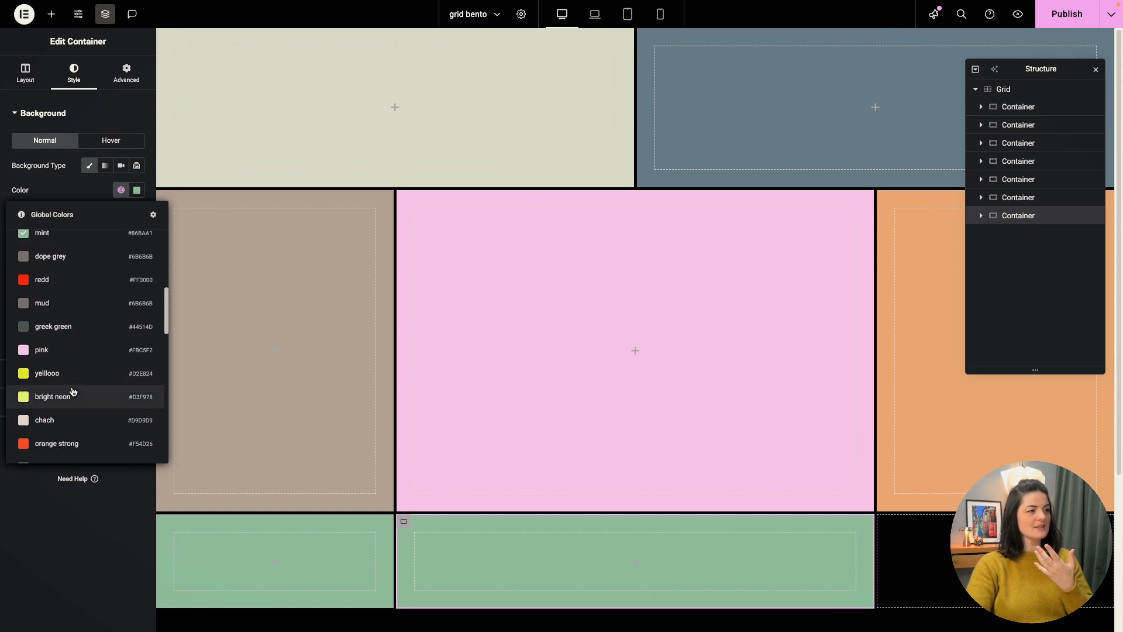
pyautogui.scroll(-3)
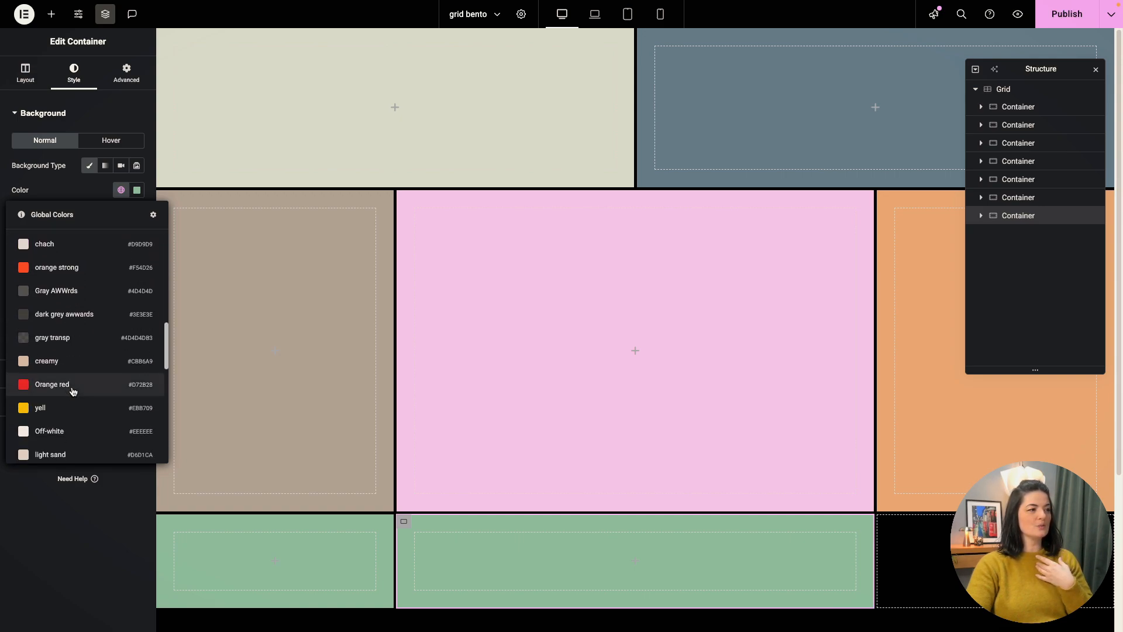
pyautogui.scroll(-3)
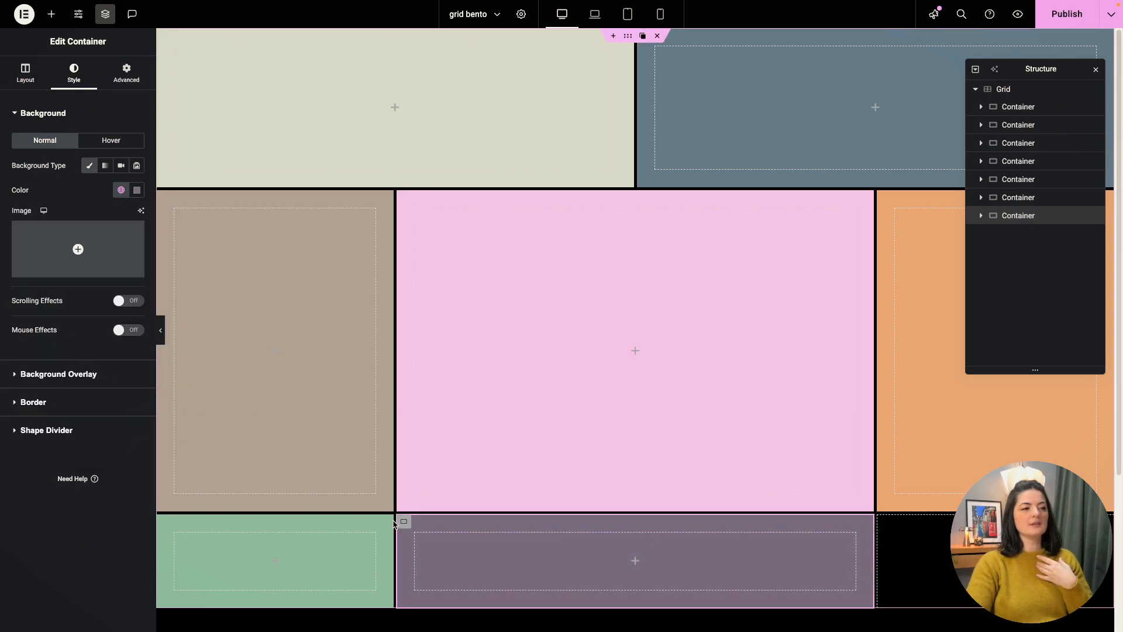
# Duplicate the lavender container into an eighth, 1 column wide, with an off-white background.
pyautogui.click(25, 72)
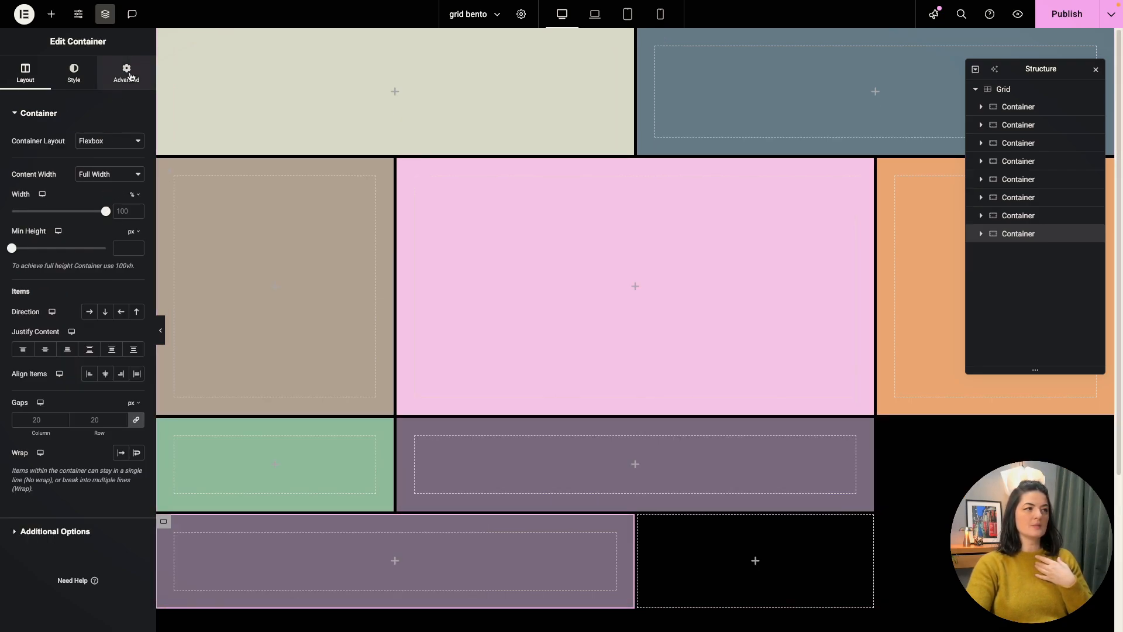
pyautogui.click(126, 72)
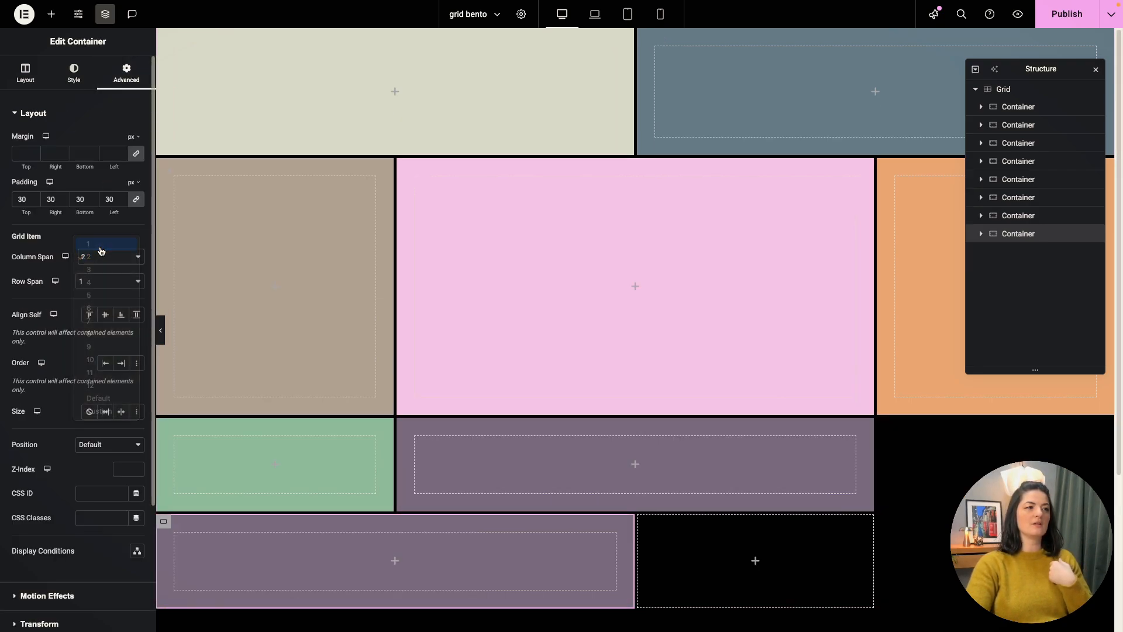
pyautogui.click(105, 244)
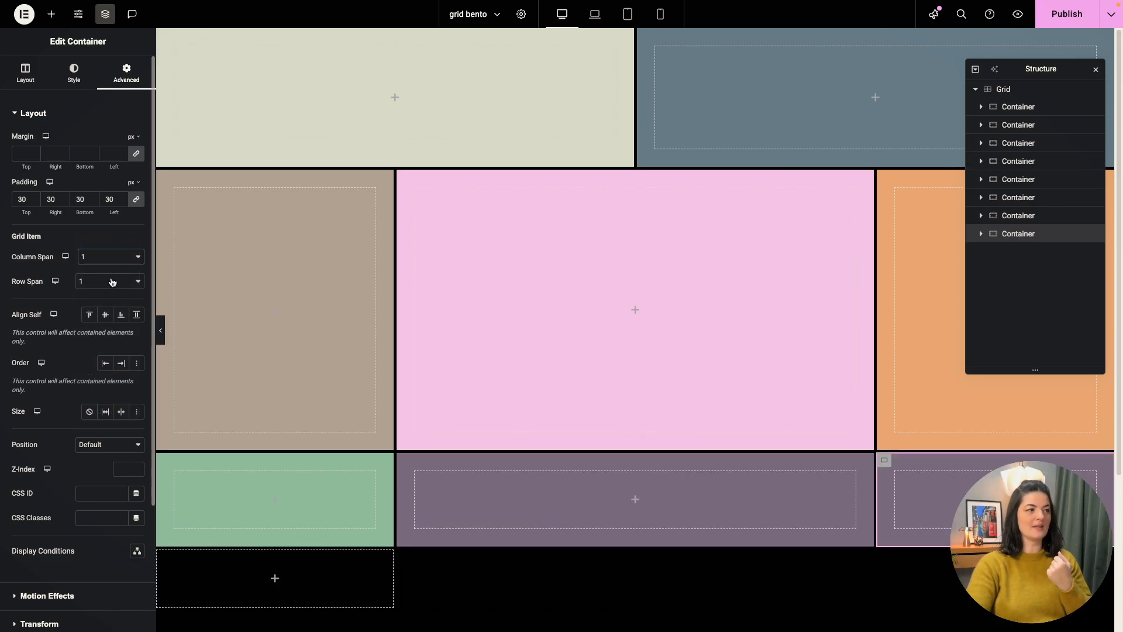
pyautogui.click(73, 72)
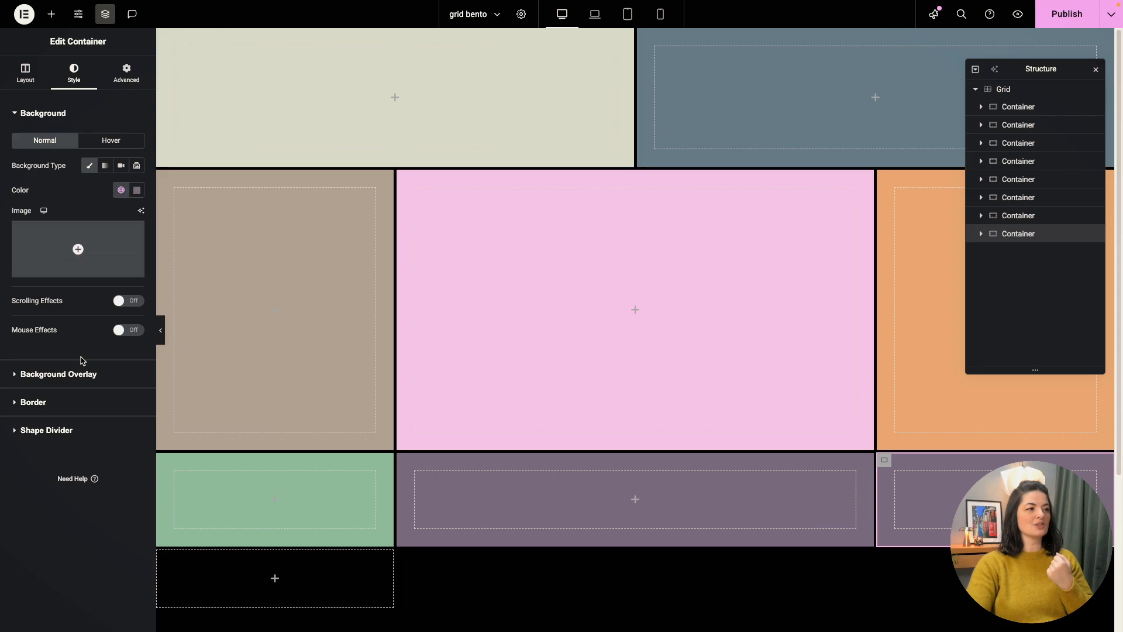
pyautogui.click(1067, 14)
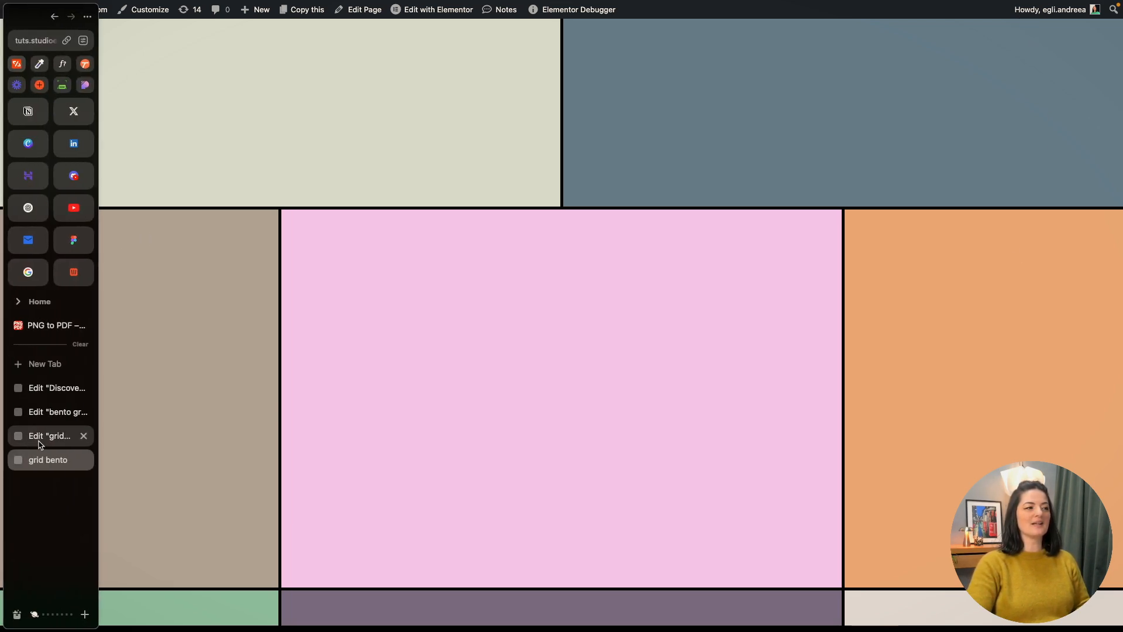
pyautogui.click(48, 435)
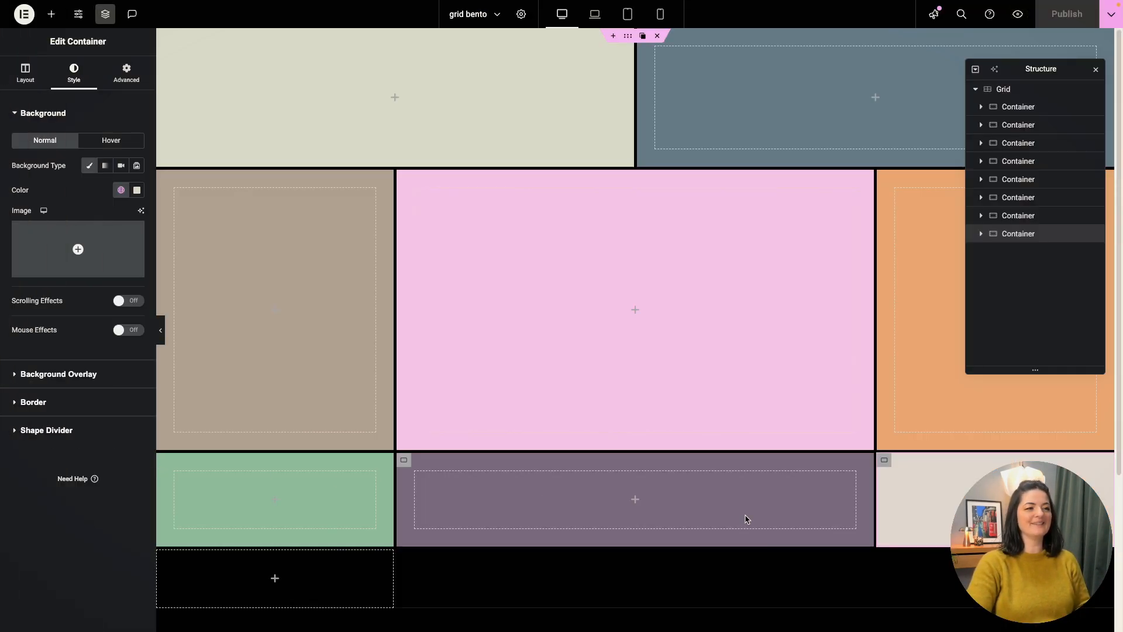
# Paste the heading into container 1, duplicate it as '1', and shrink it to about 3.1 rem.
pyautogui.rightClick(395, 101)
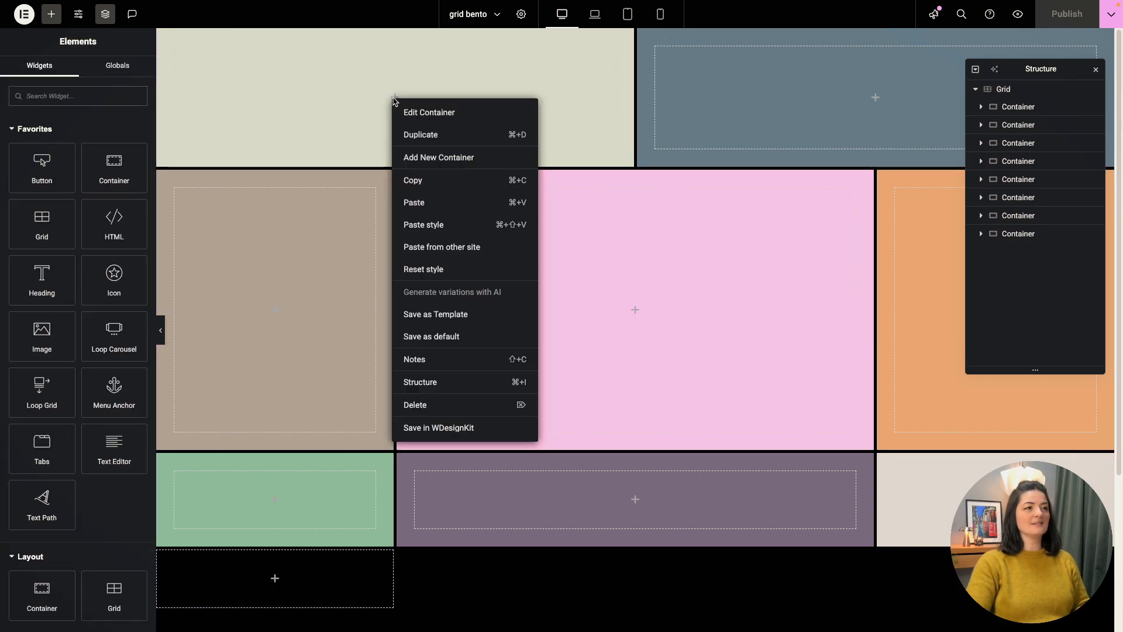
pyautogui.moveTo(423, 224)
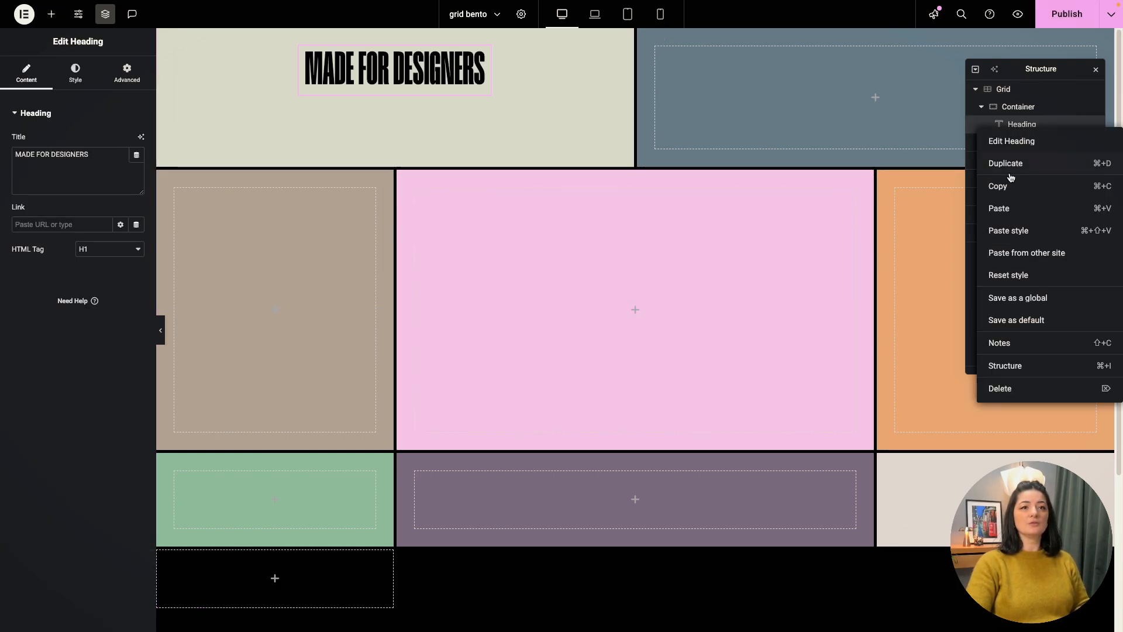
pyautogui.click(1006, 162)
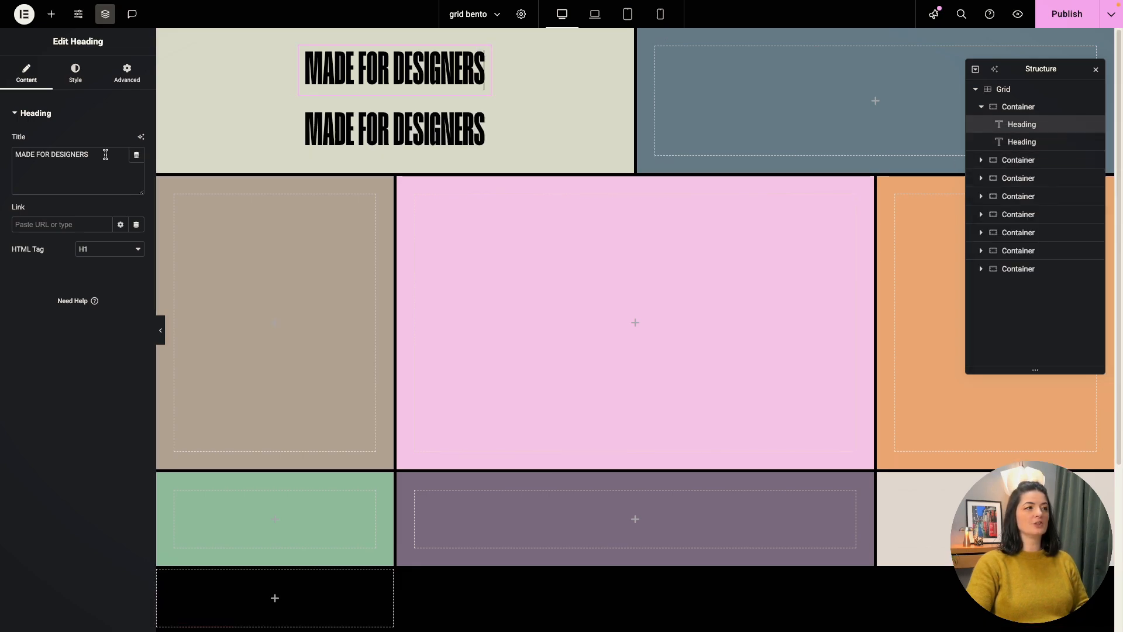
pyautogui.write('1')
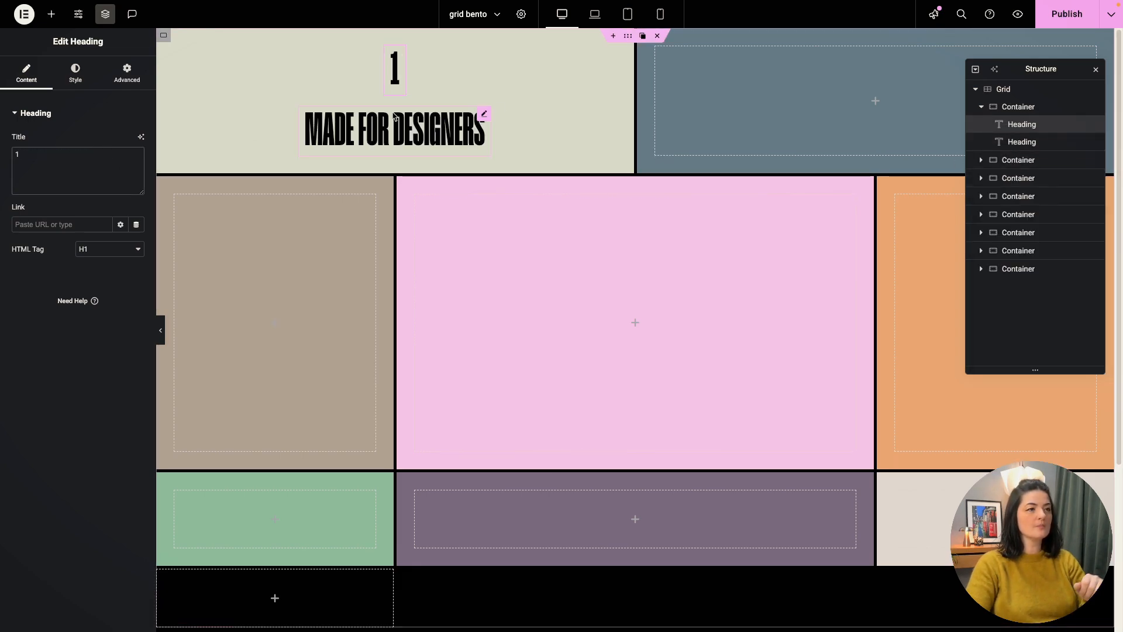
pyautogui.click(75, 71)
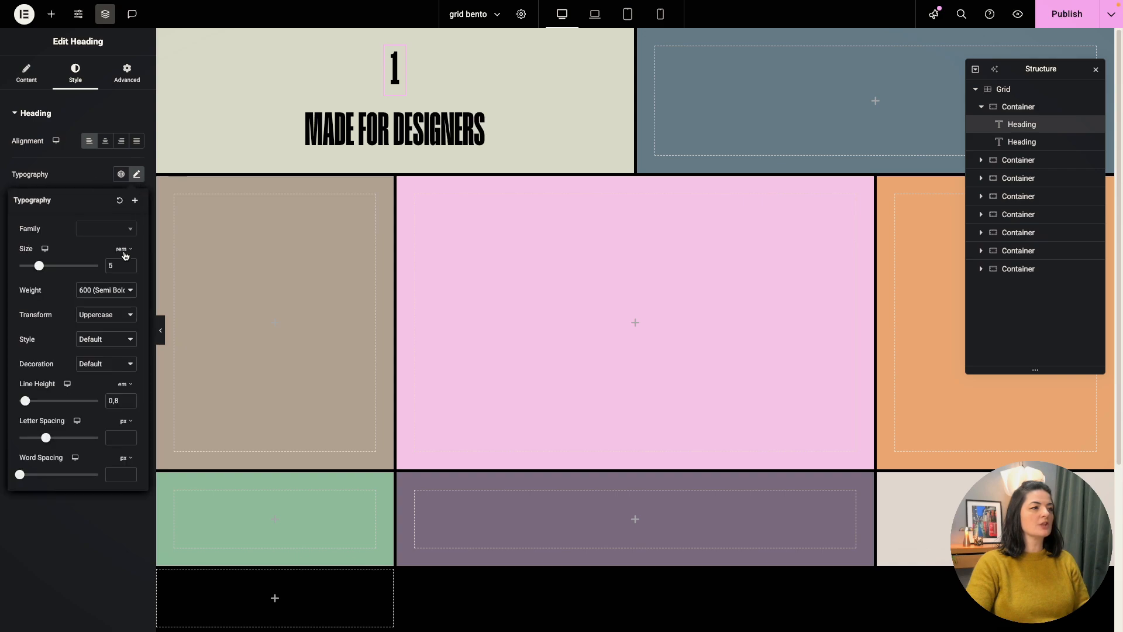
pyautogui.moveTo(39, 266); pyautogui.dragTo(34, 265)
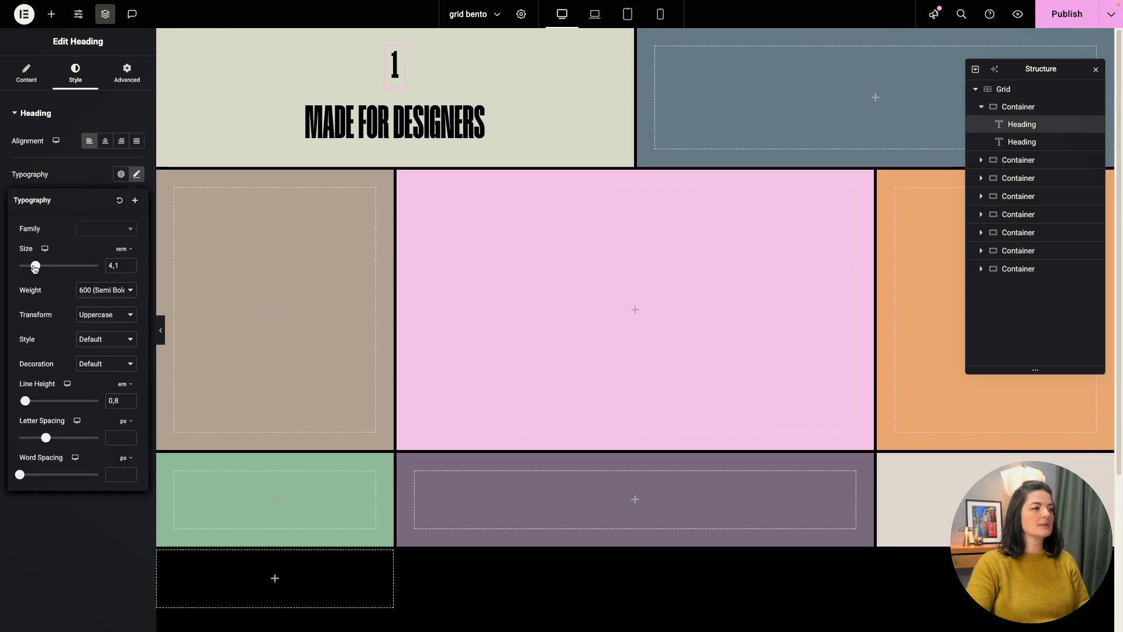
pyautogui.moveTo(35, 265); pyautogui.dragTo(31, 266)
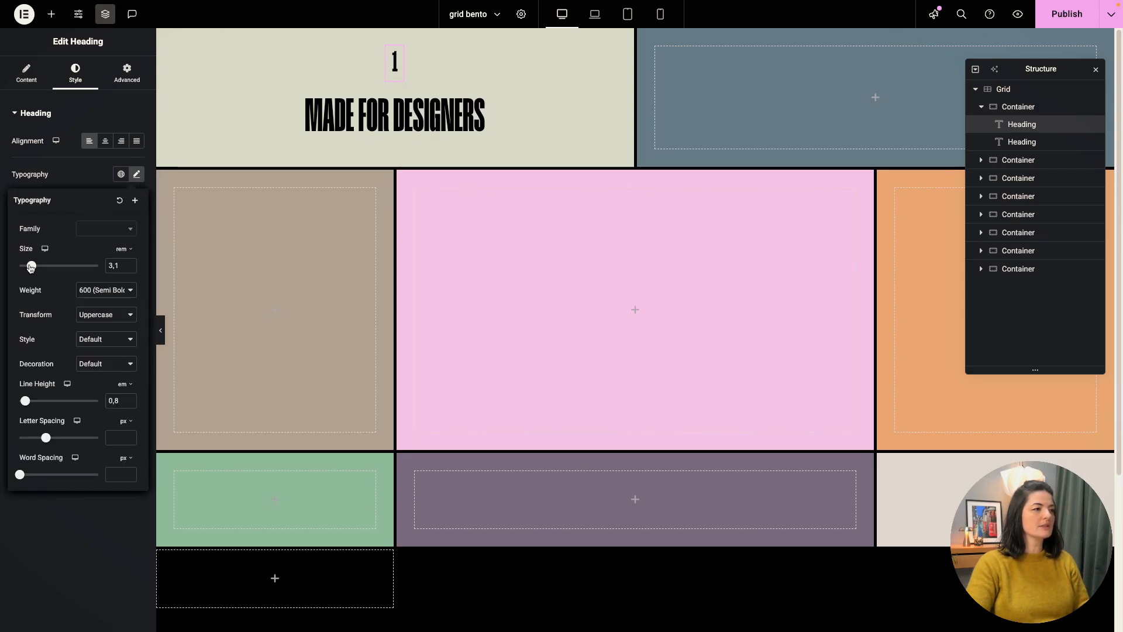
pyautogui.moveTo(32, 265); pyautogui.dragTo(30, 266)
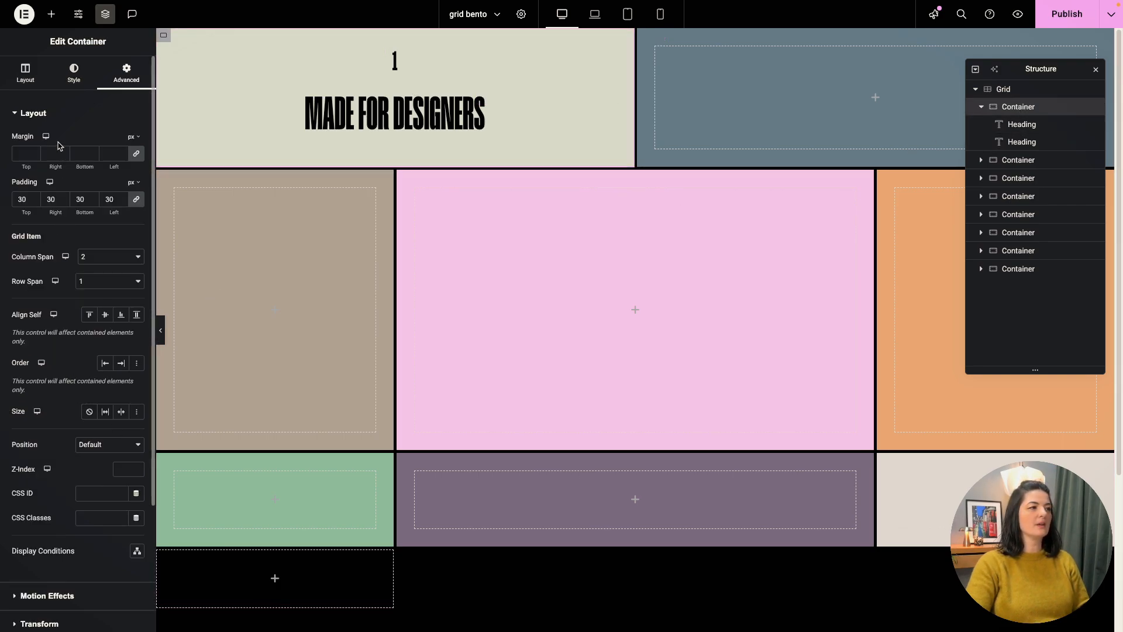
# Select the first container and copy its headings for the other containers.
pyautogui.click(24, 71)
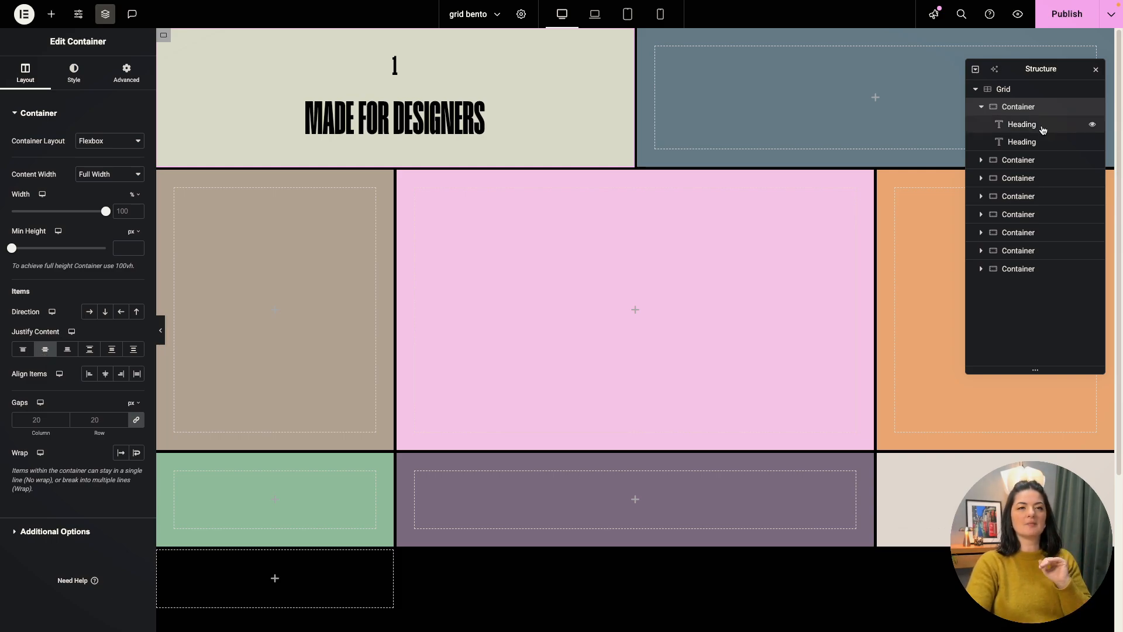
pyautogui.rightClick(1022, 124)
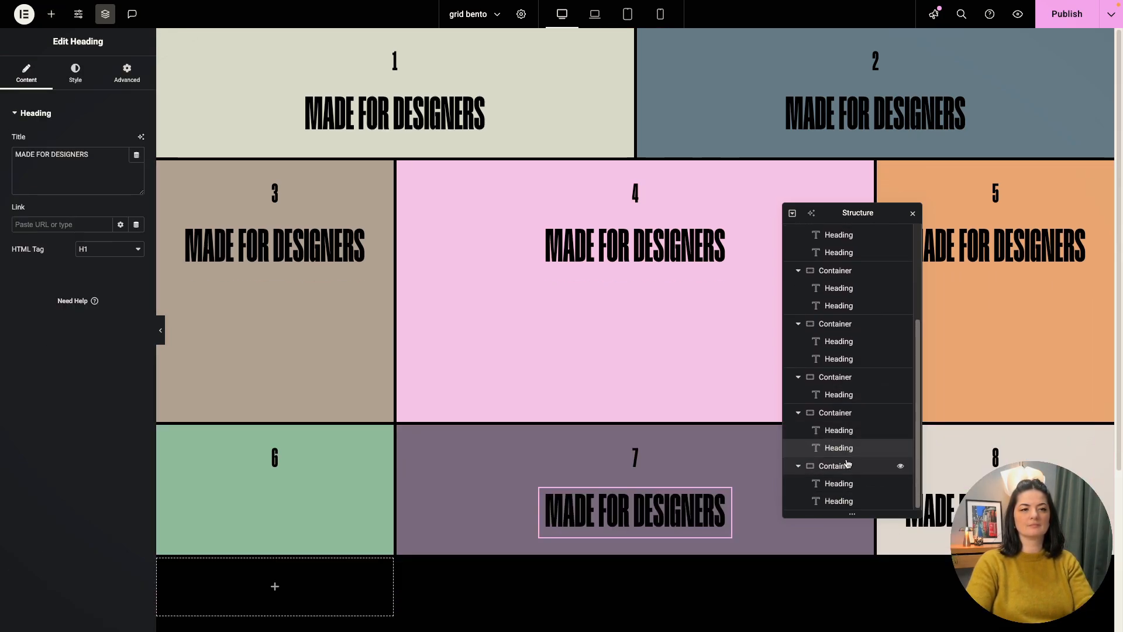
# Add the MADE FOR DESIGNERS heading to container 6 and vertically centre container 4's content.
pyautogui.click(838, 412)
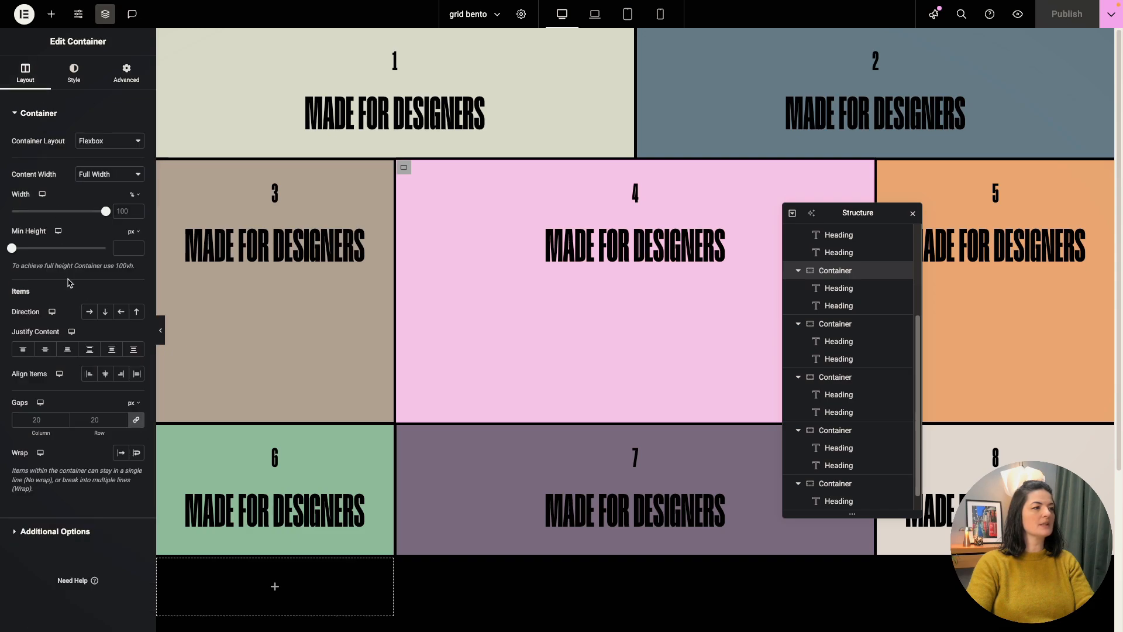
pyautogui.click(45, 349)
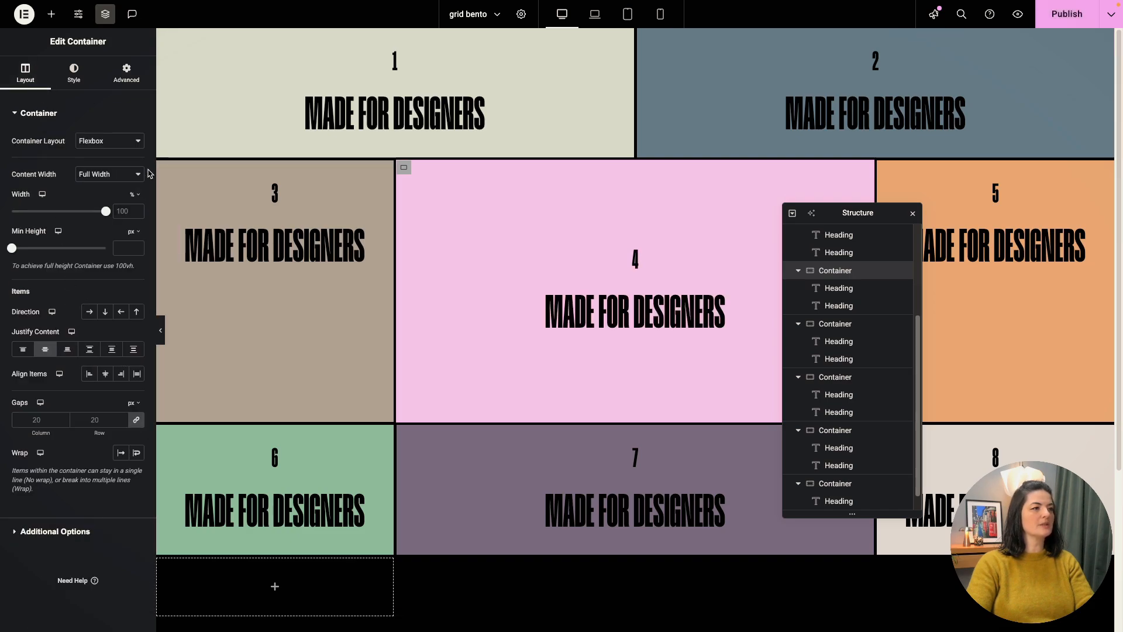
pyautogui.click(73, 73)
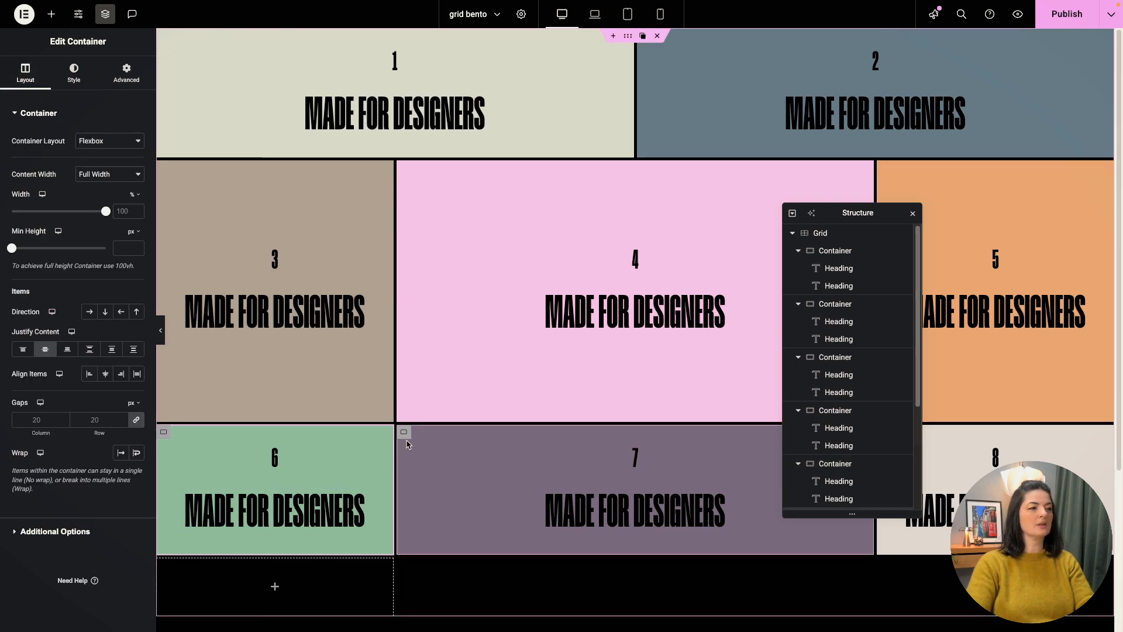
# Centre the content in containers 7, 8, 1 and 2, then view the page live.
pyautogui.click(72, 71)
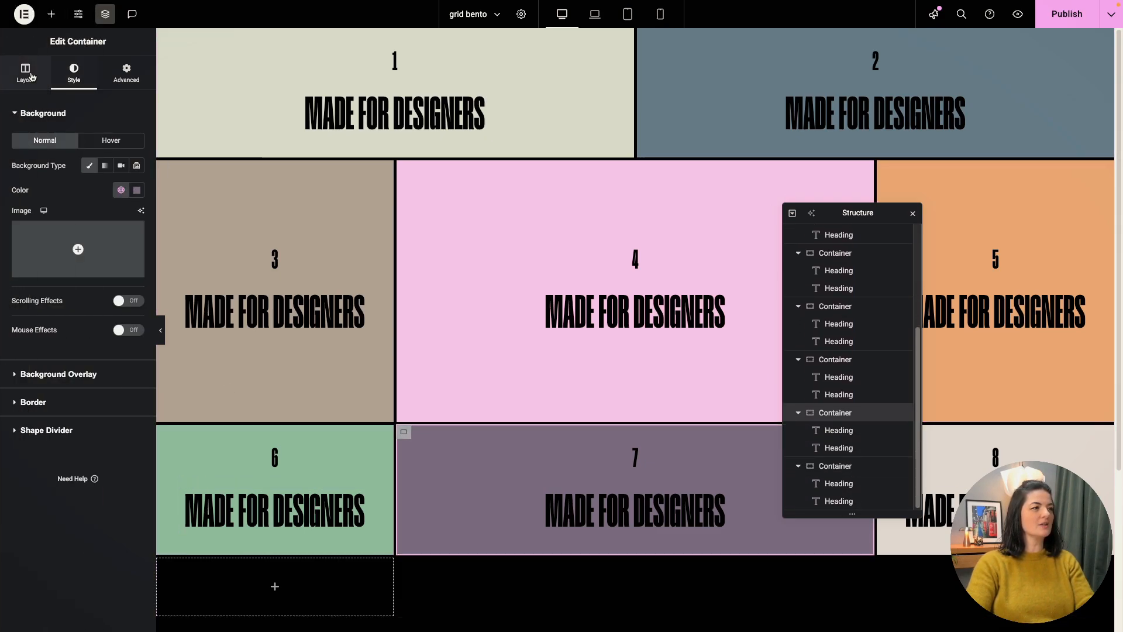
pyautogui.click(24, 71)
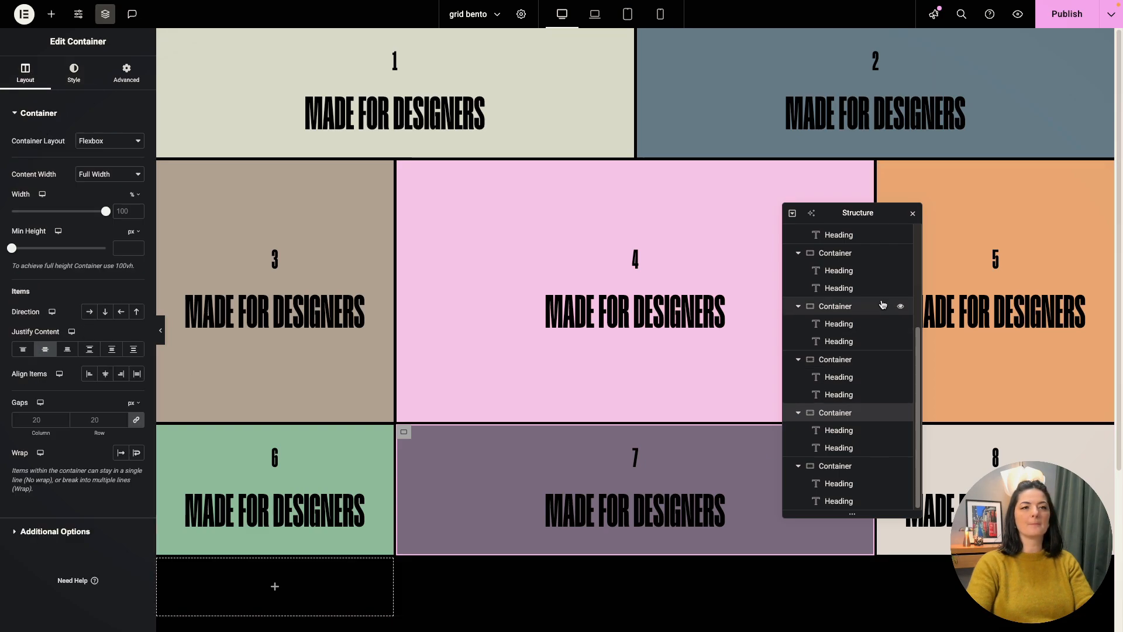
pyautogui.click(73, 72)
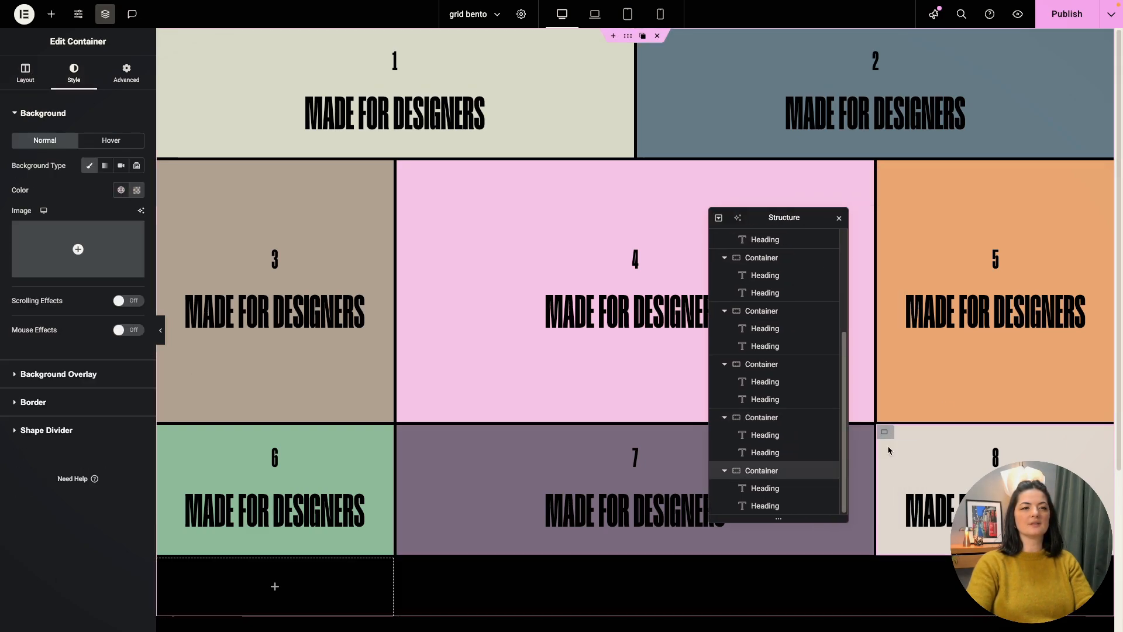
pyautogui.click(24, 72)
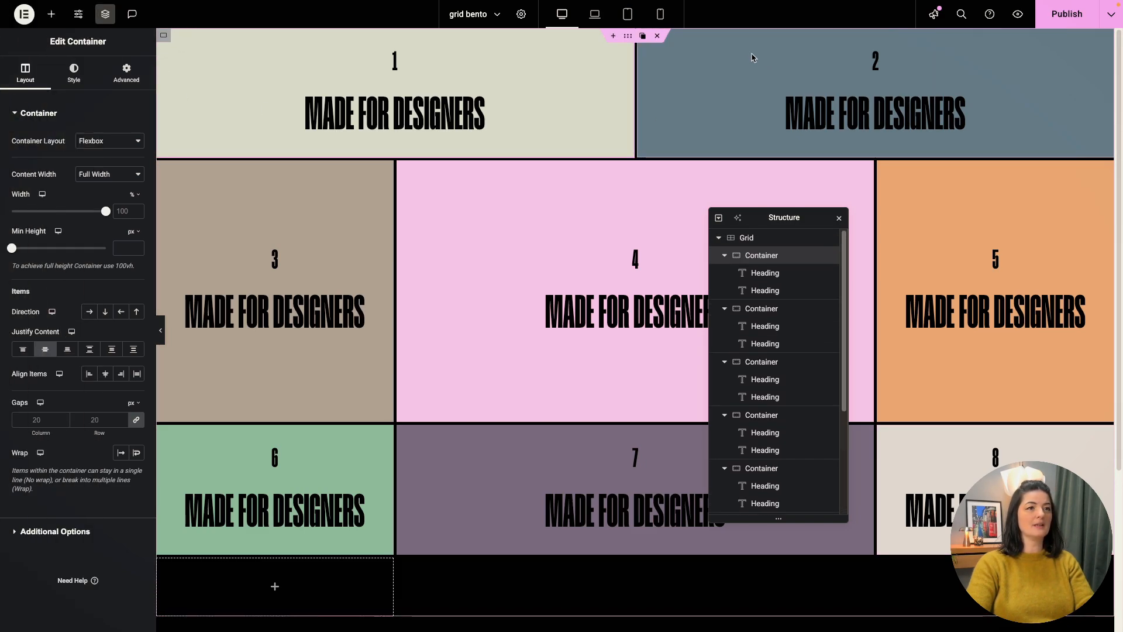
pyautogui.click(127, 72)
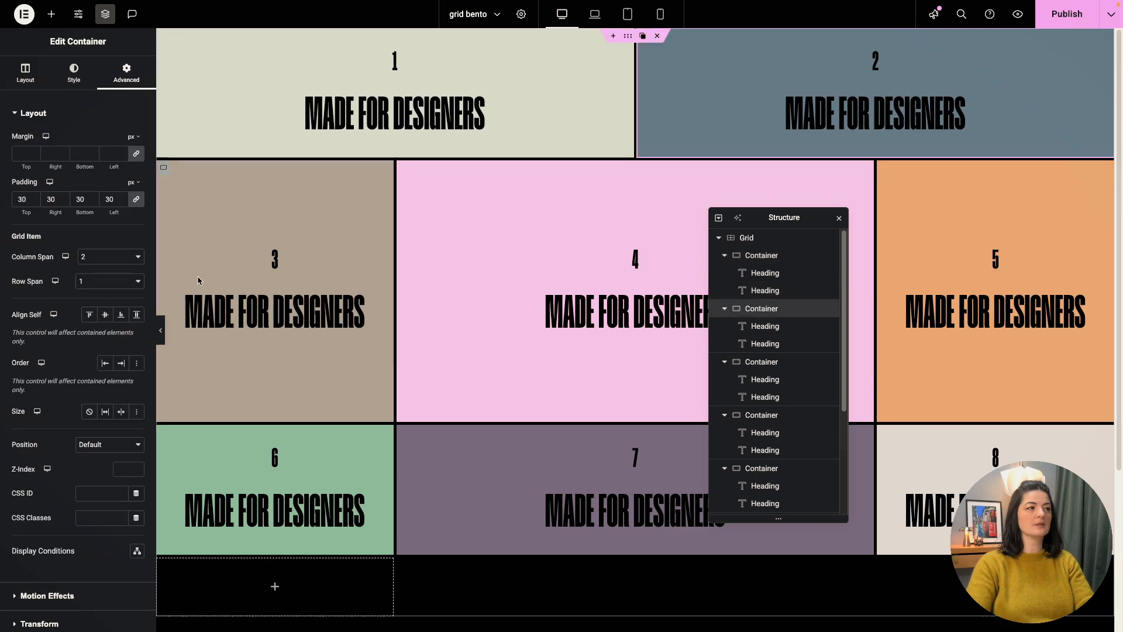
pyautogui.click(25, 73)
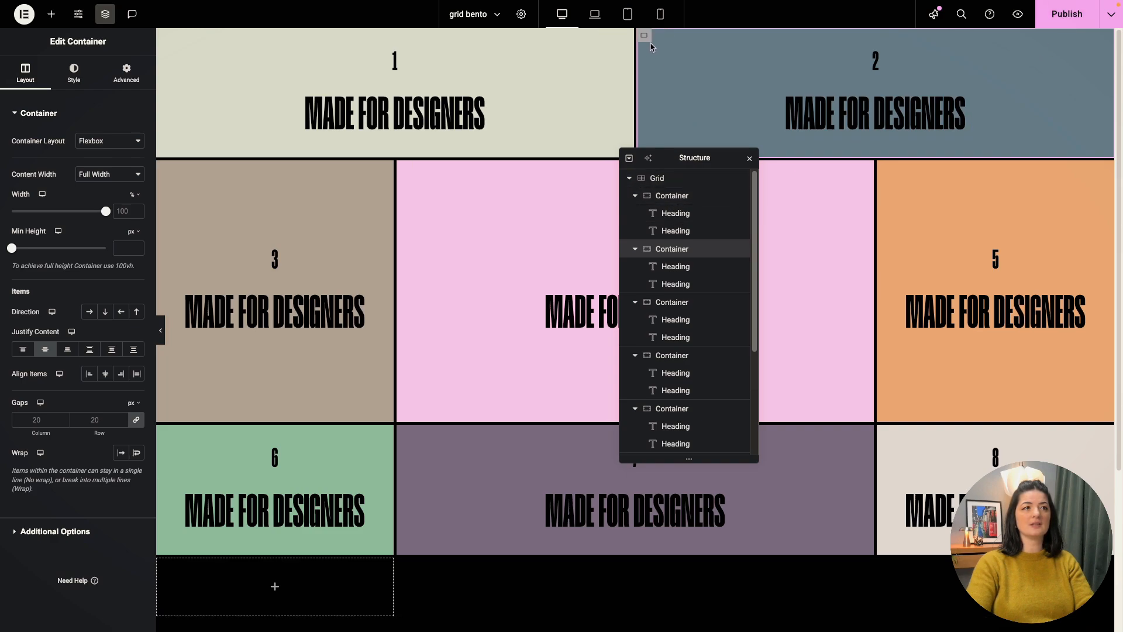
pyautogui.click(50, 14)
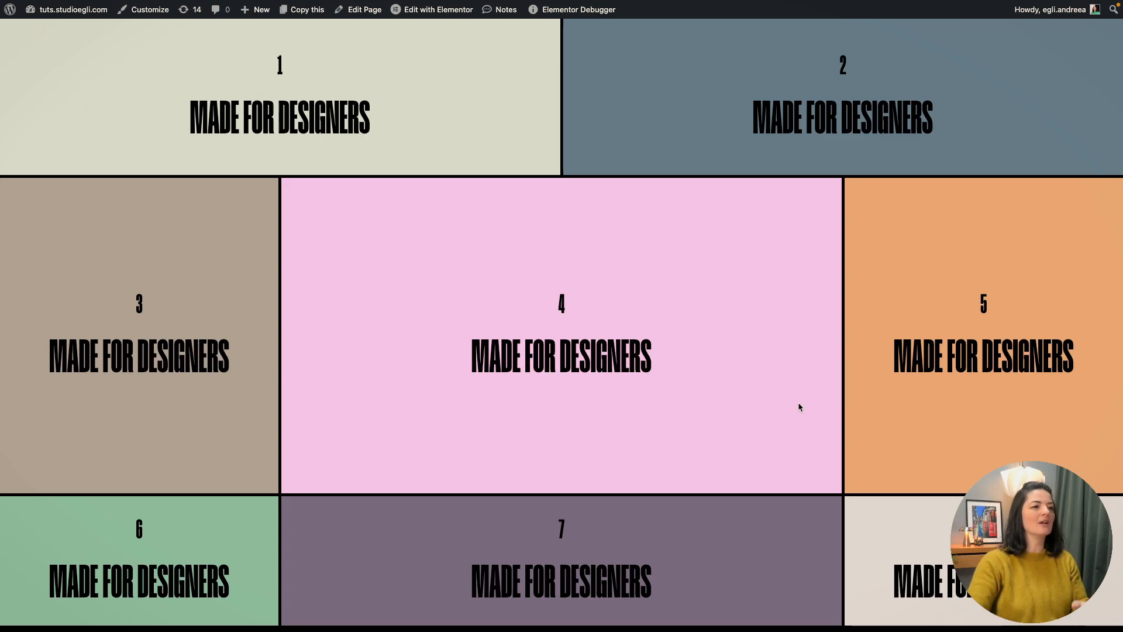
# Return from the live bento grid page to editing in Elementor.
pyautogui.click(436, 9)
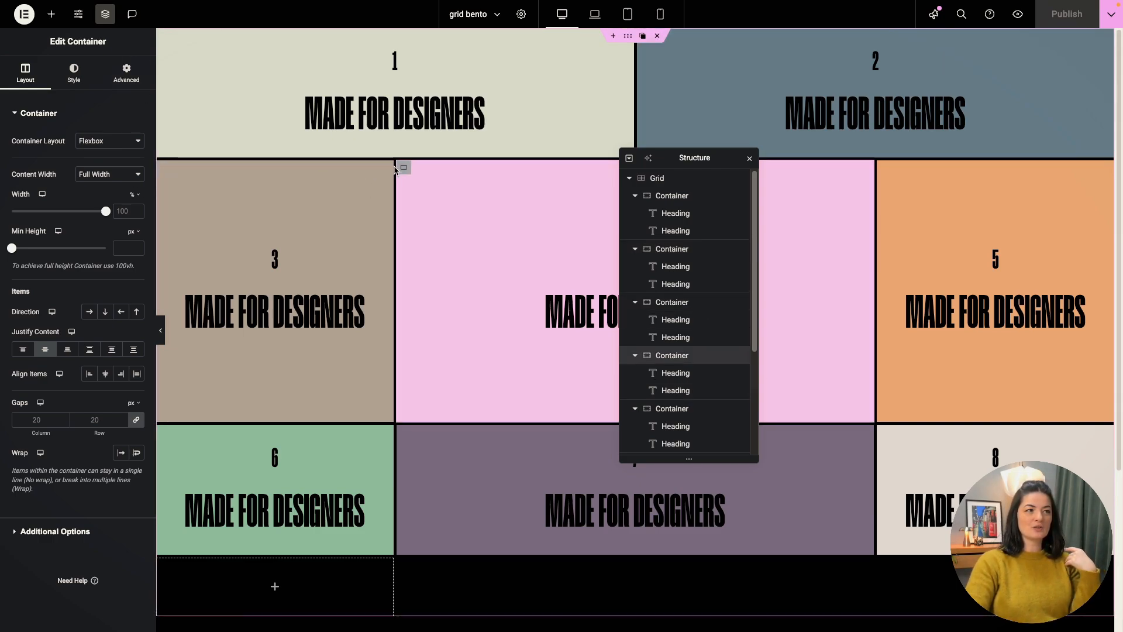
# Set container 4's Column Span to Custom, entering grid-column values 2/8 then 2/3.
pyautogui.click(125, 73)
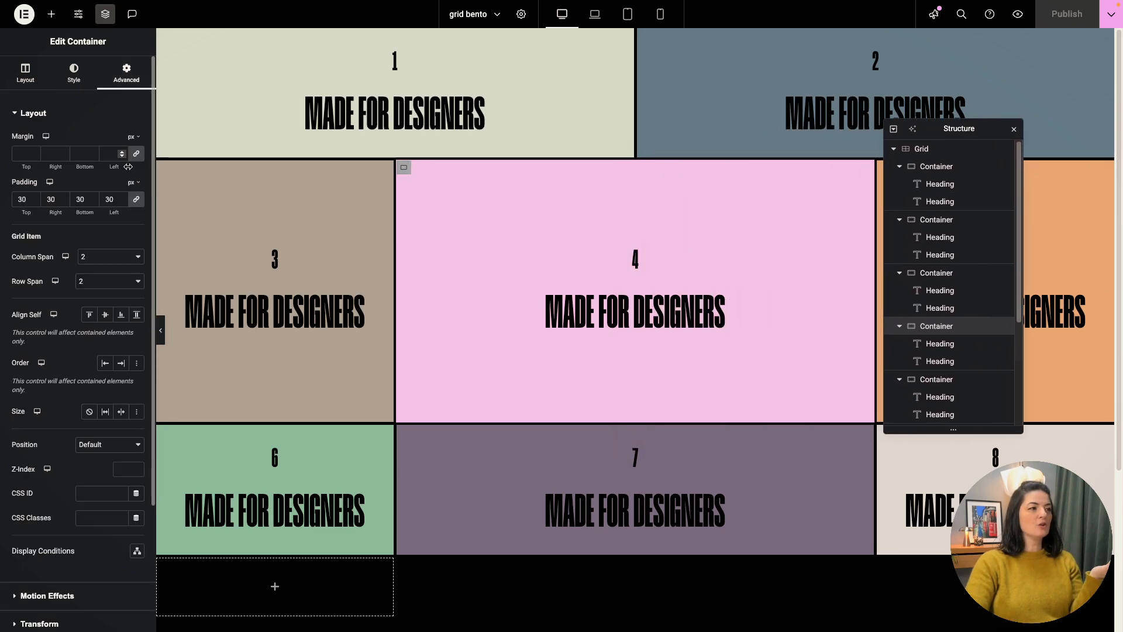
pyautogui.click(109, 257)
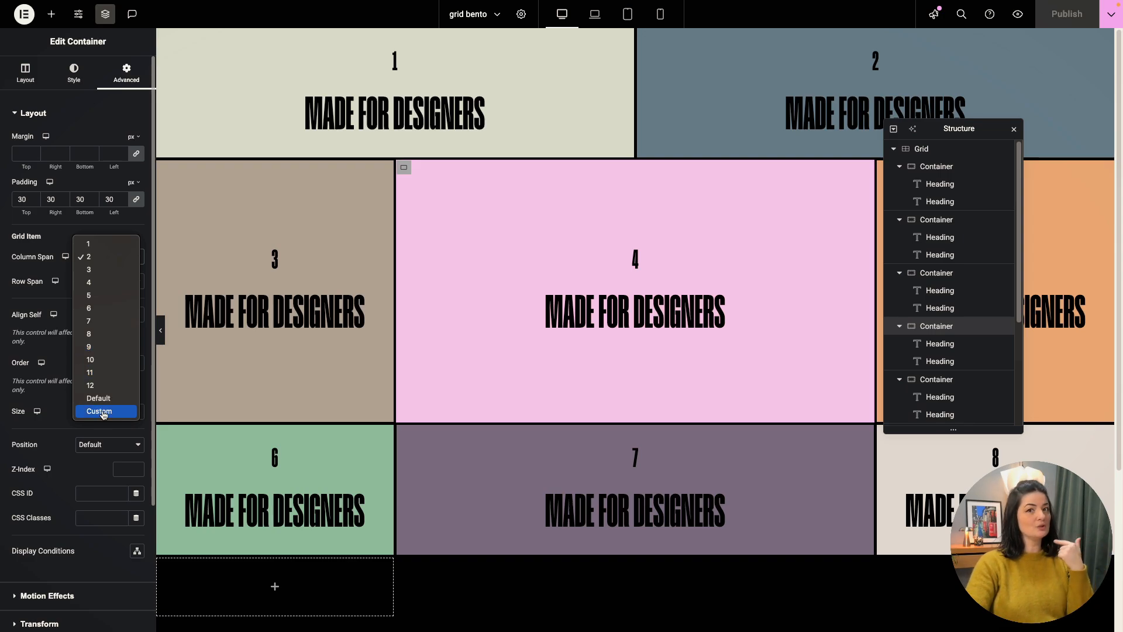
pyautogui.click(98, 410)
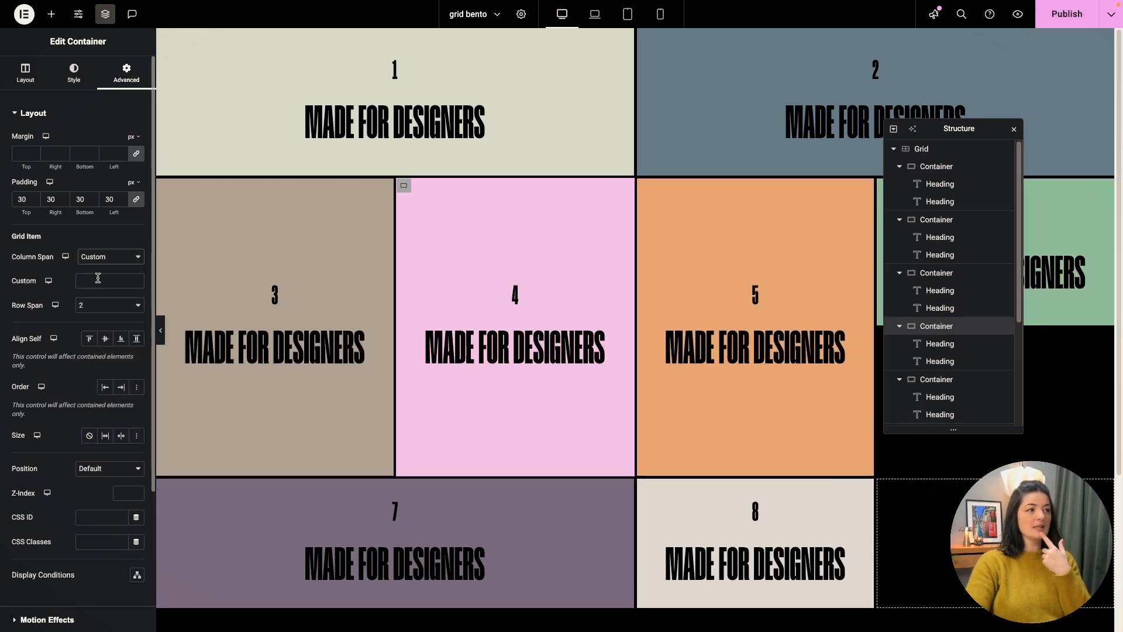
pyautogui.write('2')
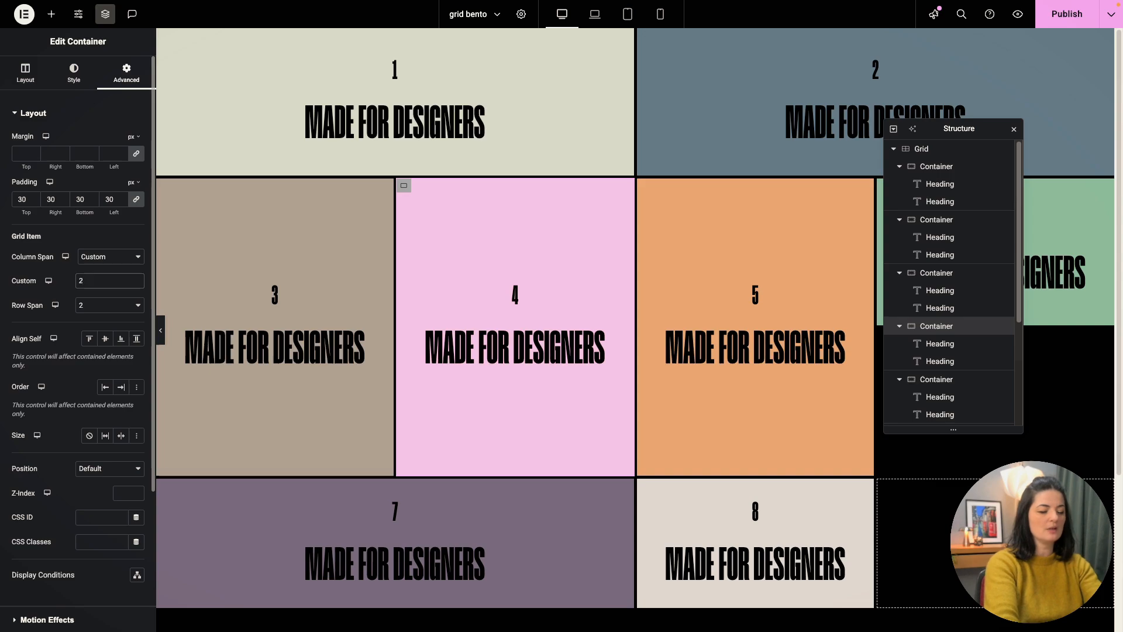
pyautogui.write('/8')
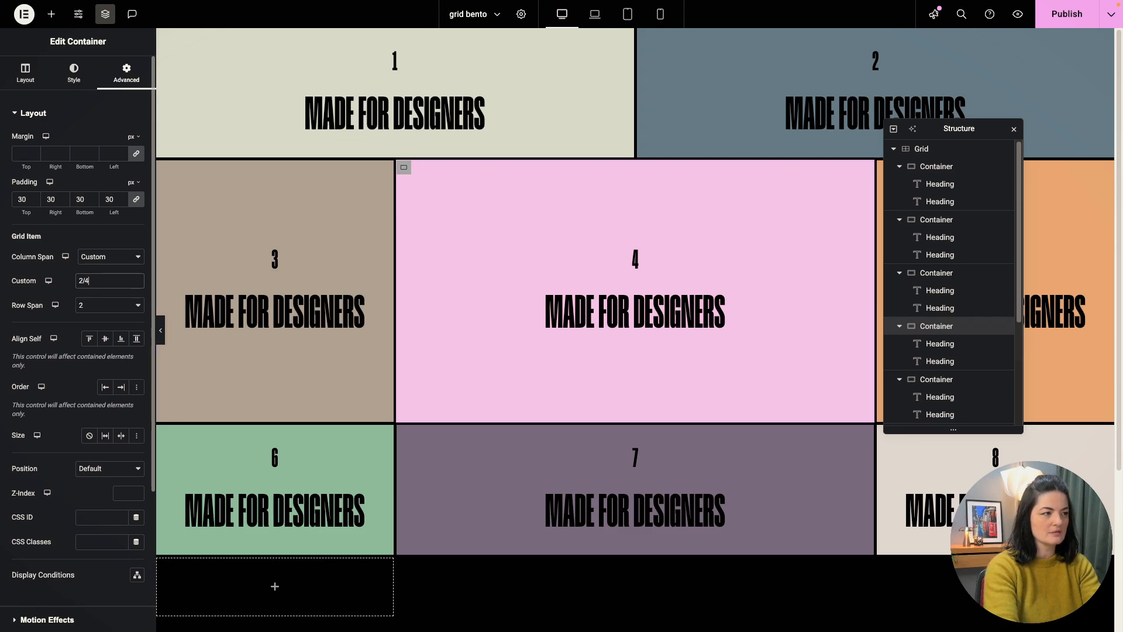
pyautogui.write('2/3')
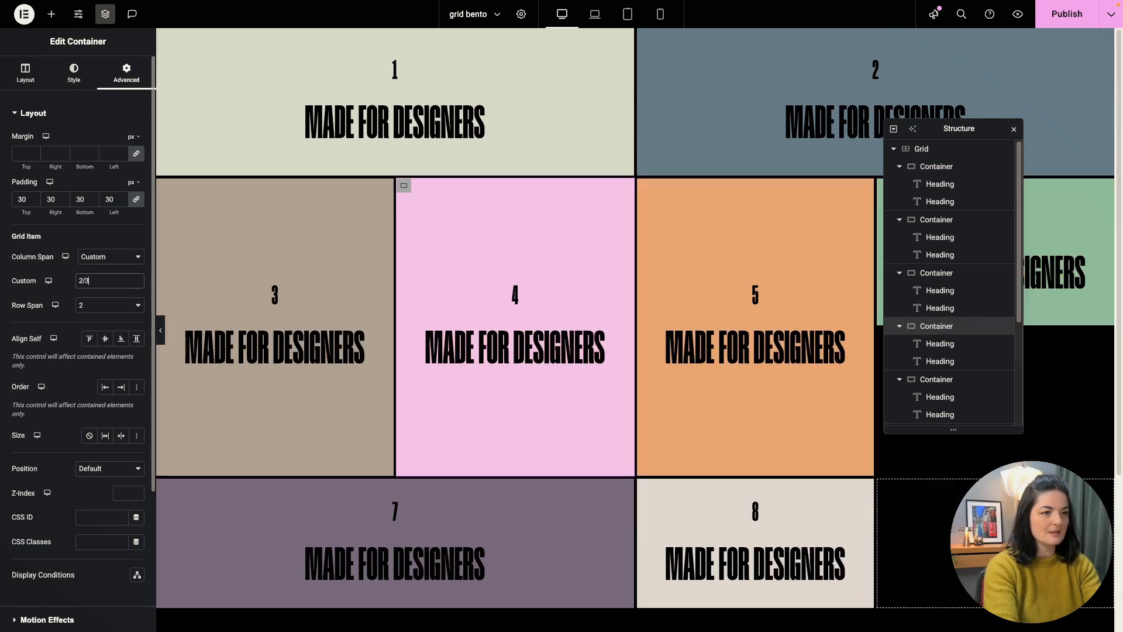